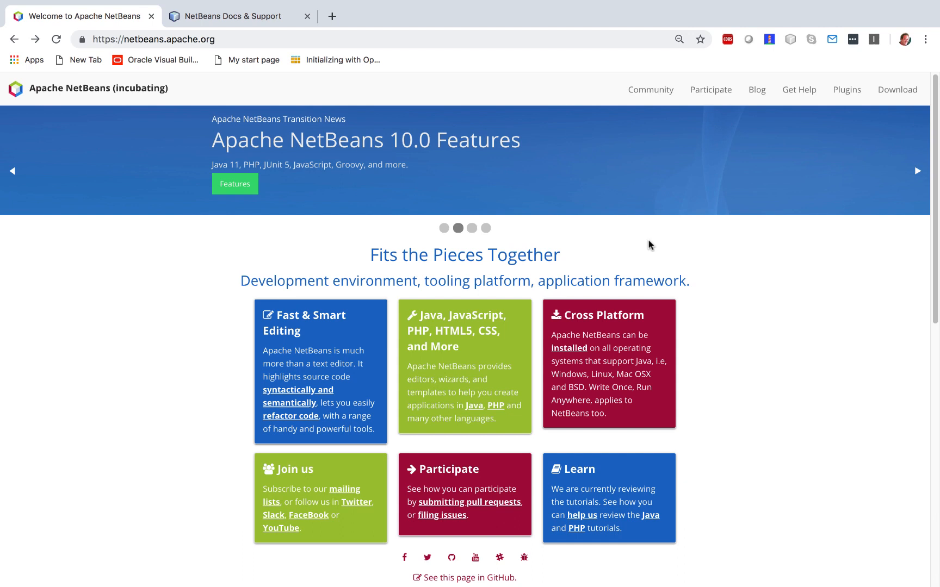
# - Go to the Get Help page from netbeans.apache.org's top navigation bar
pyautogui.click(472, 228)
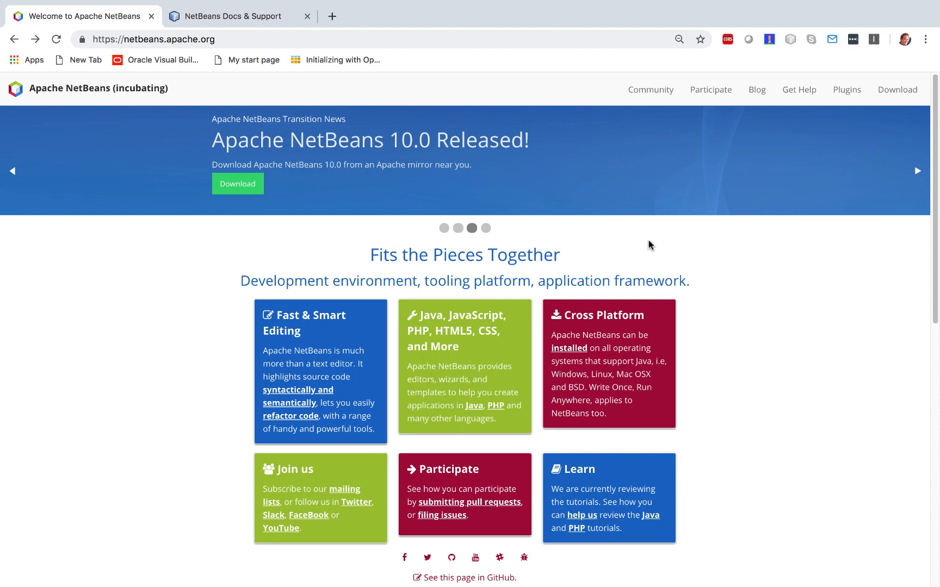
pyautogui.moveTo(89, 186)
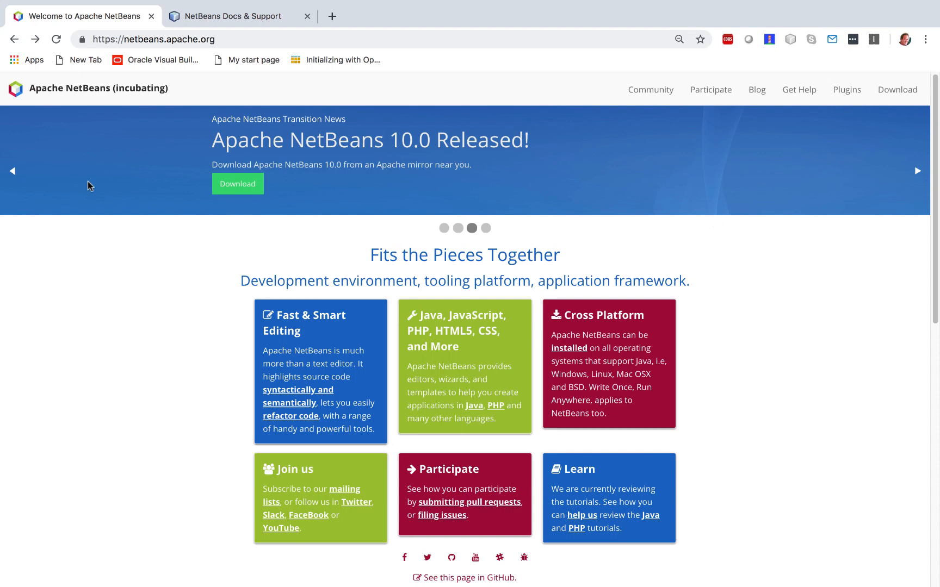
pyautogui.moveTo(828, 156)
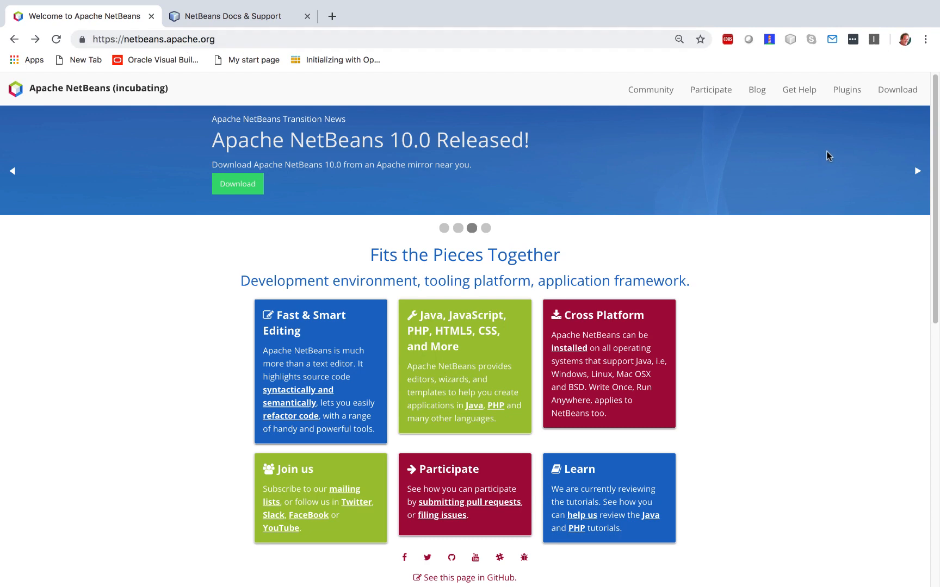
pyautogui.click(798, 89)
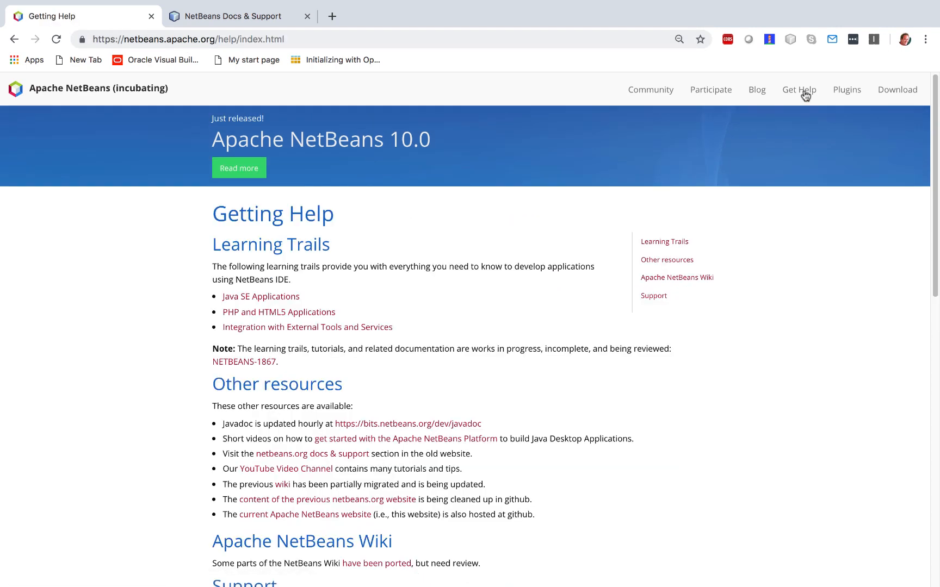
pyautogui.moveTo(327, 208)
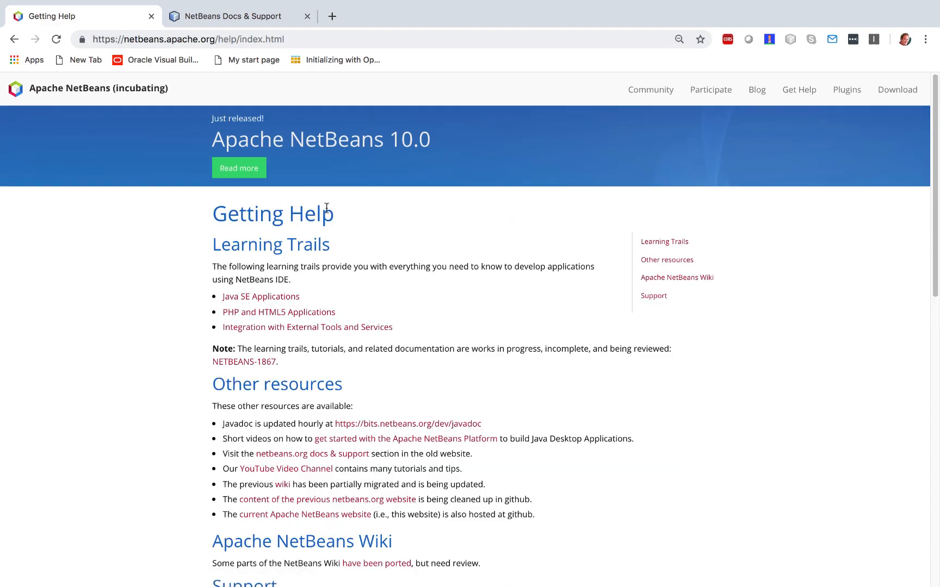
pyautogui.moveTo(213, 307)
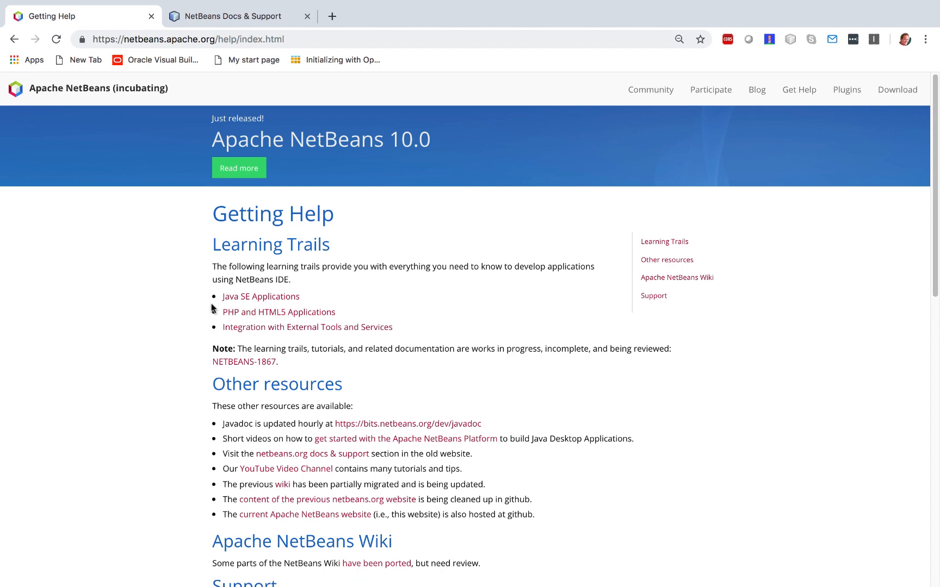
pyautogui.moveTo(216, 237)
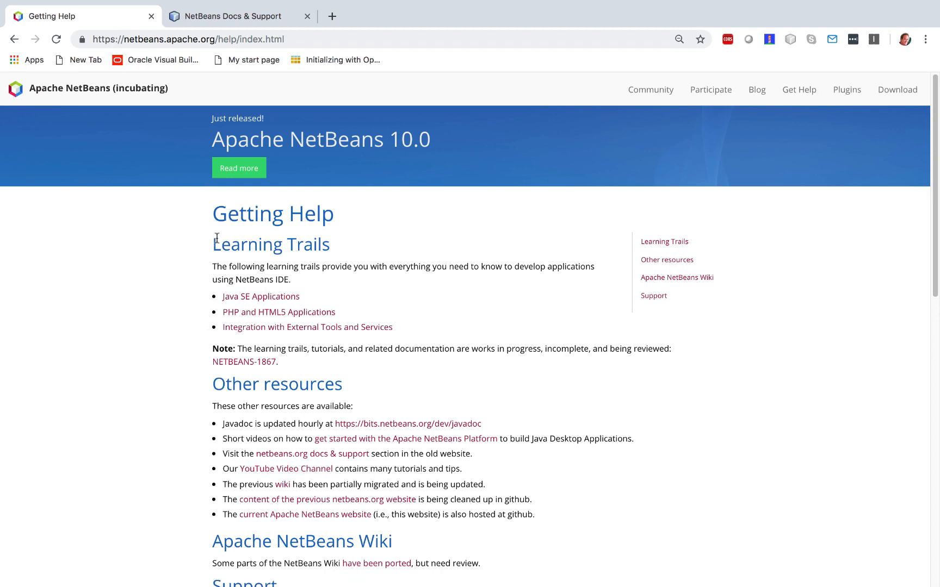
pyautogui.click(234, 16)
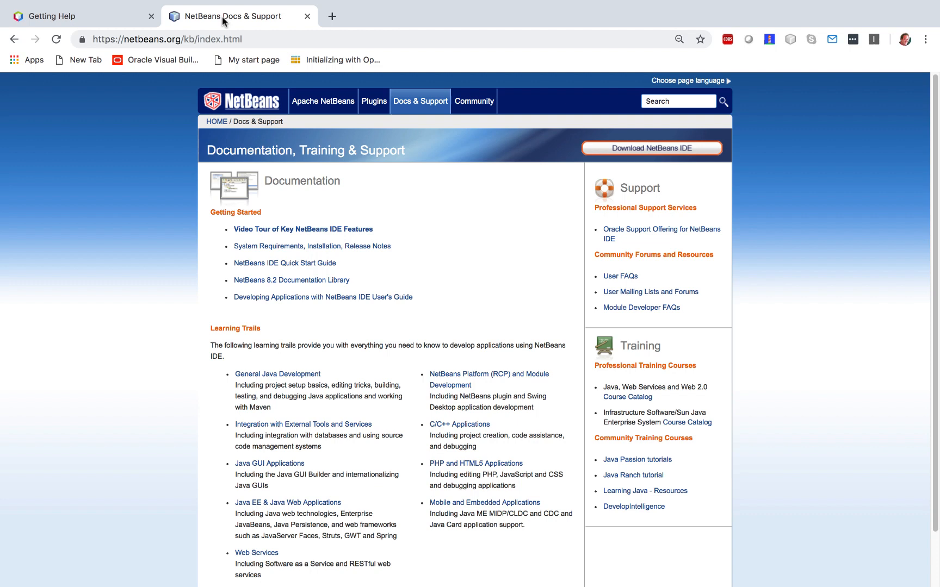
pyautogui.moveTo(160, 142)
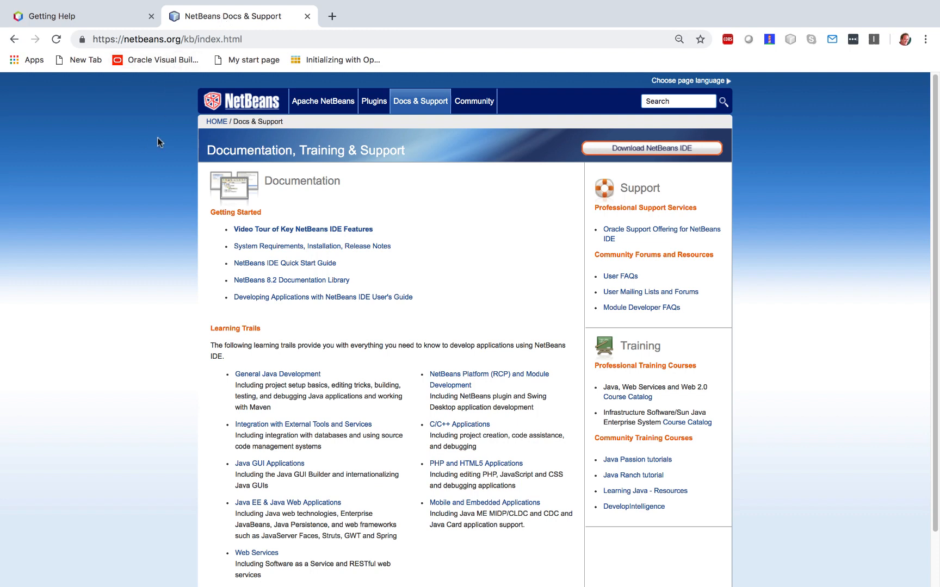
pyautogui.click(186, 39)
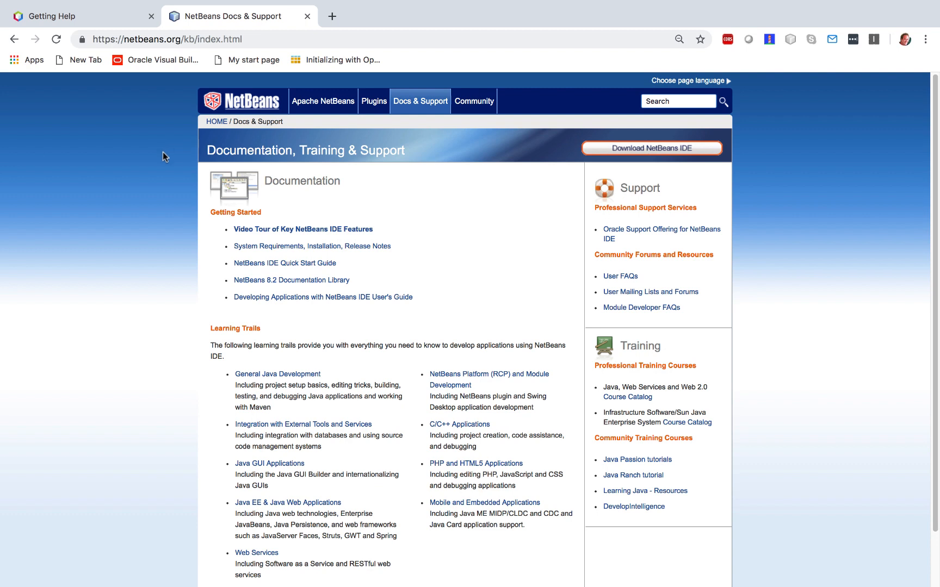
pyautogui.moveTo(245, 366)
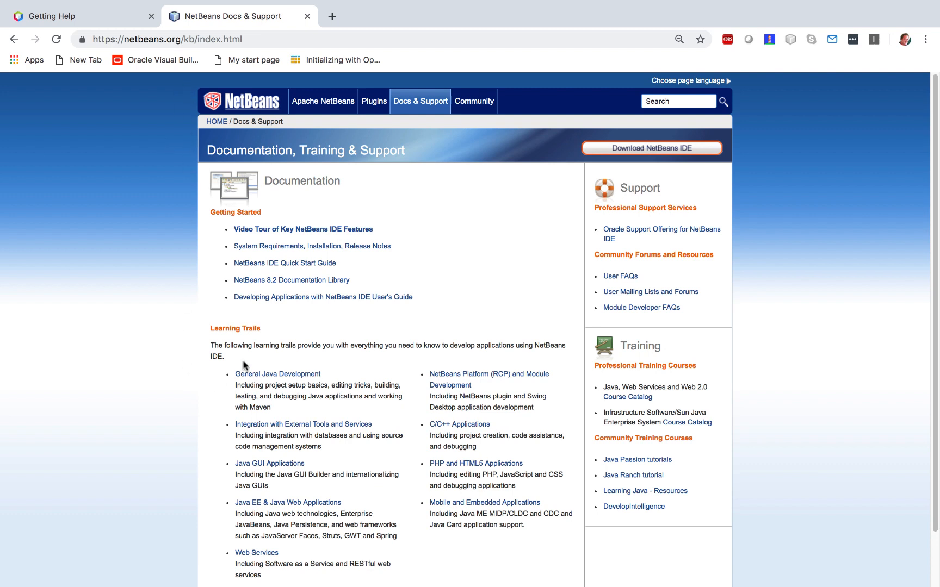
pyautogui.moveTo(159, 295)
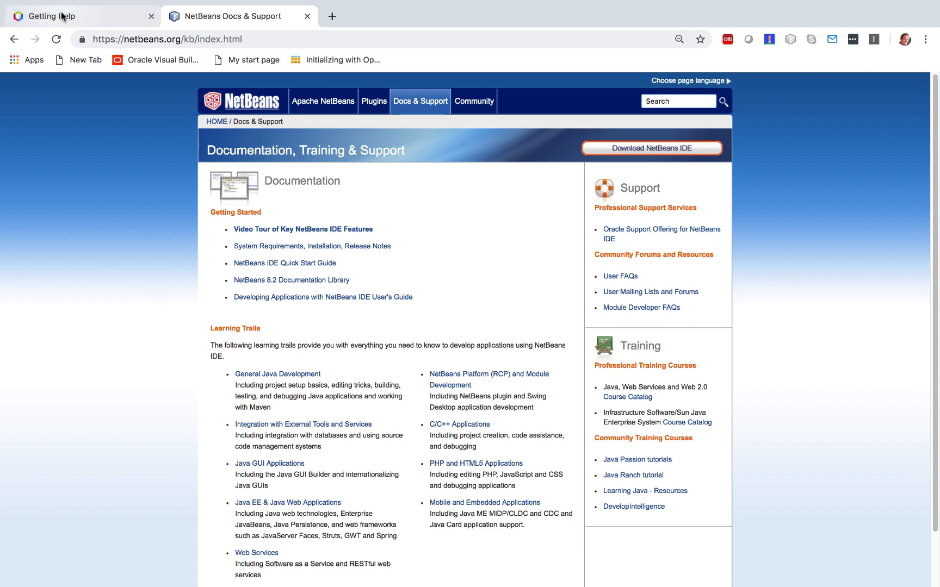
pyautogui.click(60, 16)
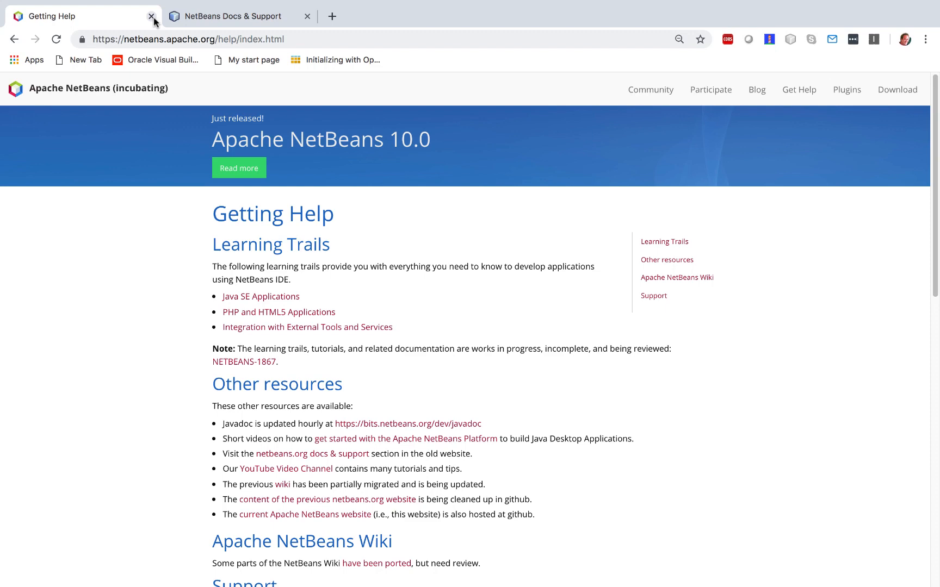
pyautogui.click(234, 16)
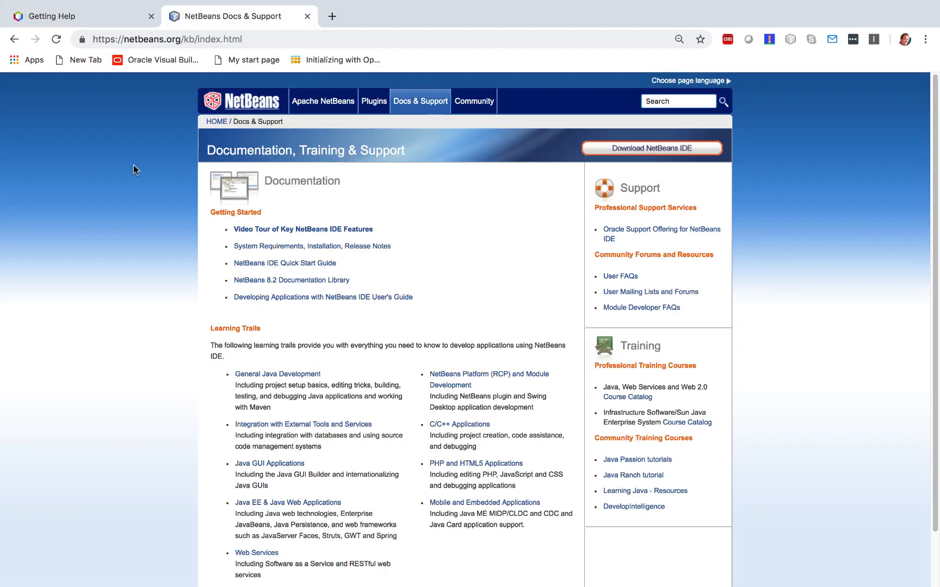
pyautogui.moveTo(137, 164)
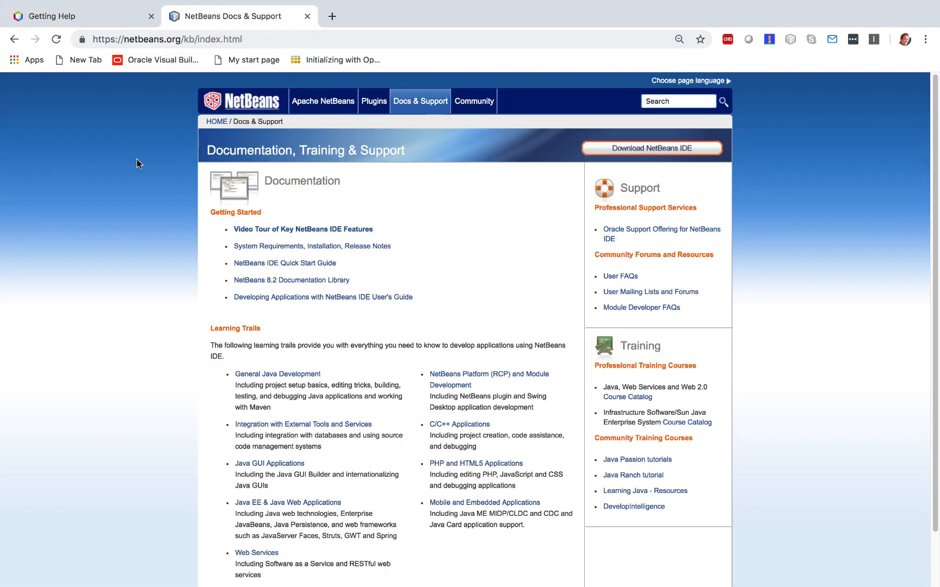
pyautogui.moveTo(163, 114)
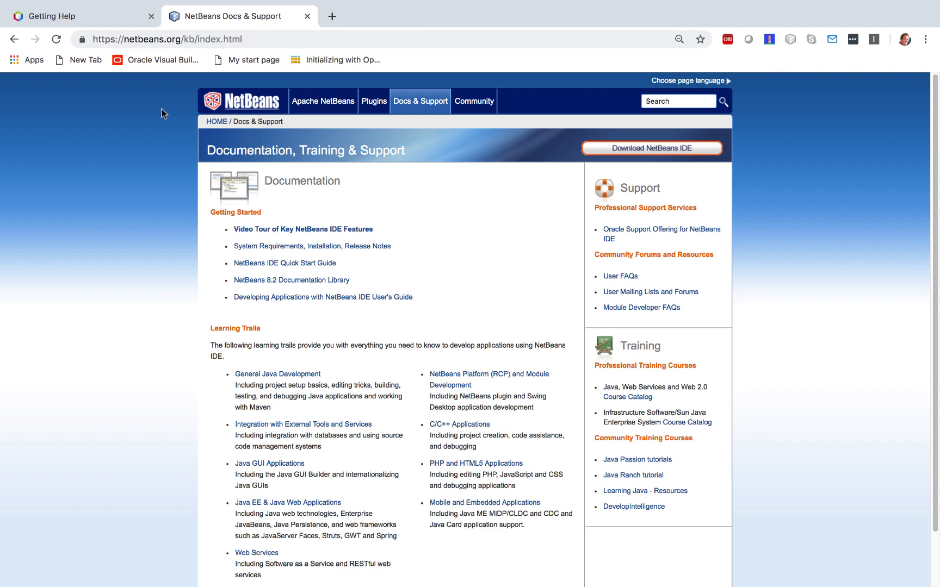
pyautogui.click(71, 16)
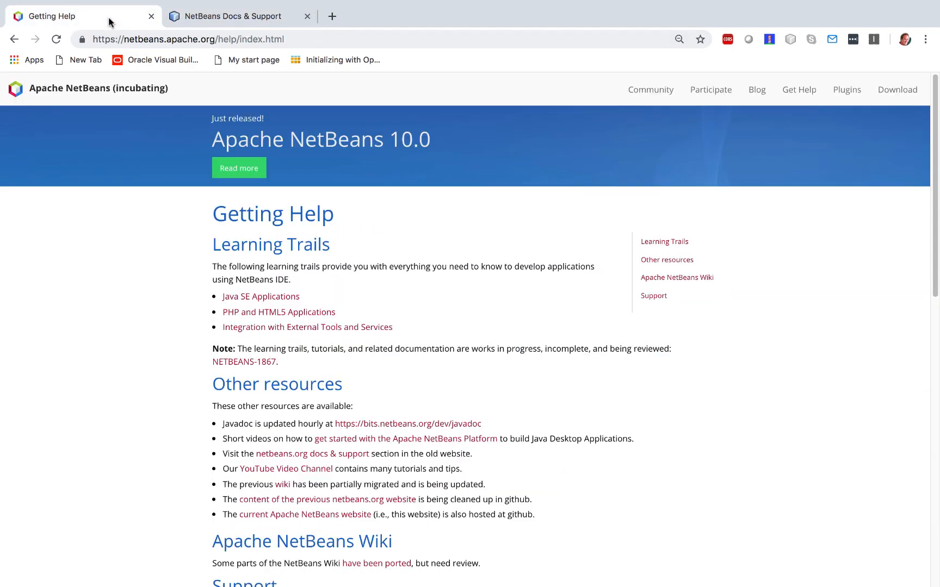
# - Reach the old Java Quick Start Tutorial via General Java Development, then edit its address to netbeans.apache.org
pyautogui.click(234, 16)
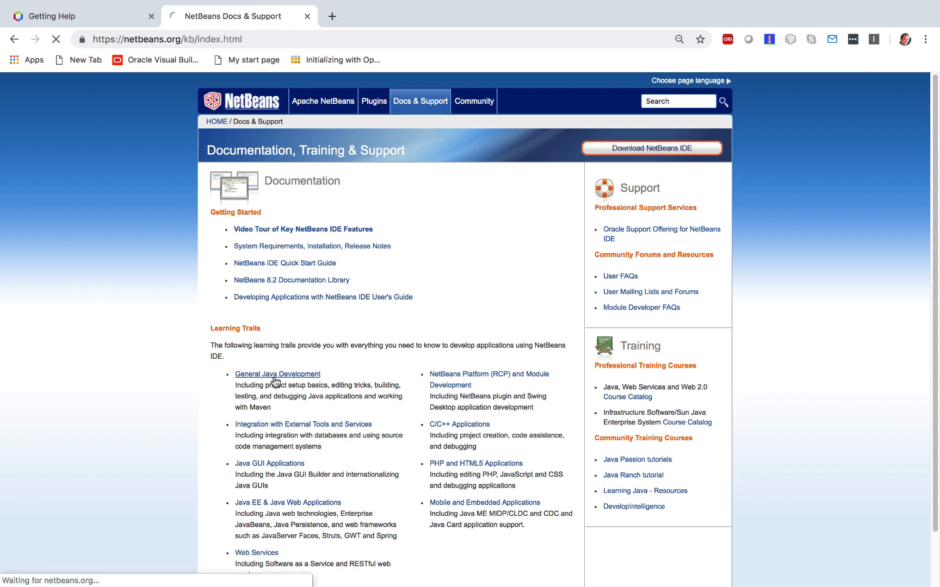
pyautogui.click(277, 374)
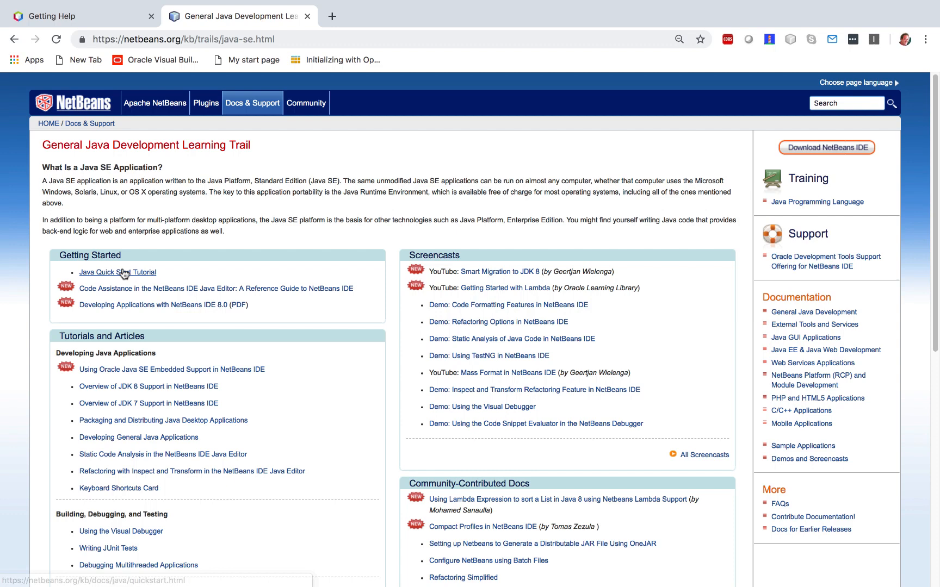
pyautogui.click(118, 272)
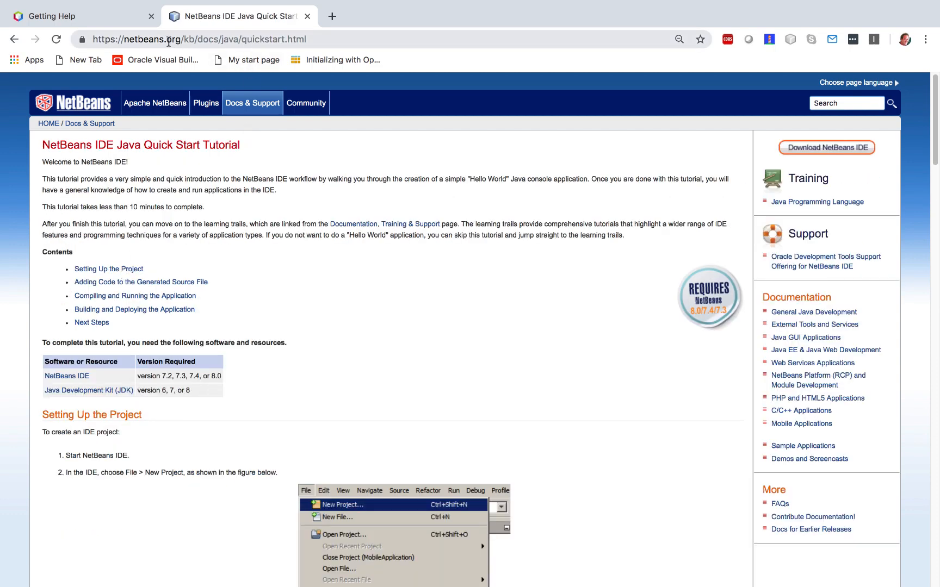
pyautogui.click(206, 39)
pyautogui.write('.apache')
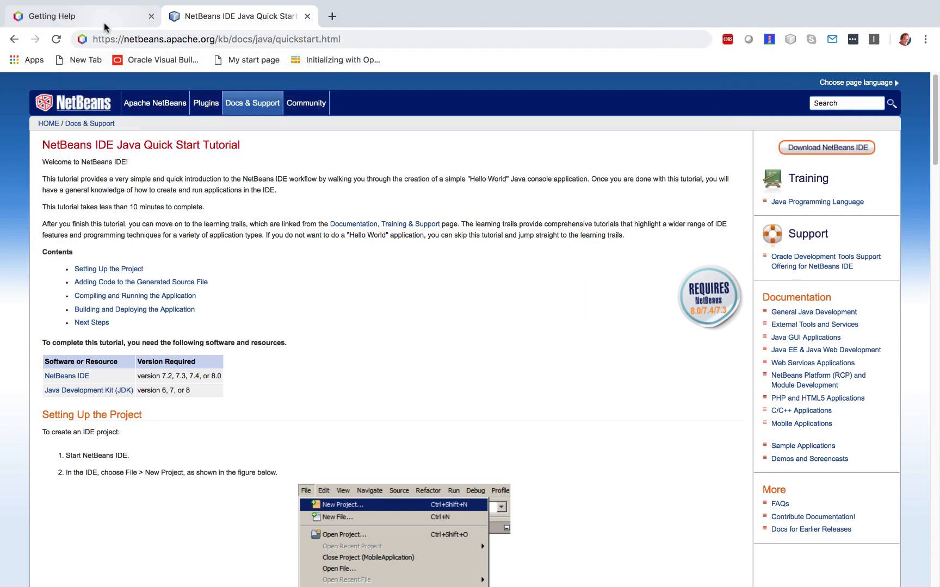
pyautogui.click(72, 17)
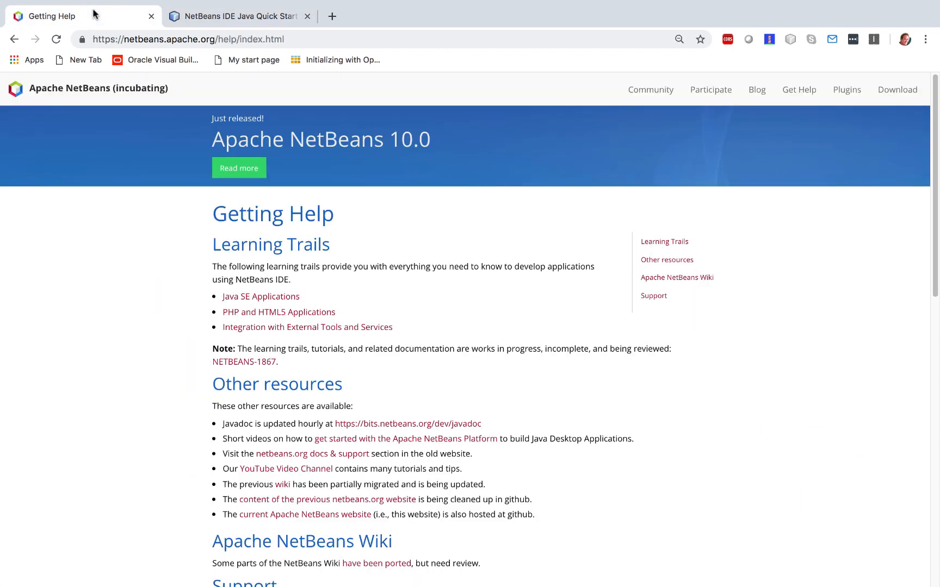
pyautogui.click(260, 296)
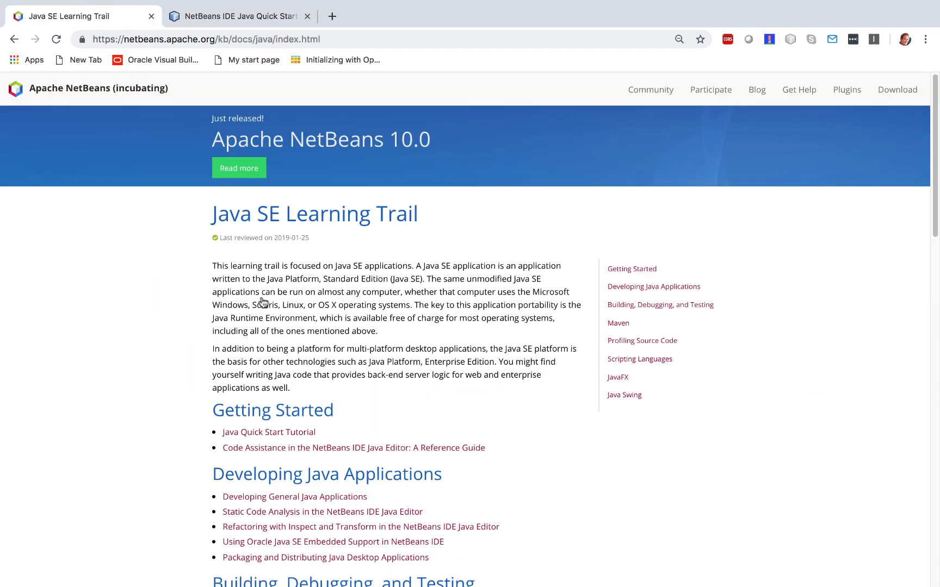
pyautogui.click(268, 432)
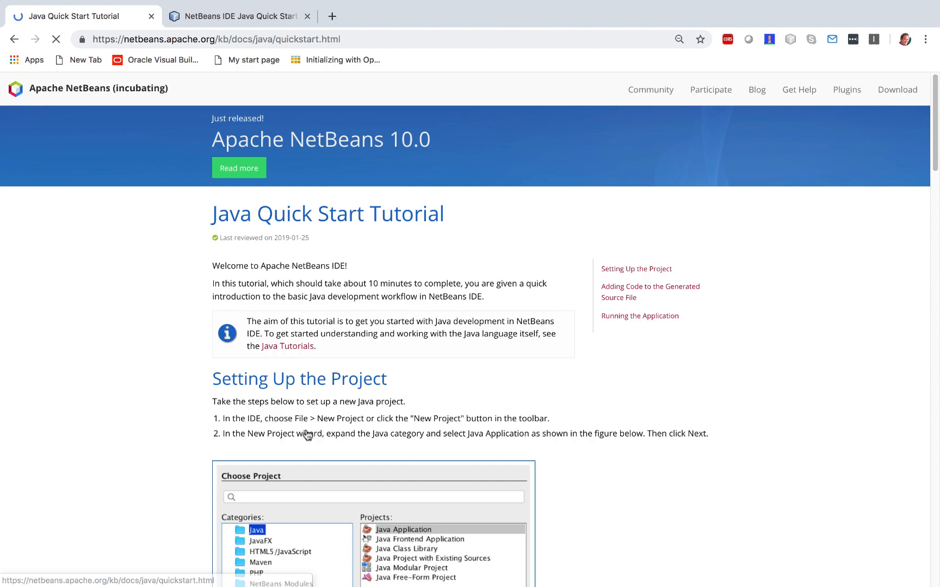
pyautogui.scroll(-3)
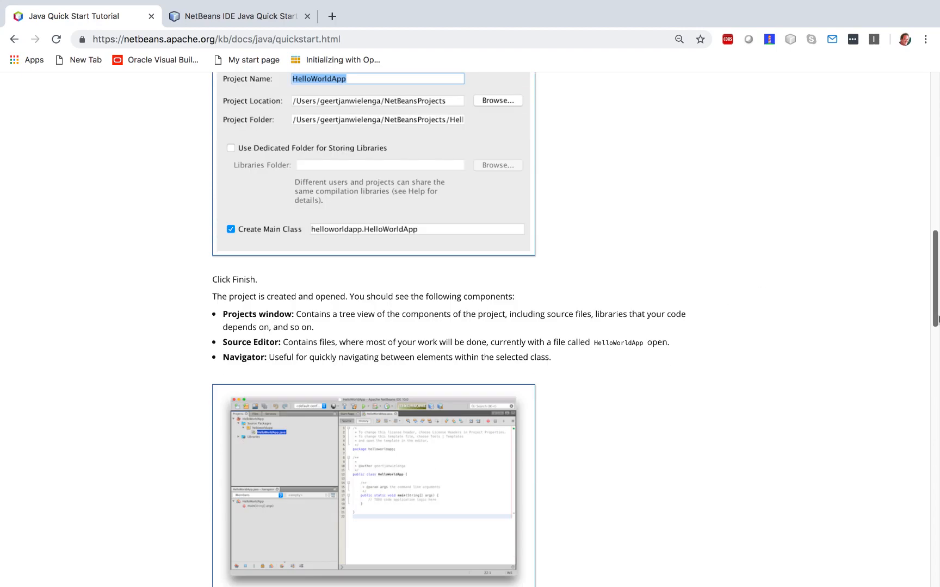
pyautogui.scroll(-3)
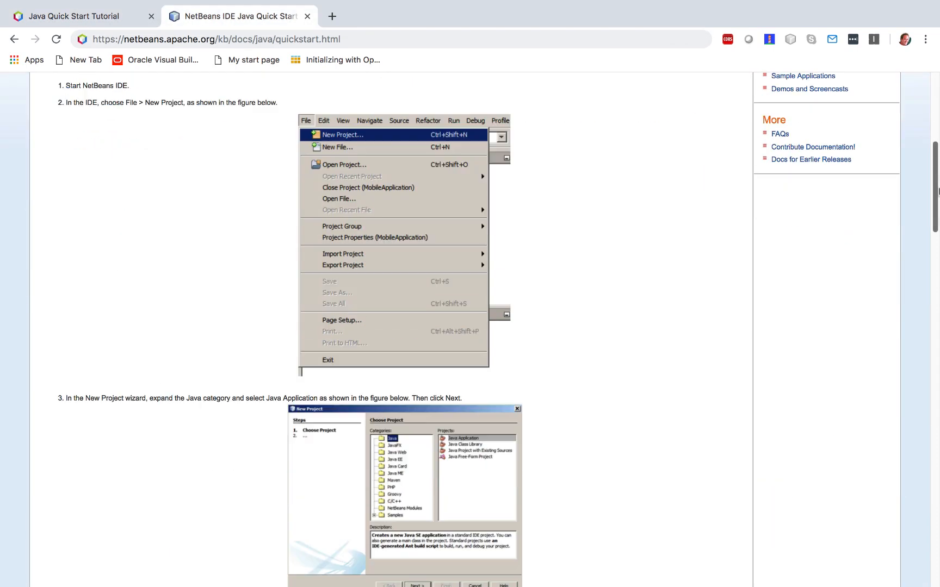
pyautogui.scroll(-3)
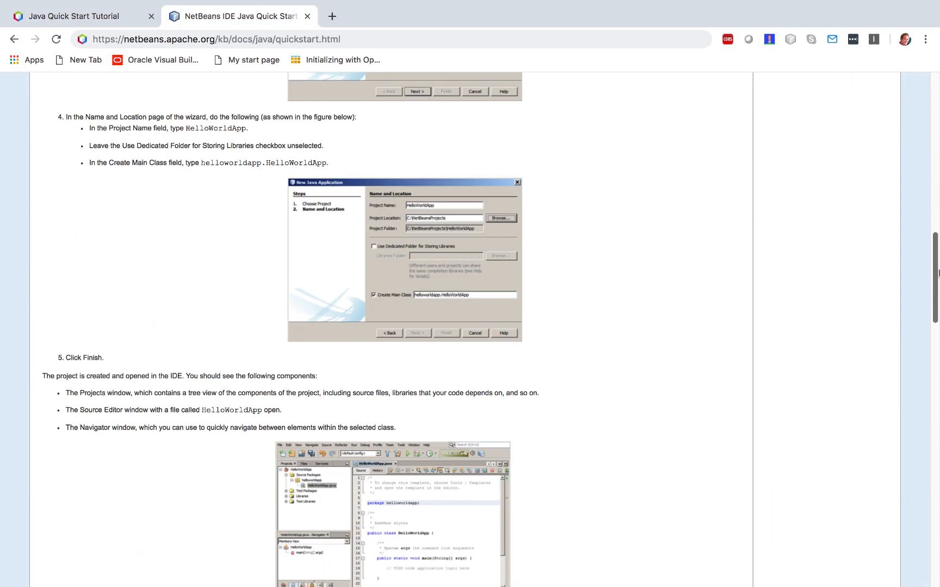
pyautogui.scroll(-3)
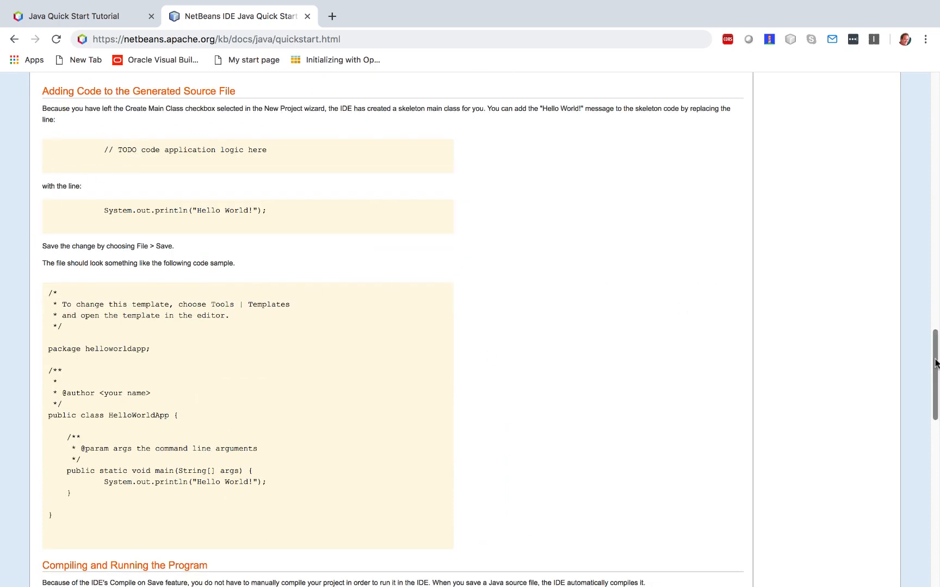
pyautogui.scroll(-3)
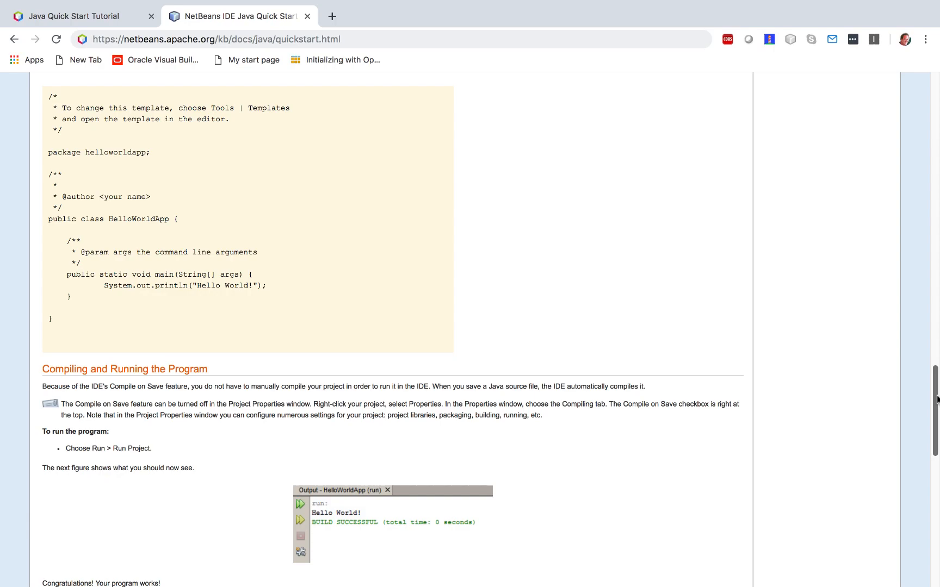
pyautogui.scroll(-3)
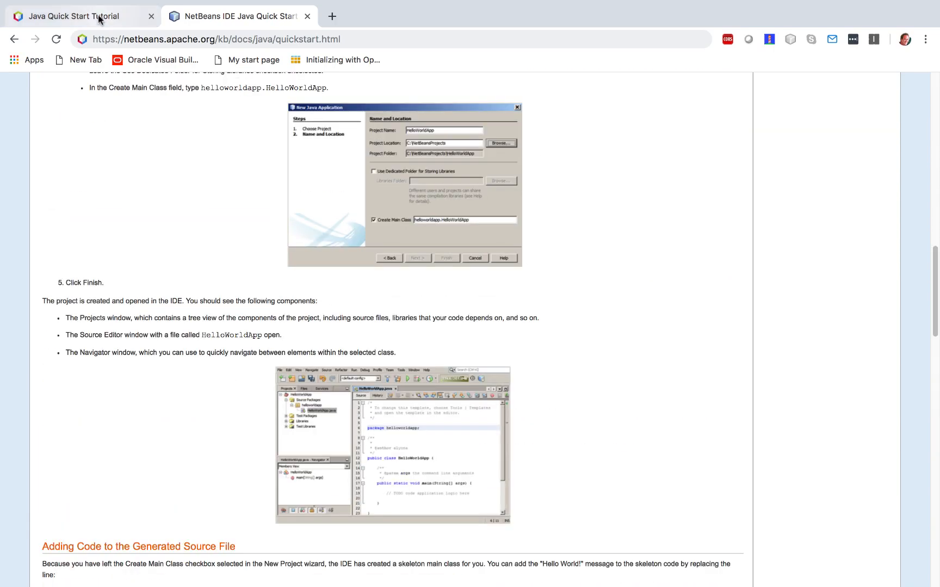
# - Scroll the Java Quick Start Tutorial to its end, then go back to the Java SE Learning Trail
pyautogui.scroll(3)
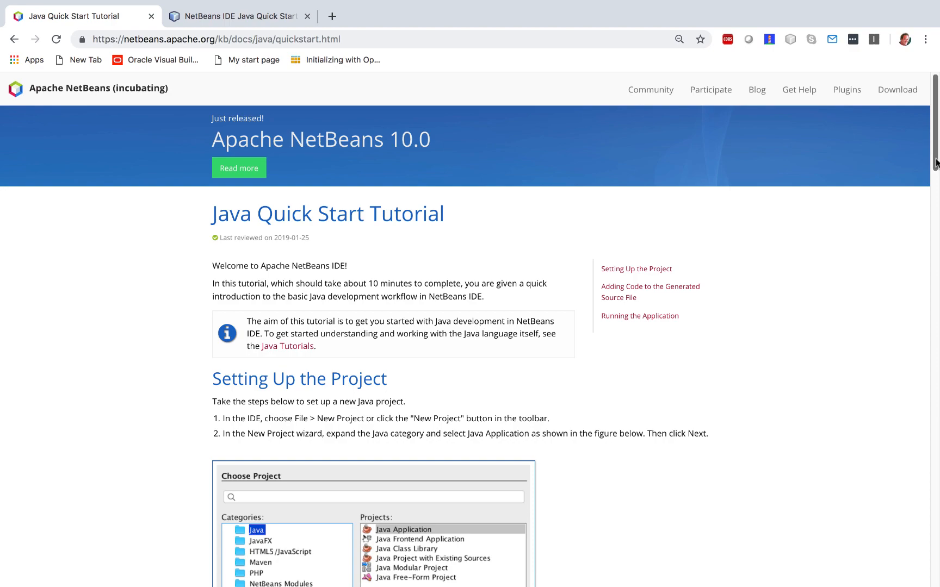
pyautogui.scroll(-3)
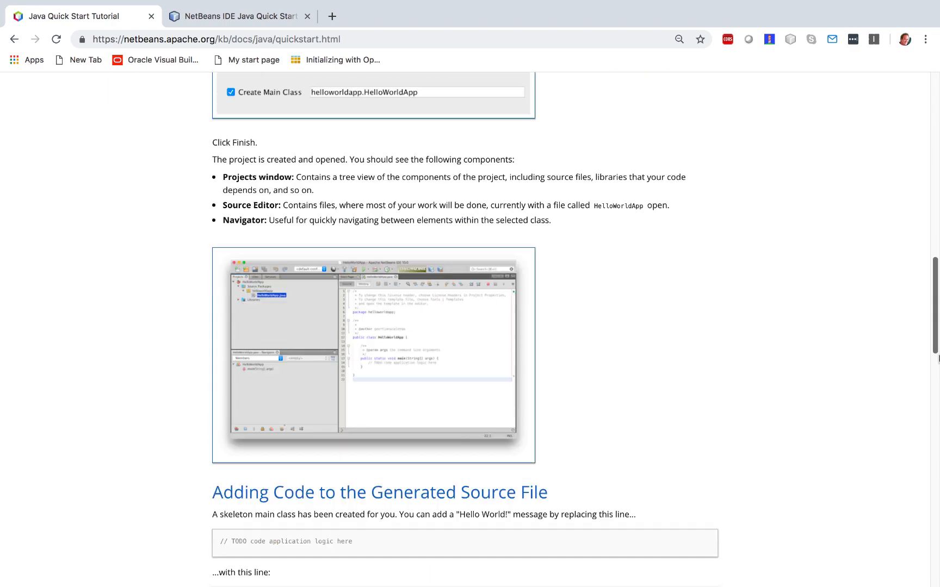
pyautogui.scroll(-3)
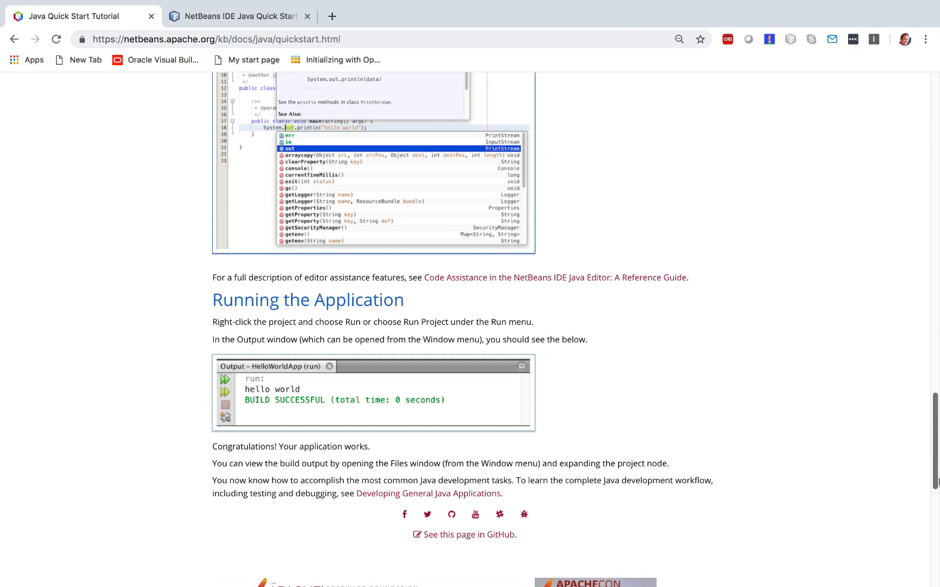
pyautogui.scroll(-3)
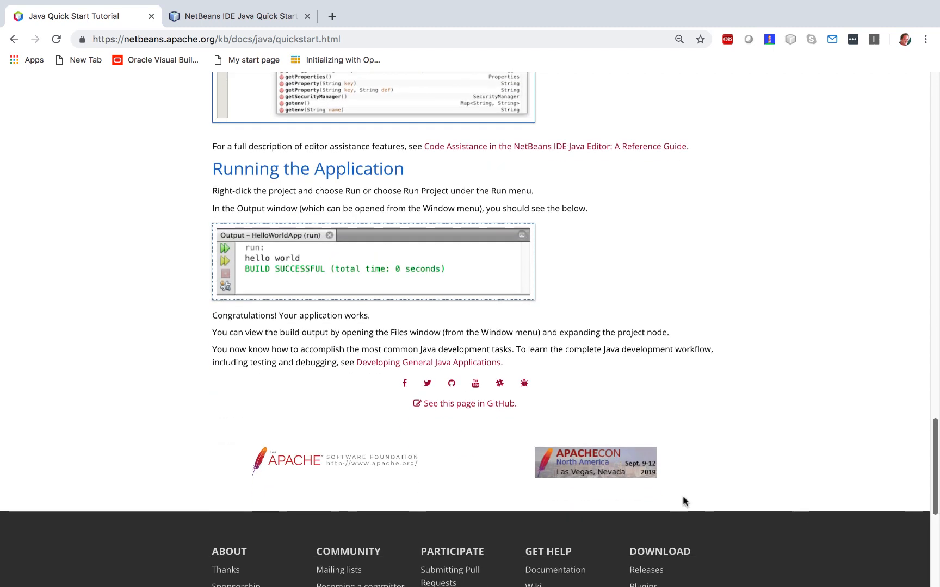
pyautogui.moveTo(452, 417)
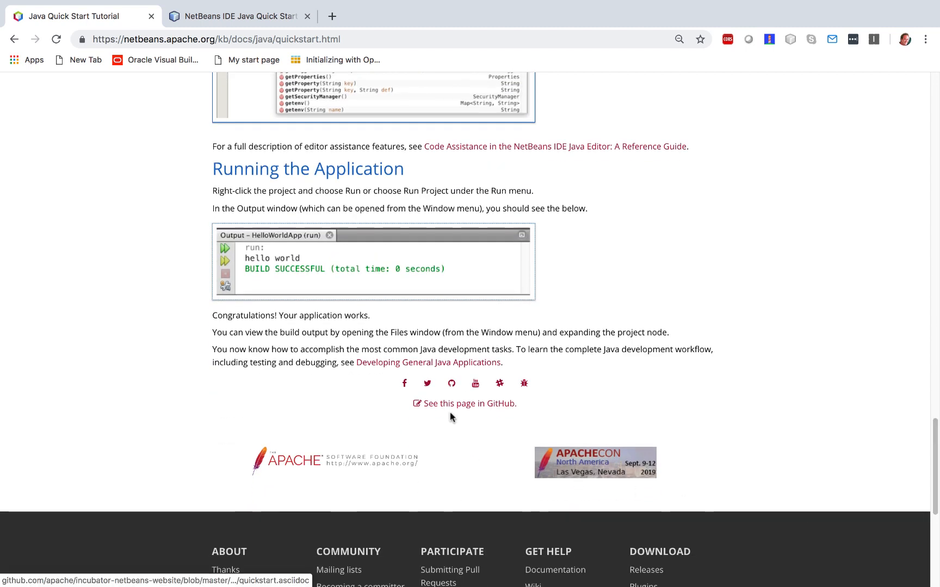
pyautogui.moveTo(160, 253)
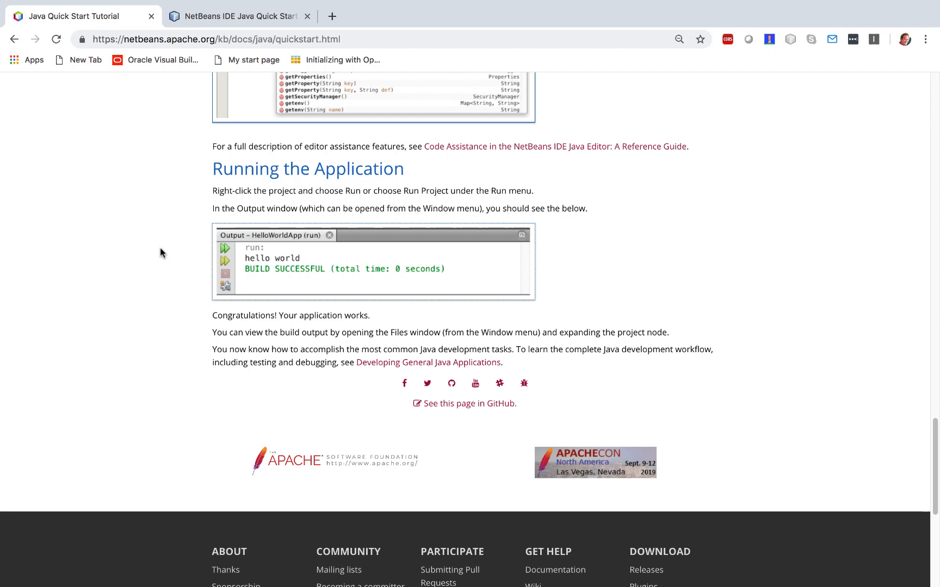
pyautogui.moveTo(464, 413)
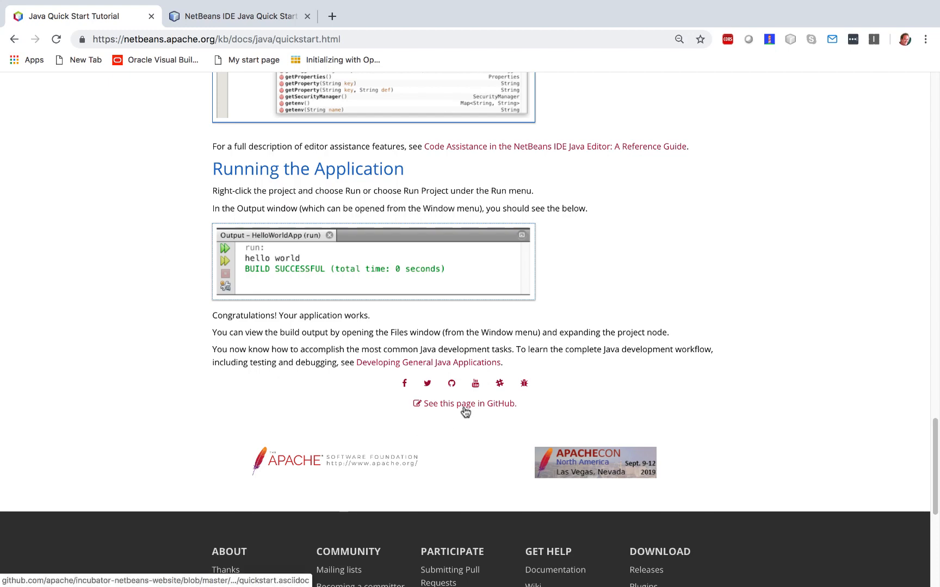
pyautogui.click(13, 39)
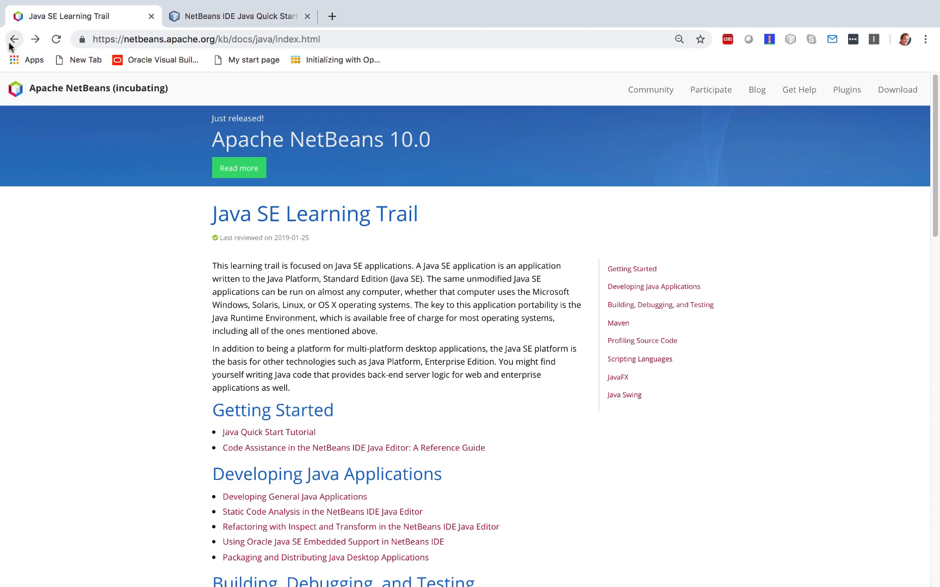
# - Go back to Getting Help, and in the second tab back to the old Docs & Support page
pyautogui.click(14, 40)
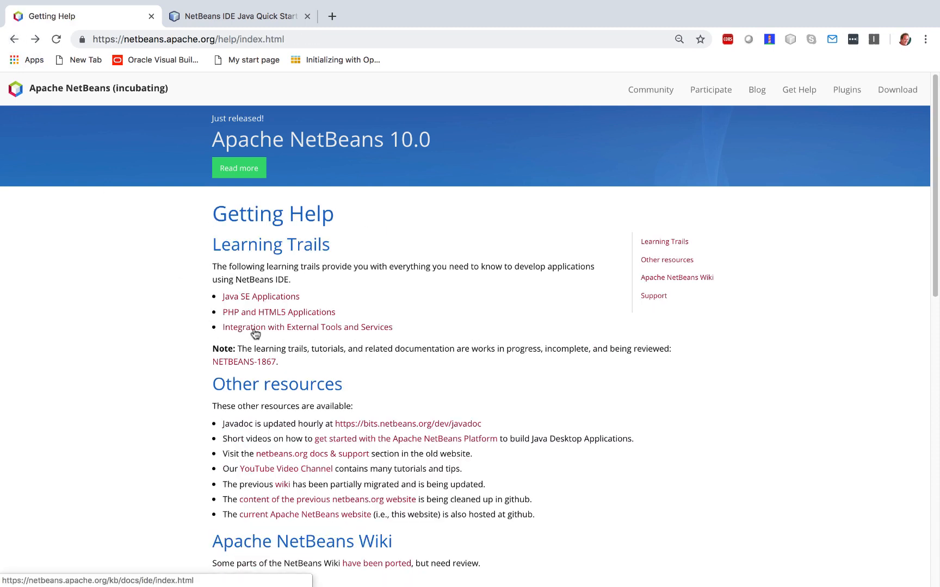
pyautogui.moveTo(242, 16)
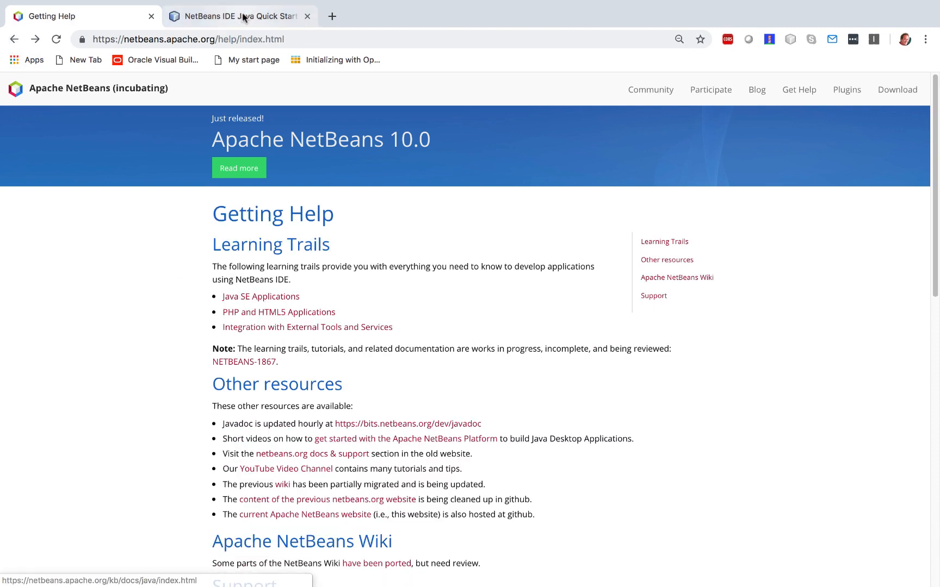
pyautogui.click(238, 16)
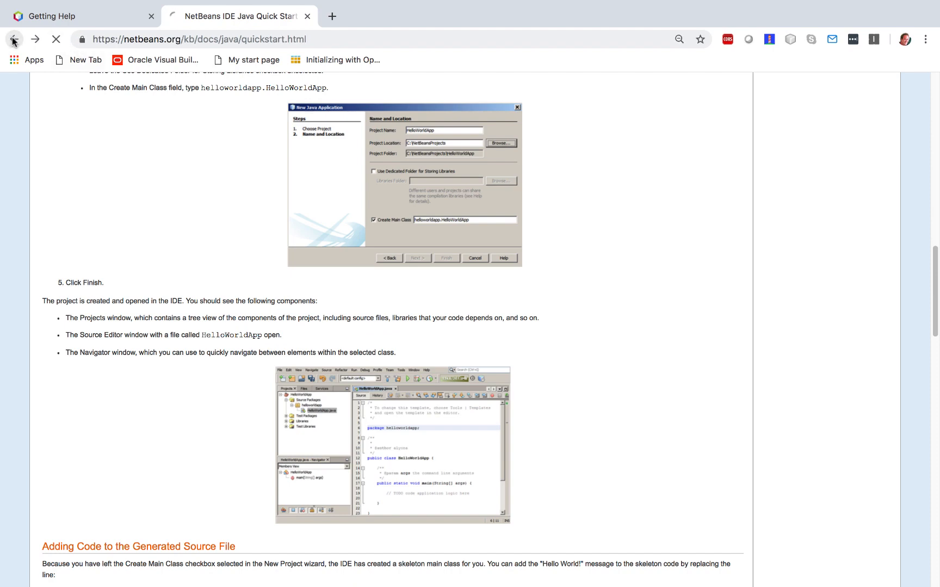
pyautogui.click(13, 39)
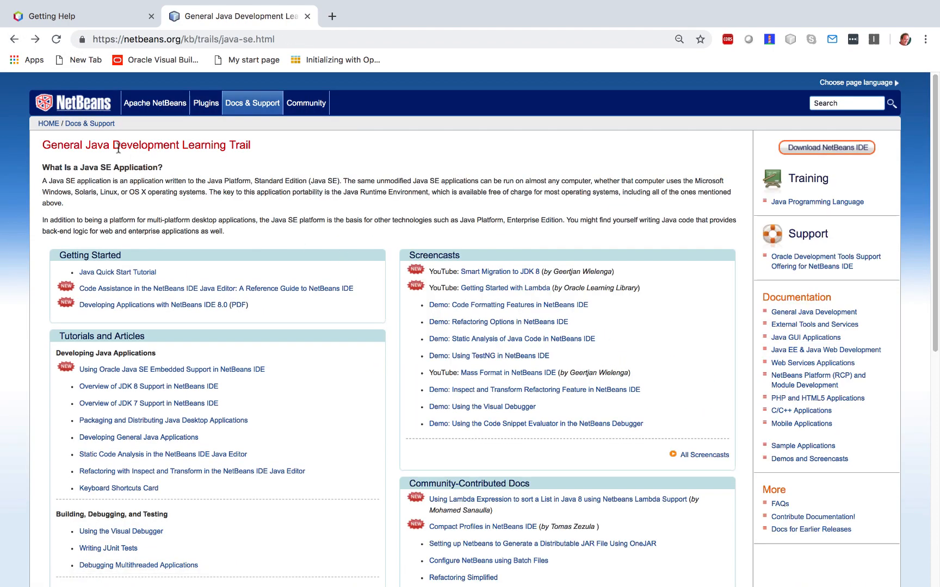
pyautogui.click(13, 39)
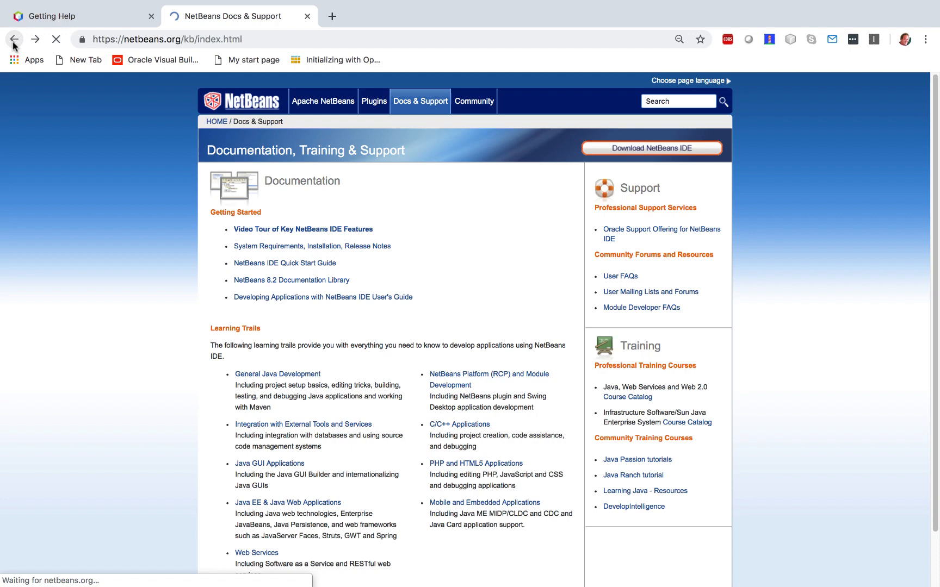
# - Compare the new Getting Help and old Docs & Support tabs, ending on Getting Help
pyautogui.click(14, 39)
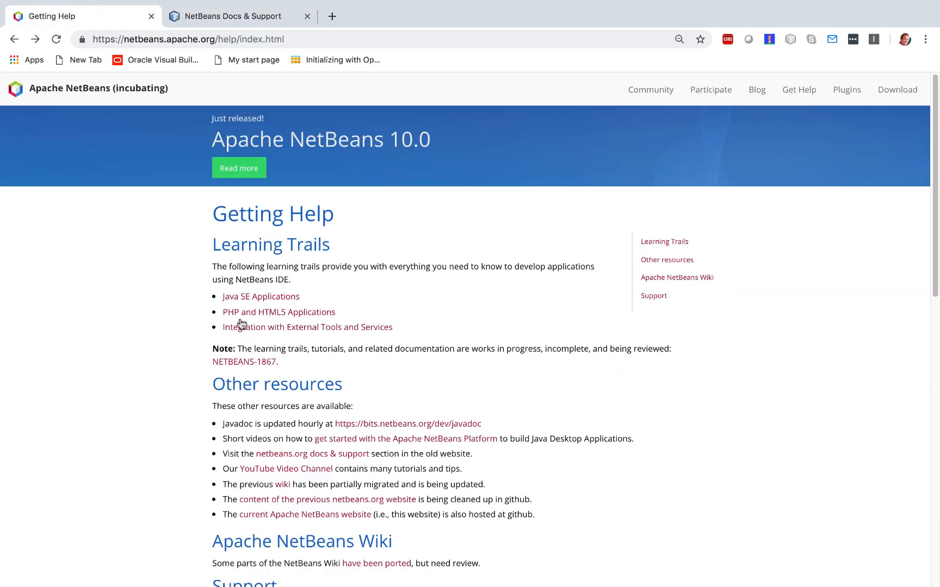
pyautogui.click(233, 17)
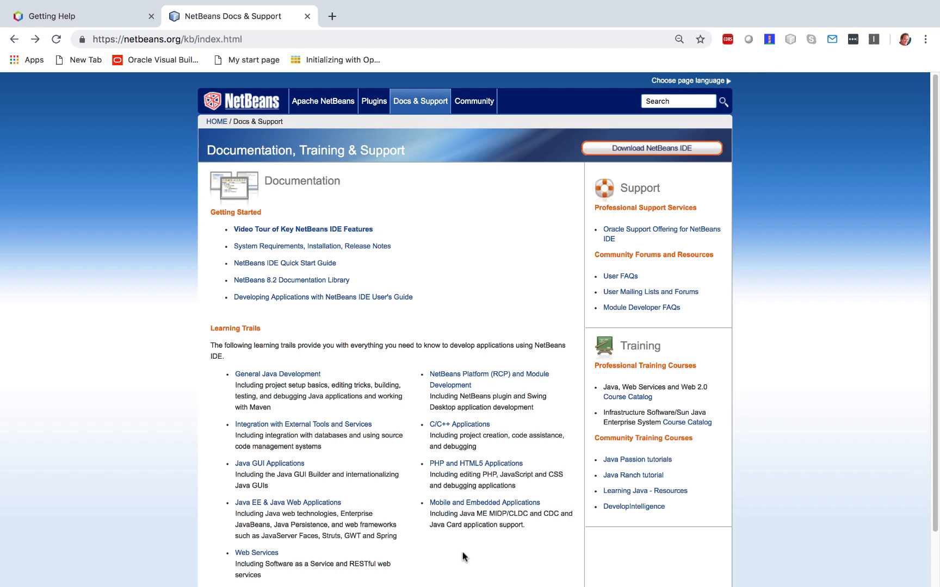
pyautogui.moveTo(235, 10)
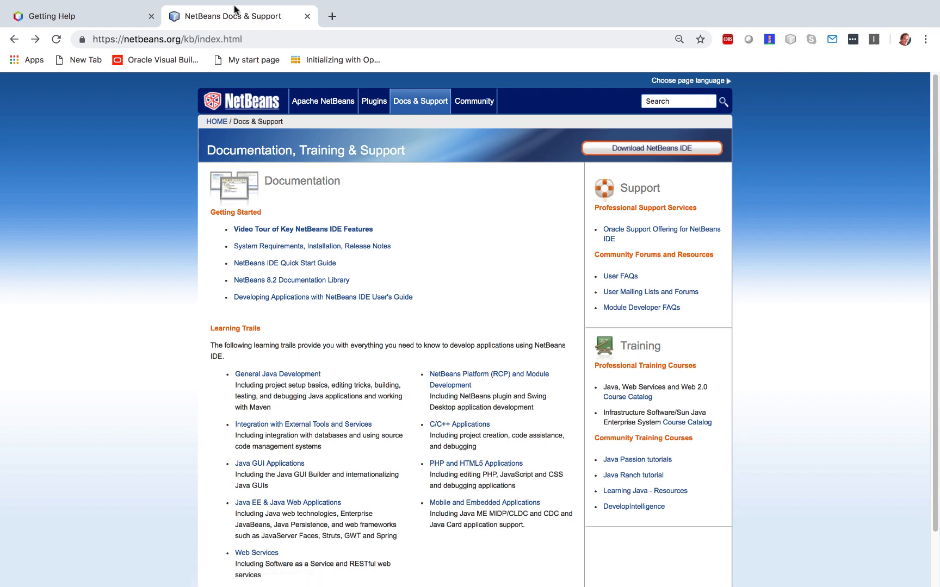
pyautogui.click(60, 16)
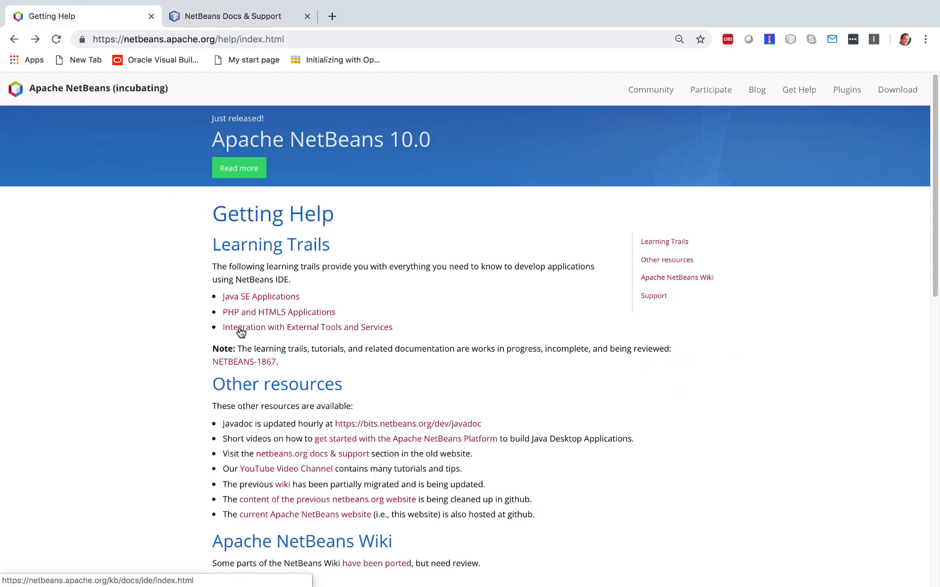
pyautogui.click(231, 16)
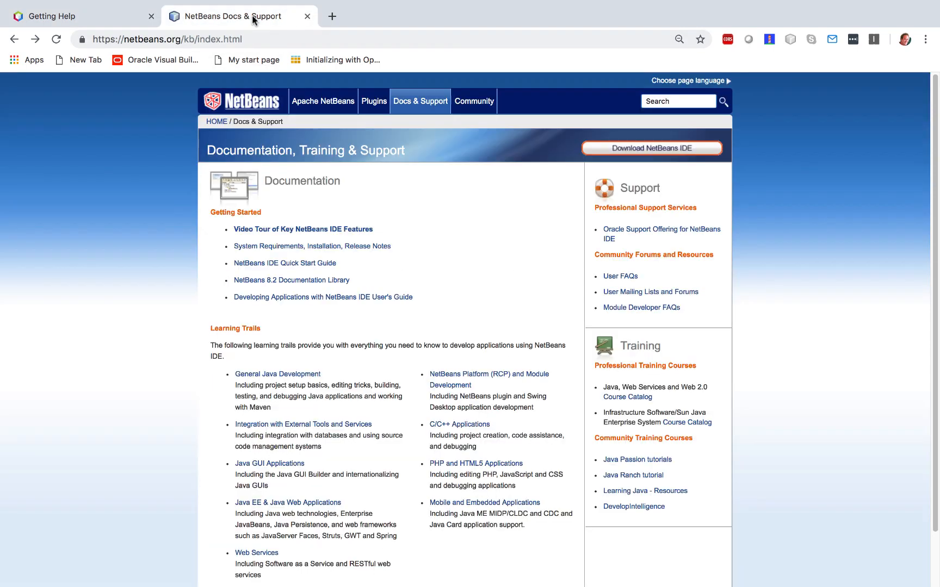
pyautogui.moveTo(488, 546)
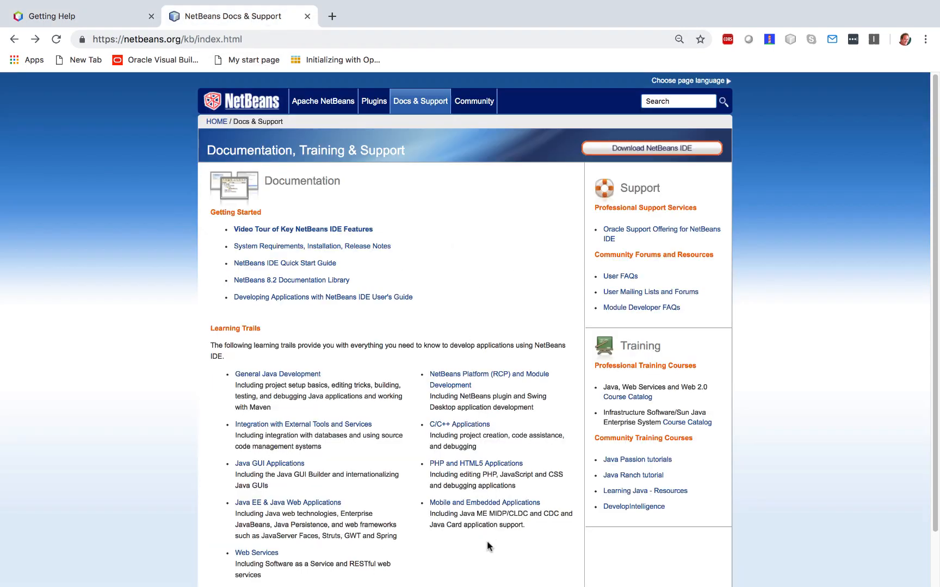
pyautogui.moveTo(110, 255)
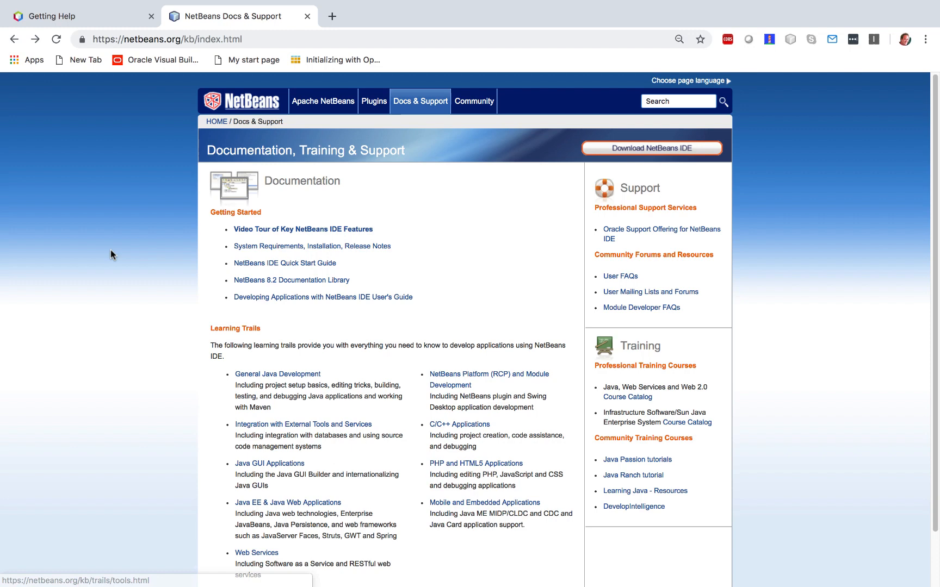
pyautogui.click(78, 17)
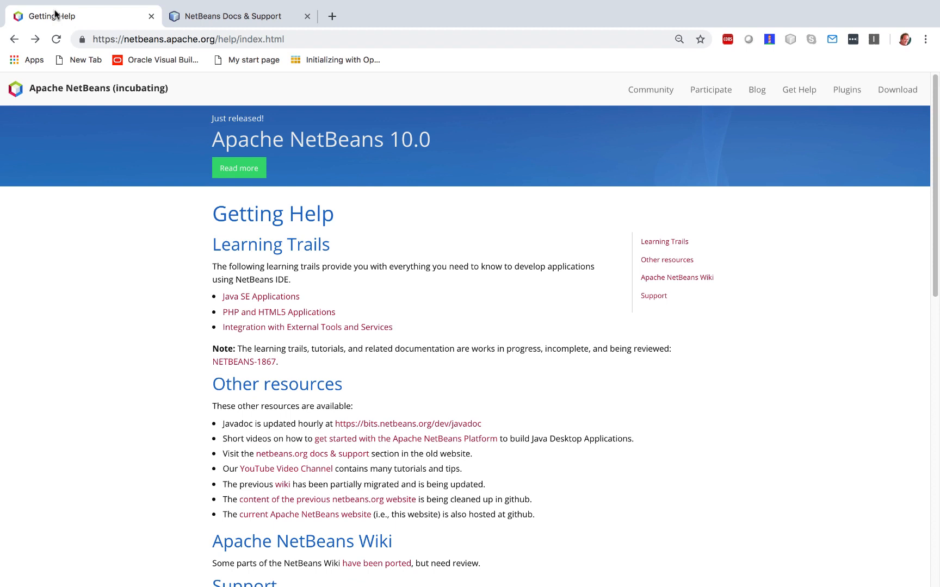
pyautogui.moveTo(182, 319)
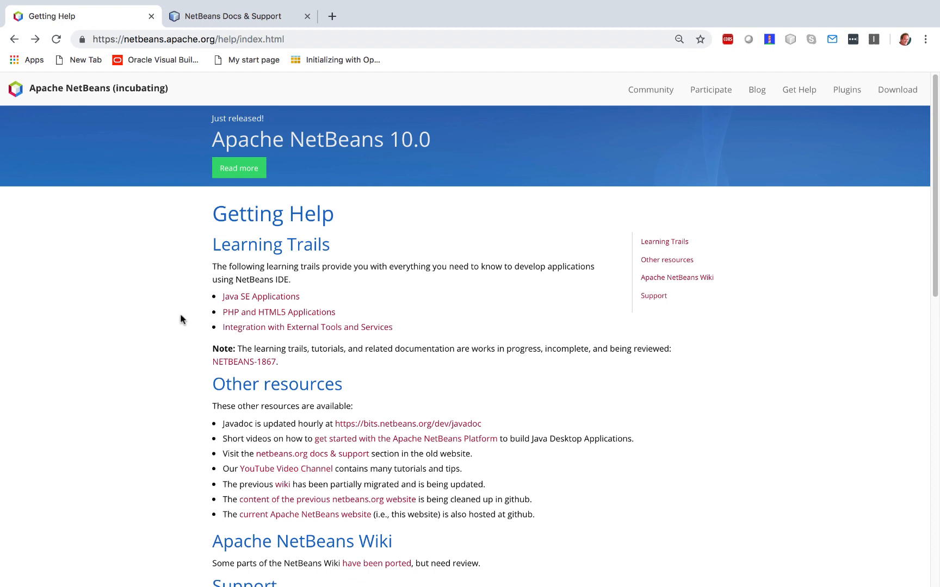
pyautogui.moveTo(263, 316)
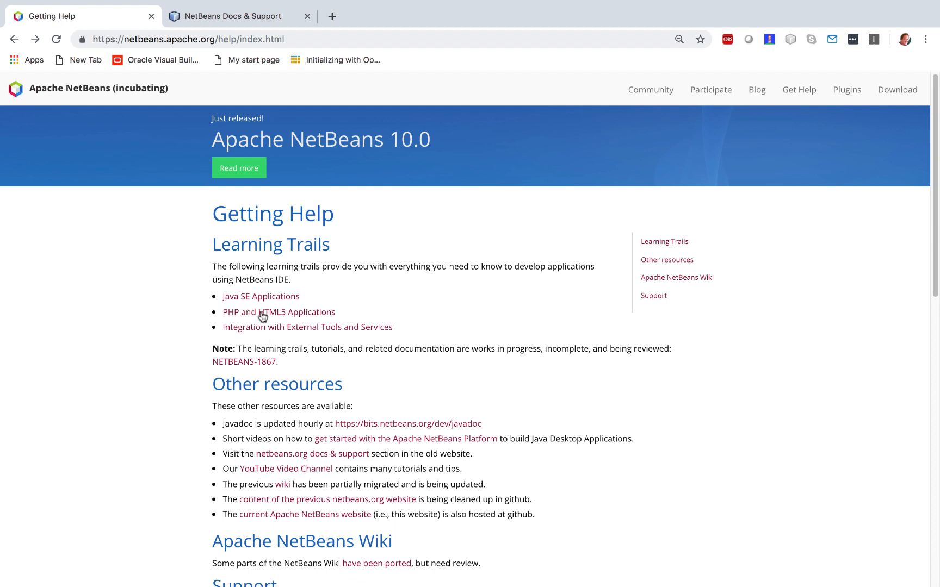
pyautogui.click(279, 312)
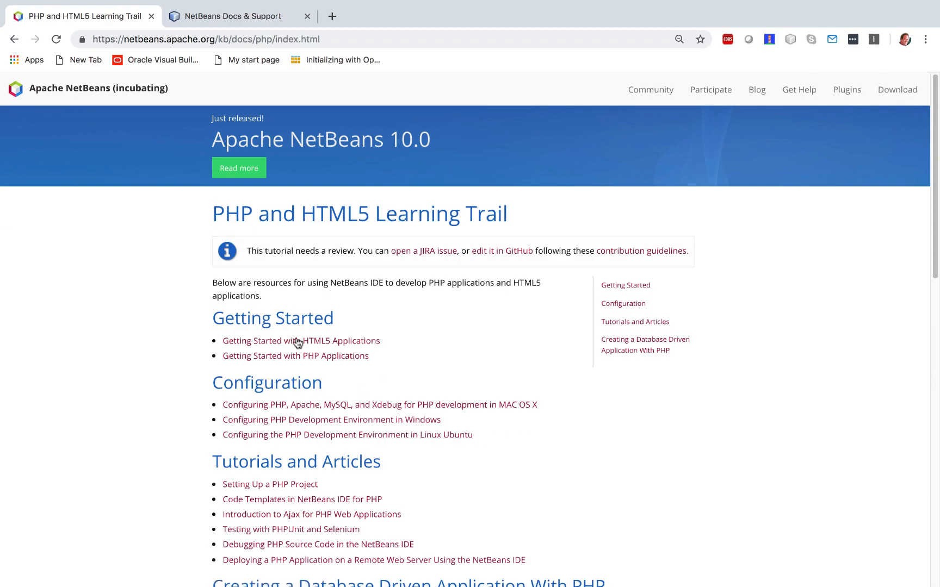
pyautogui.click(300, 340)
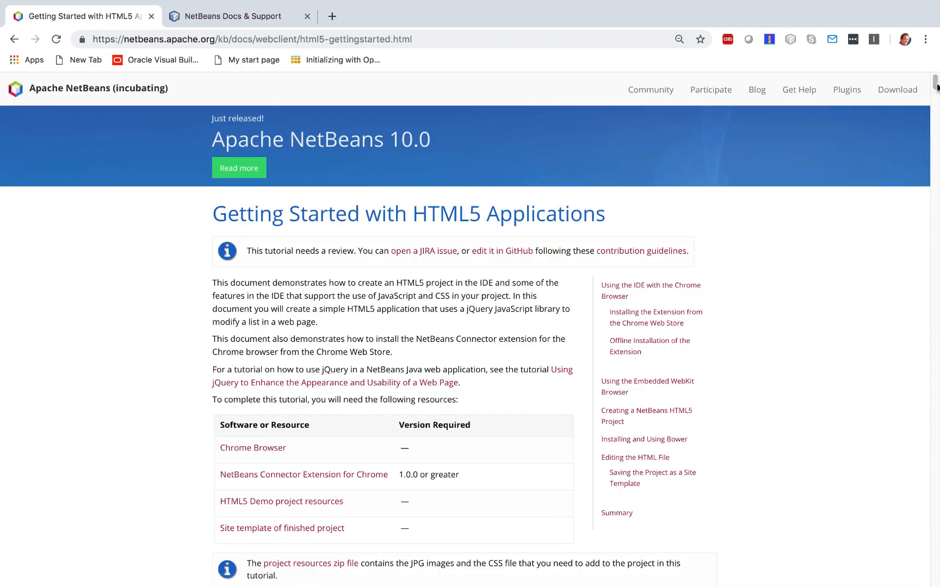
pyautogui.scroll(-3)
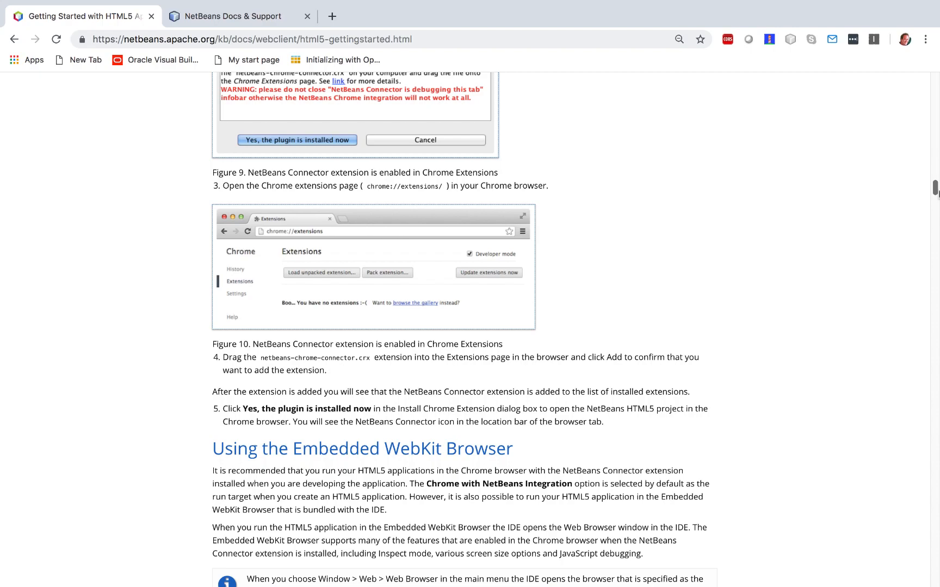
pyautogui.scroll(-3)
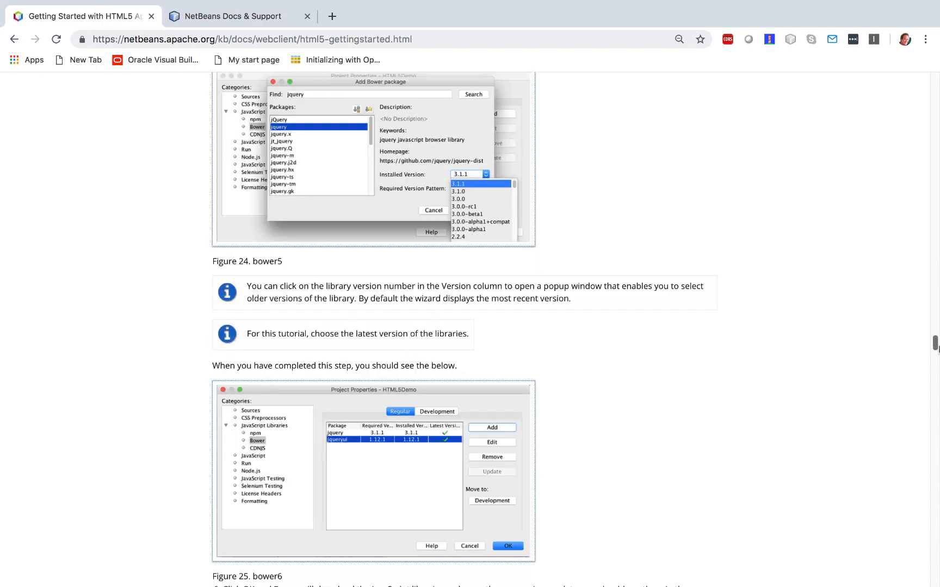
pyautogui.scroll(3)
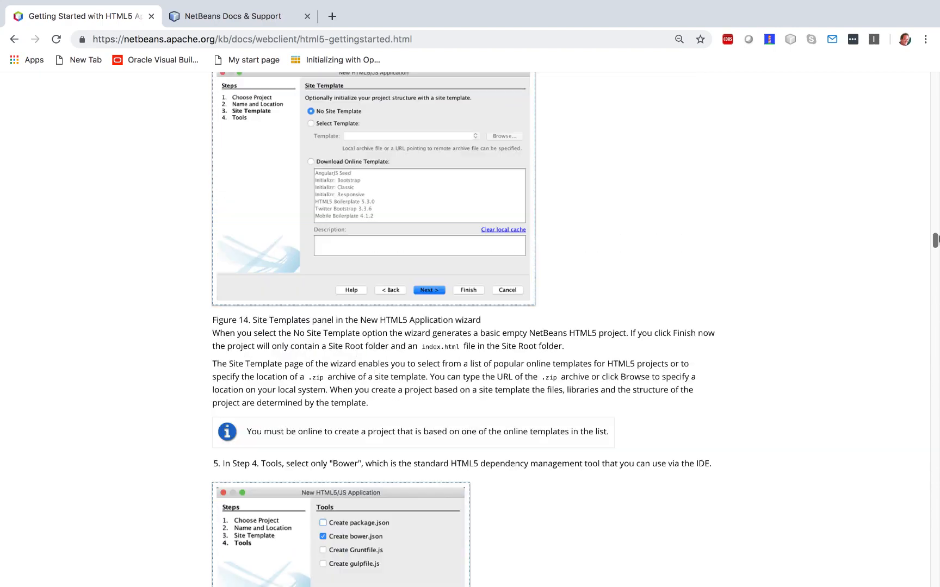
pyautogui.scroll(3)
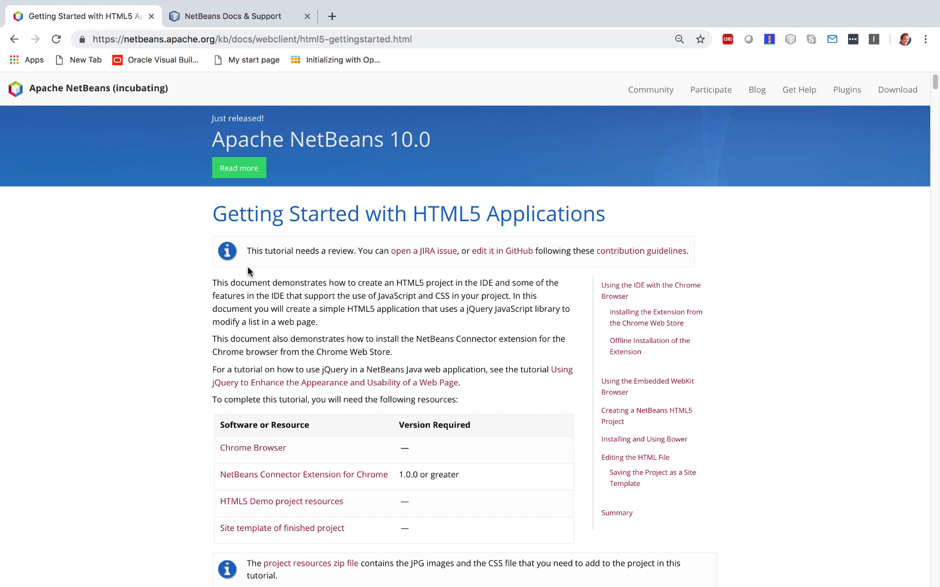
pyautogui.moveTo(350, 258)
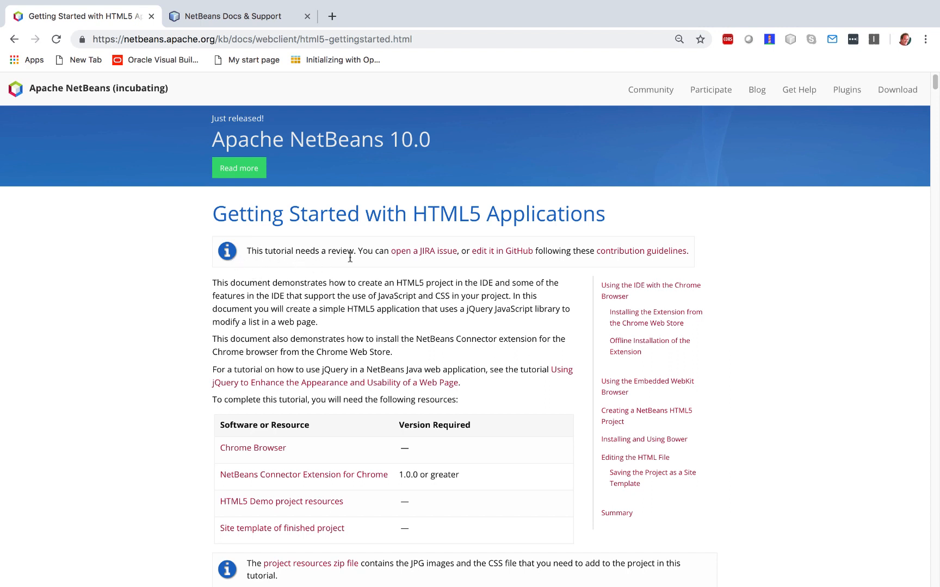
pyautogui.moveTo(423, 252)
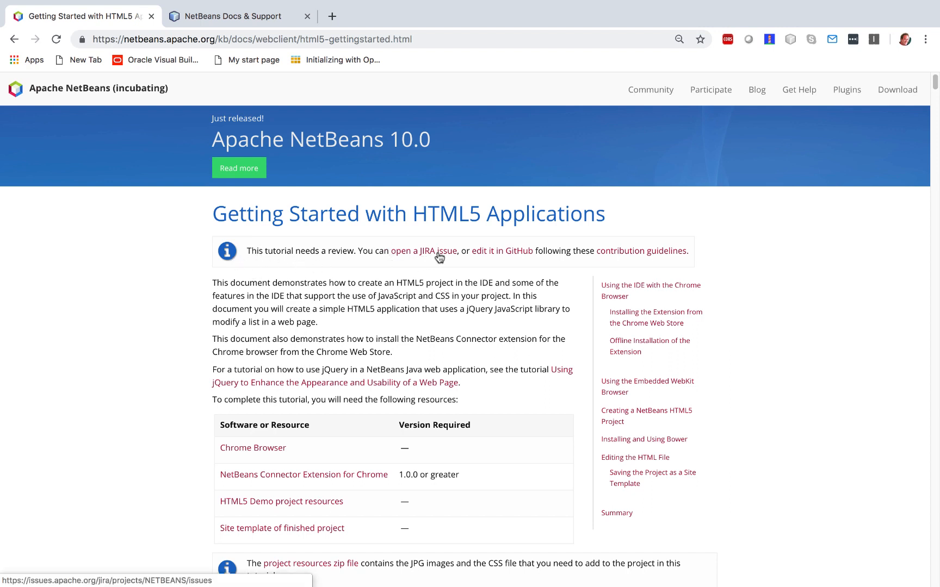
pyautogui.moveTo(382, 304)
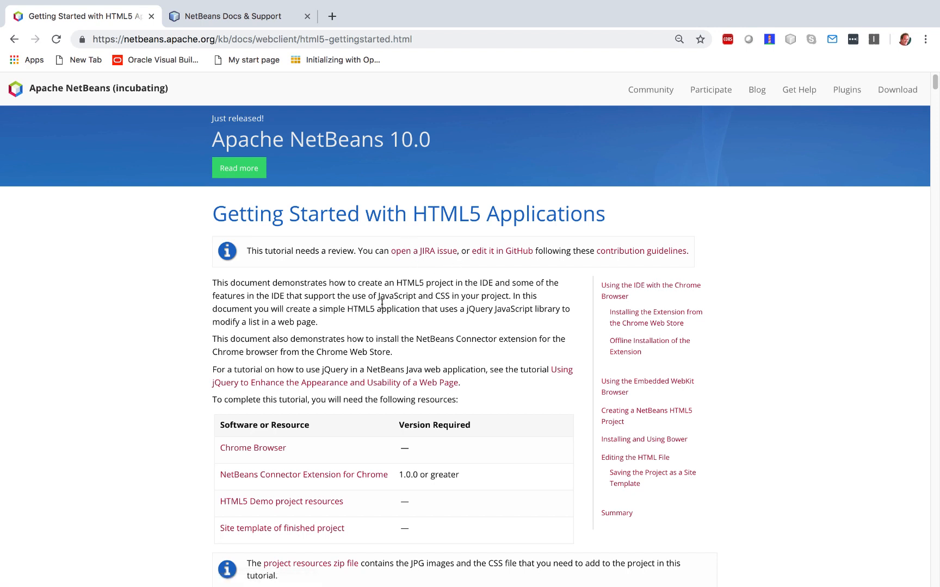
pyautogui.moveTo(511, 257)
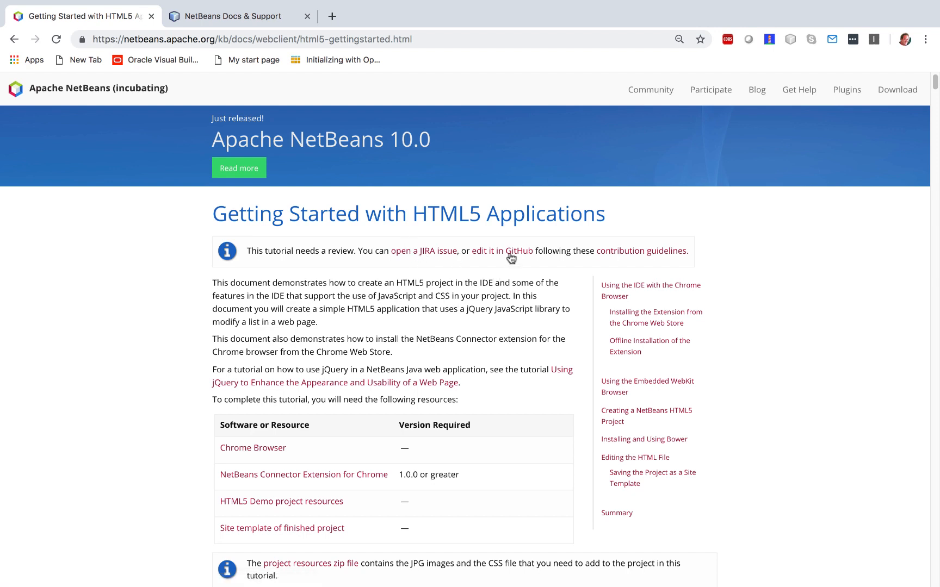
pyautogui.moveTo(641, 251)
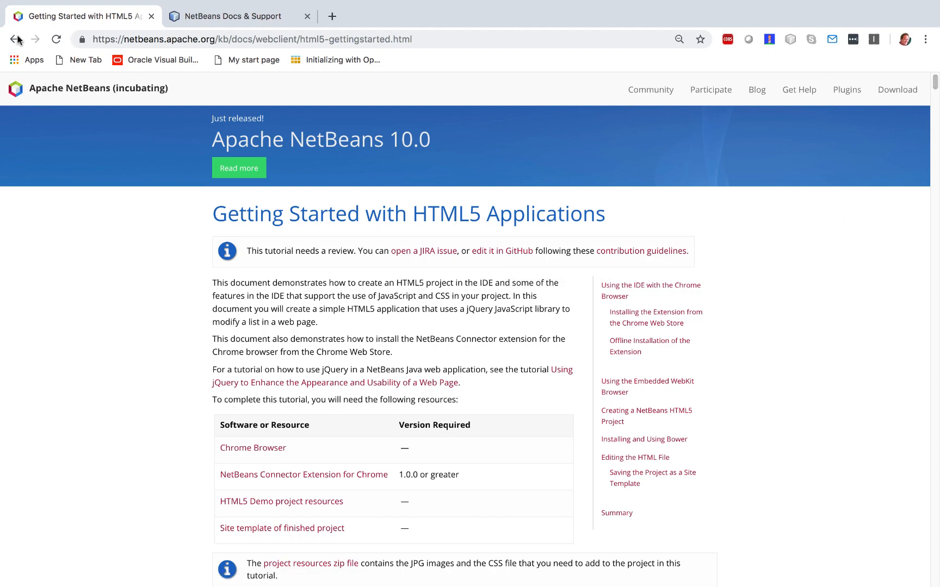
# - Go back to Getting Help, open Java SE Applications and its Quick Start Tutorial, then return to the trail
pyautogui.click(14, 40)
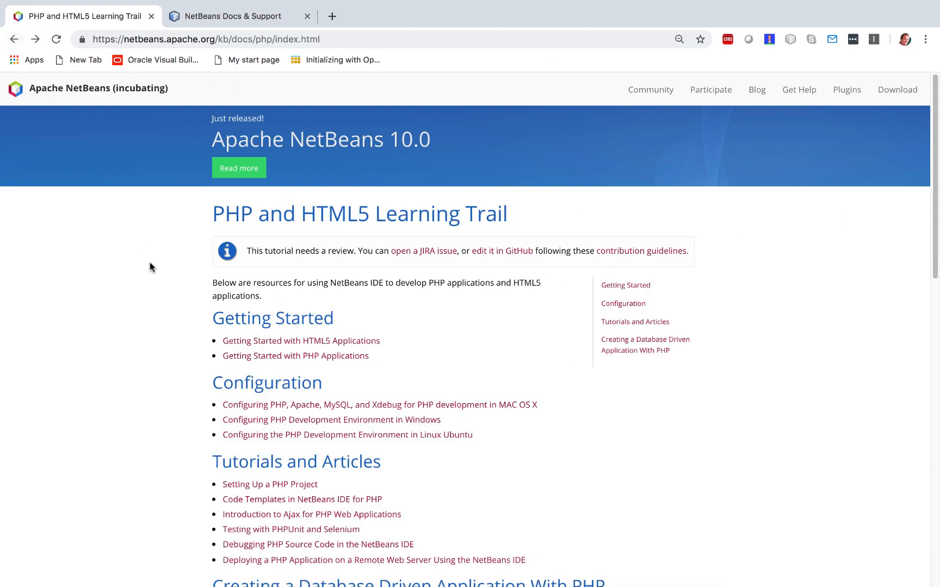
pyautogui.click(14, 39)
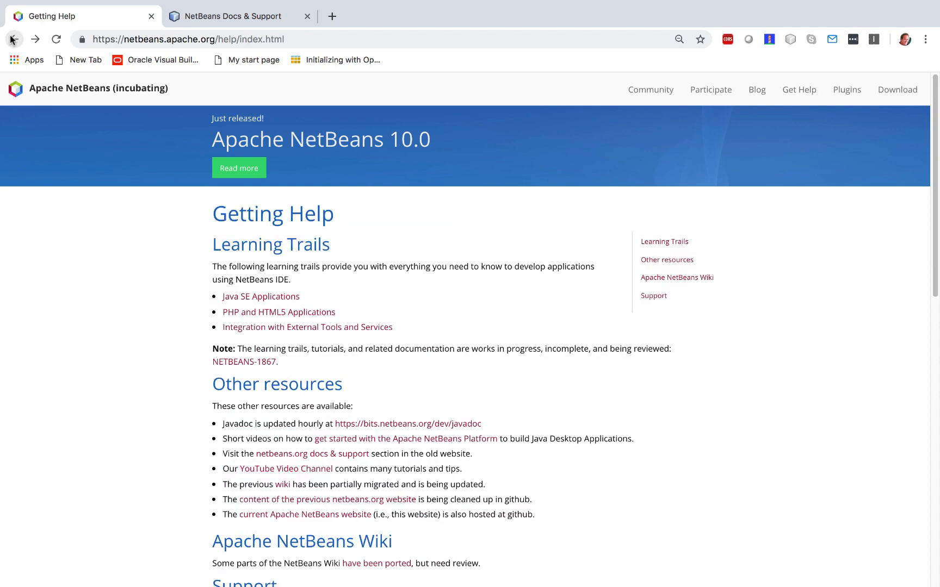
pyautogui.click(260, 296)
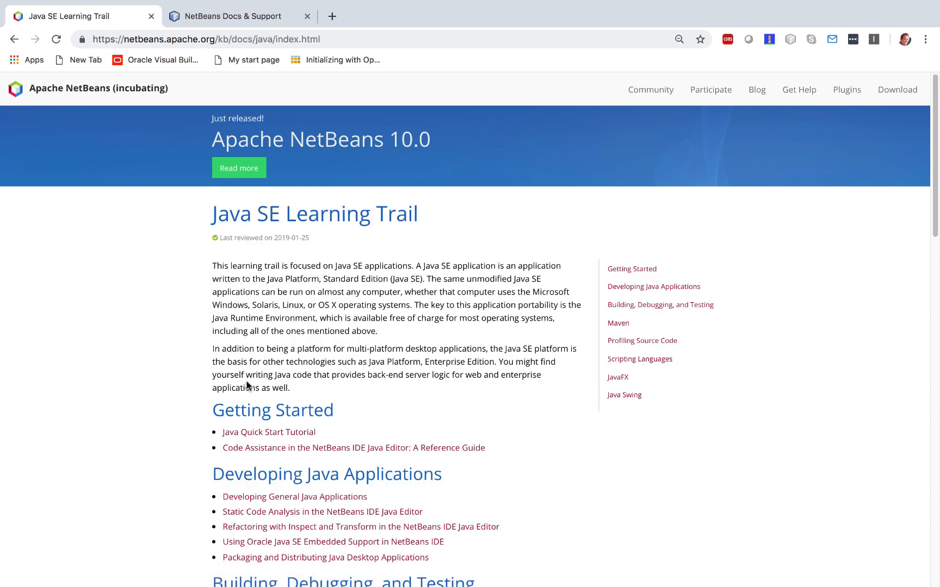
pyautogui.click(268, 432)
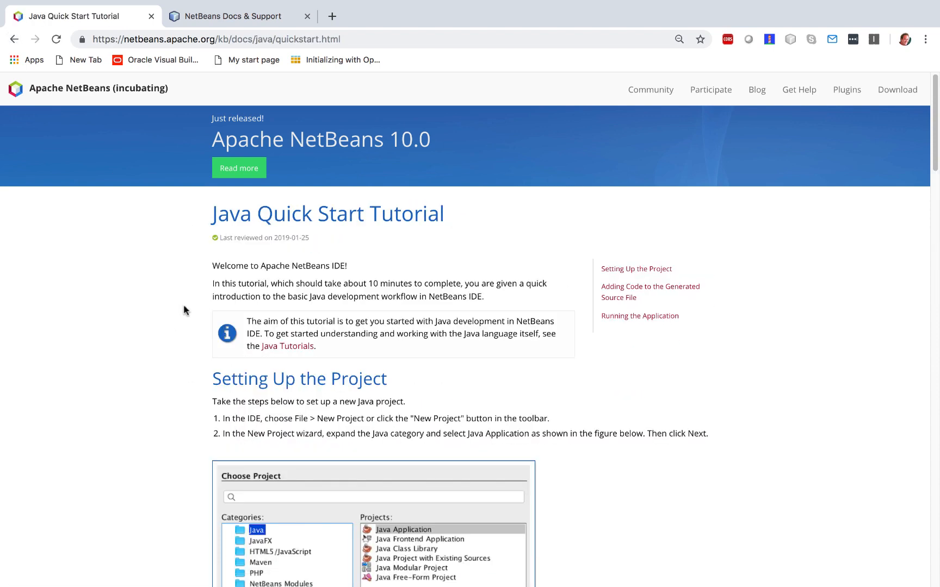
pyautogui.moveTo(218, 237)
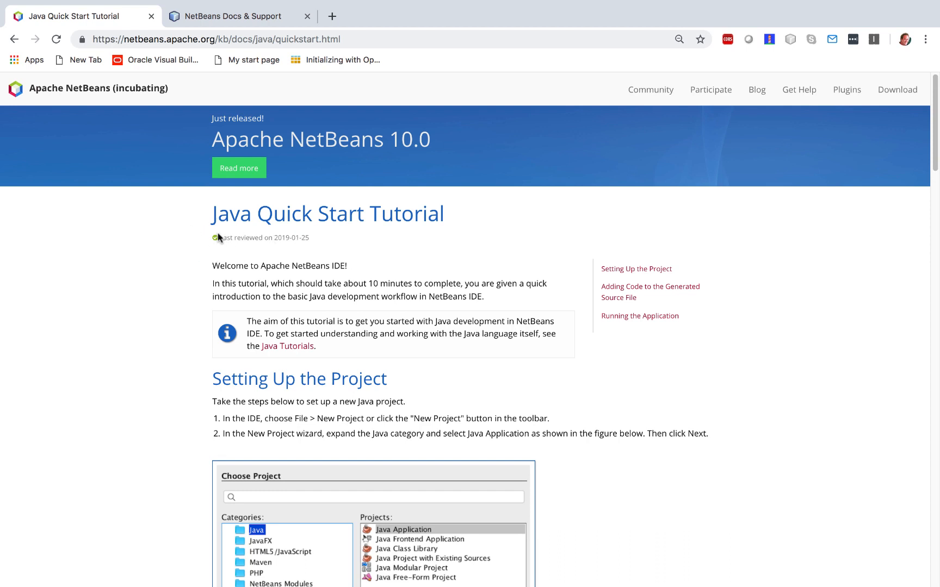
pyautogui.moveTo(219, 246)
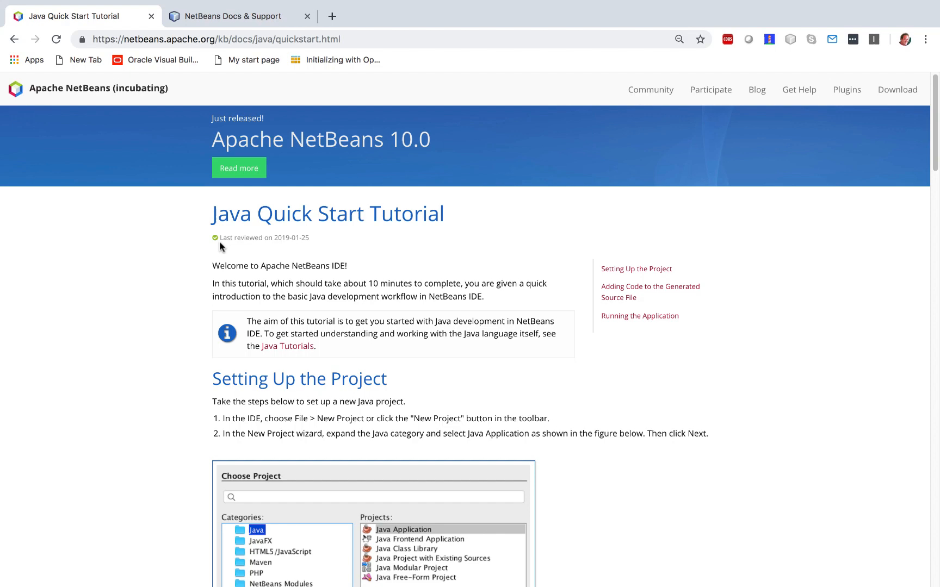
pyautogui.moveTo(14, 39)
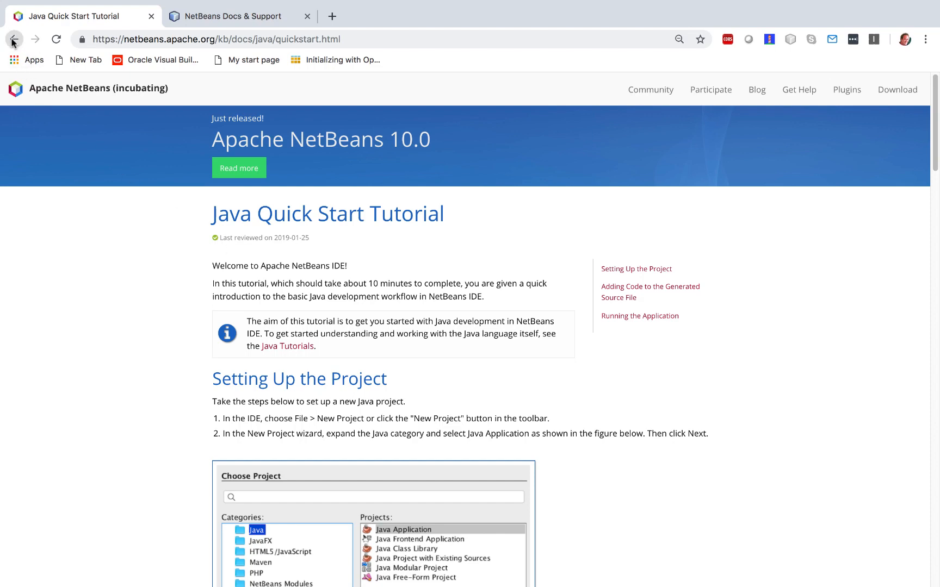
pyautogui.click(14, 40)
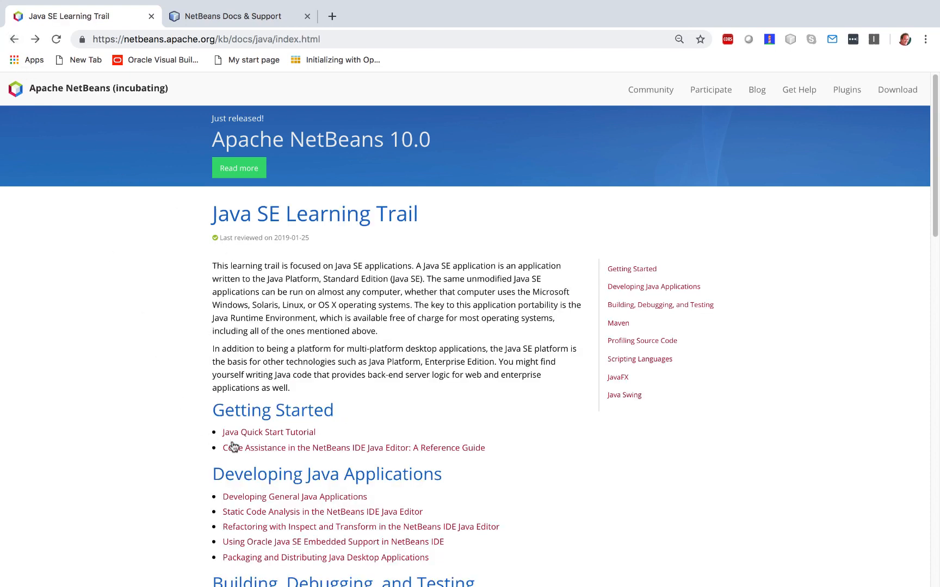
# - Open the 'Code Assistance in the NetBeans IDE Java Editor' guide and scroll through it
pyautogui.click(354, 448)
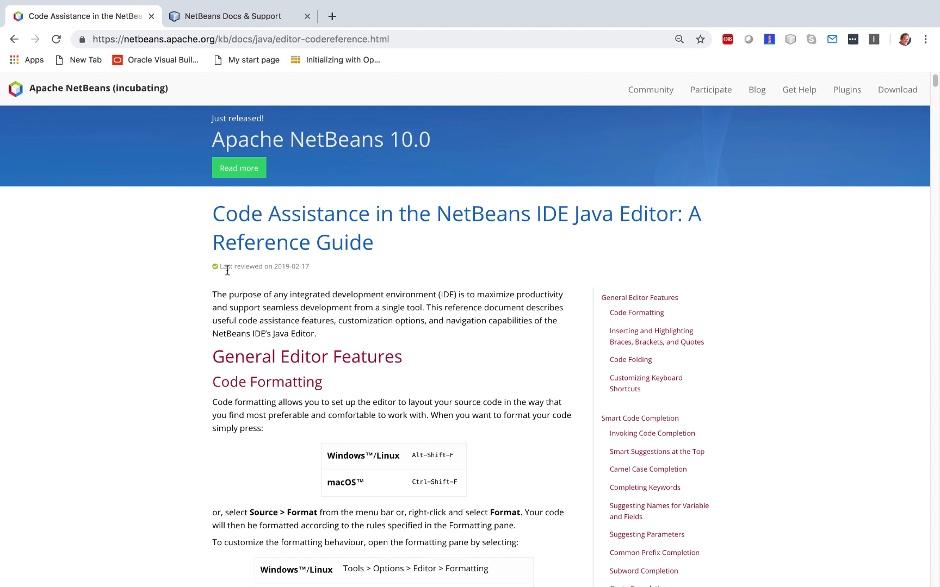
pyautogui.moveTo(512, 248)
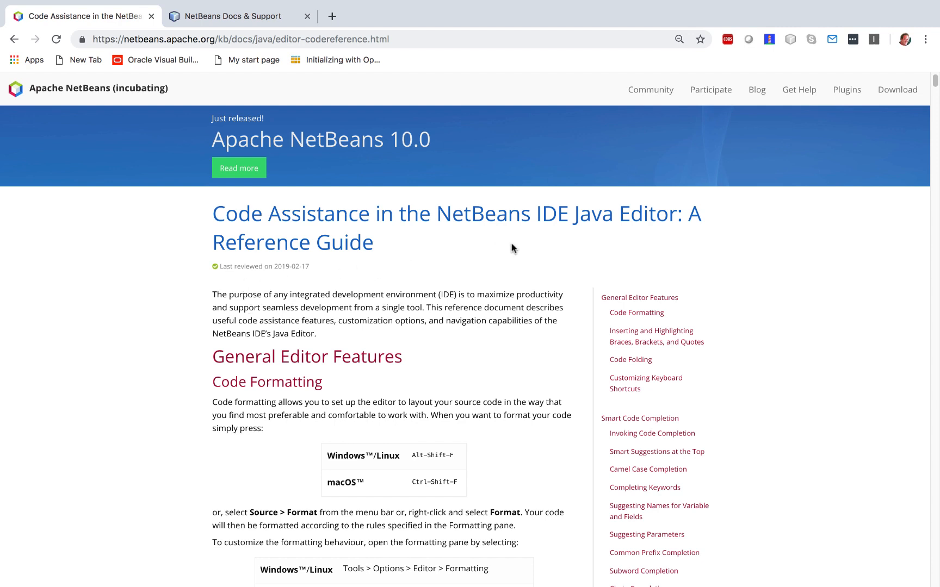
pyautogui.moveTo(932, 81)
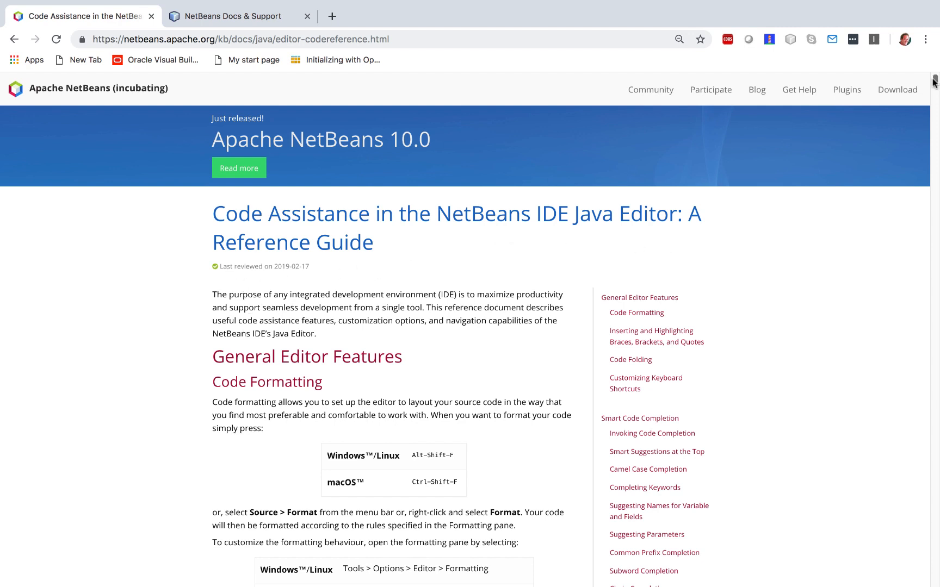
pyautogui.scroll(-3)
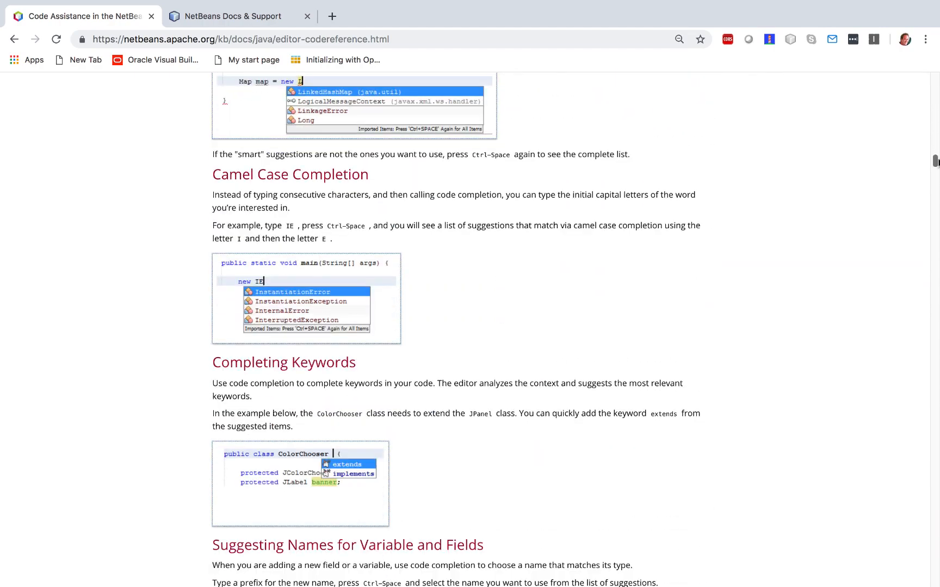
pyautogui.scroll(3)
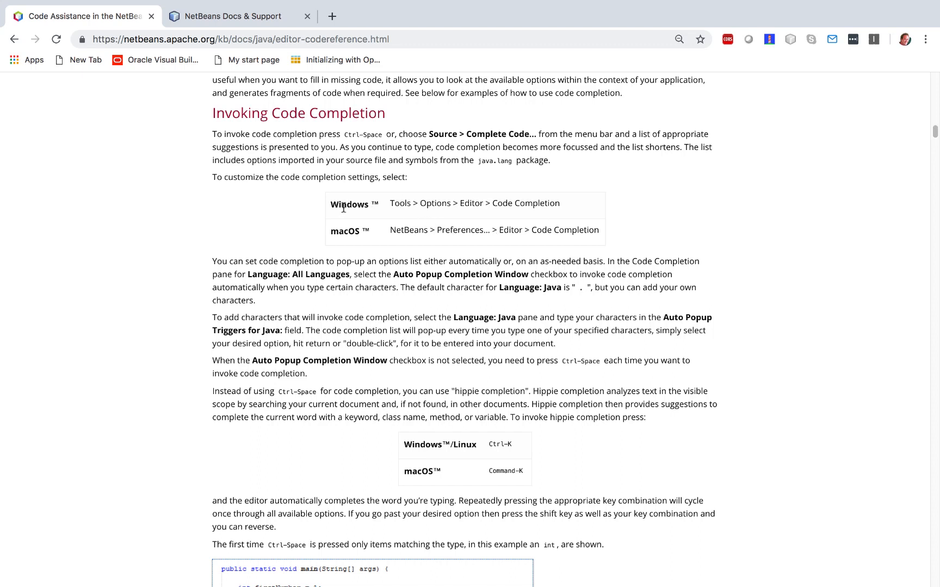
pyautogui.moveTo(349, 241)
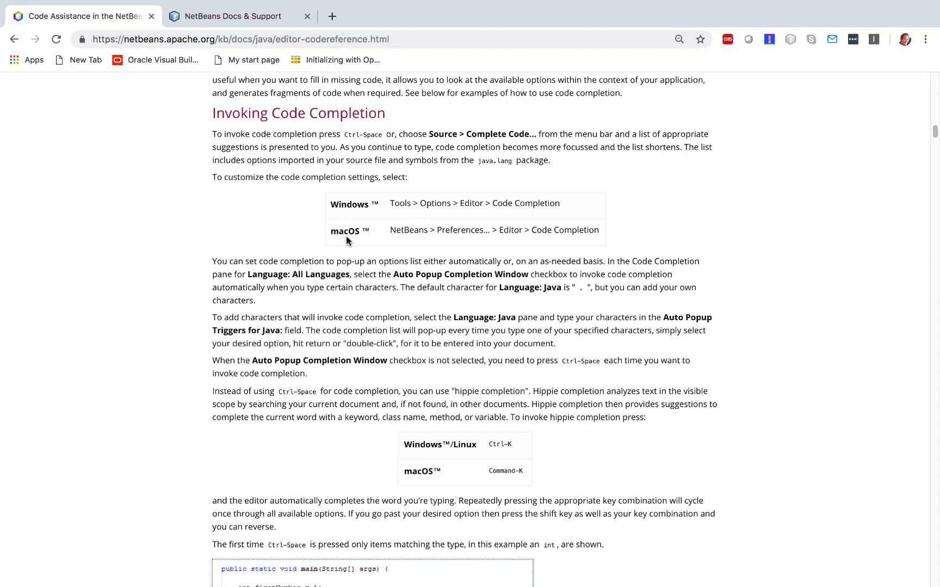
pyautogui.moveTo(933, 131)
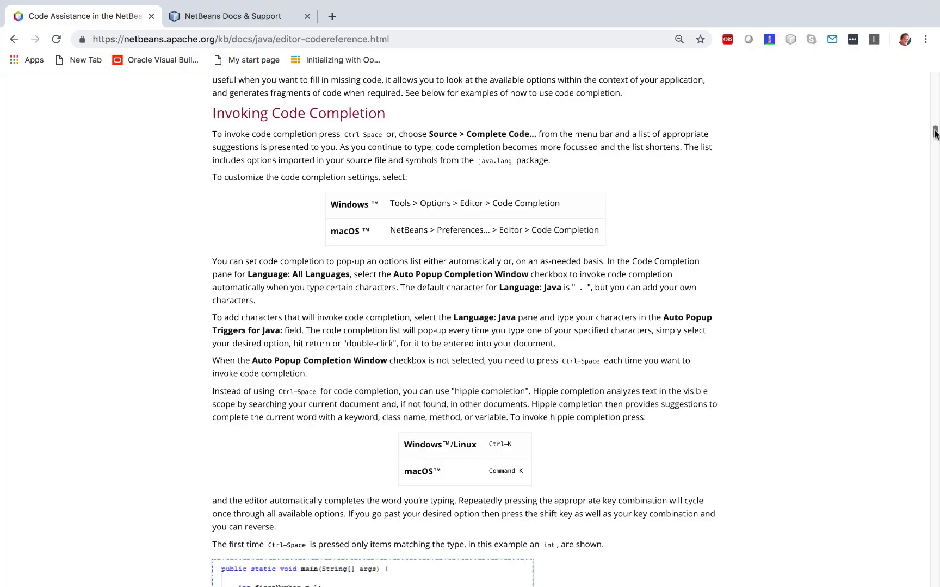
pyautogui.scroll(-3)
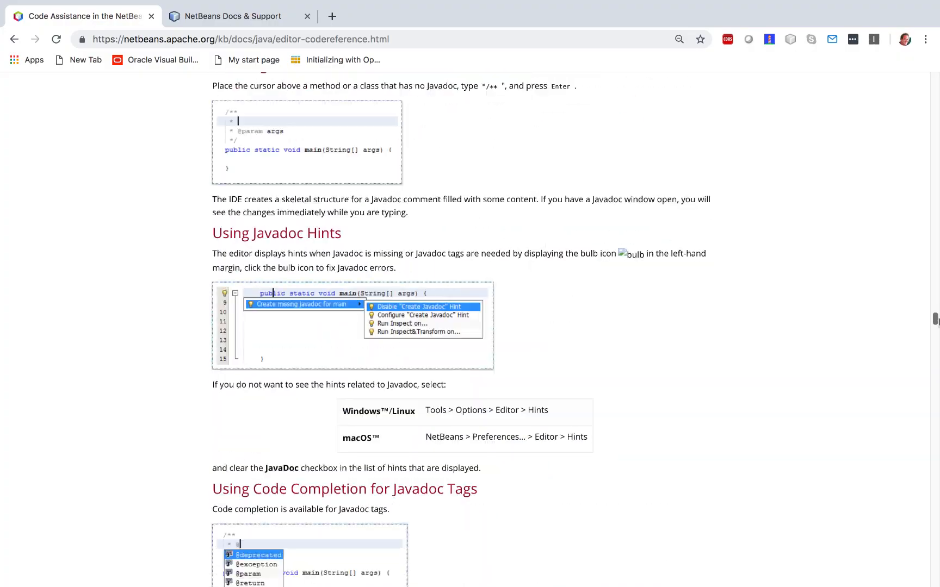
pyautogui.scroll(-3)
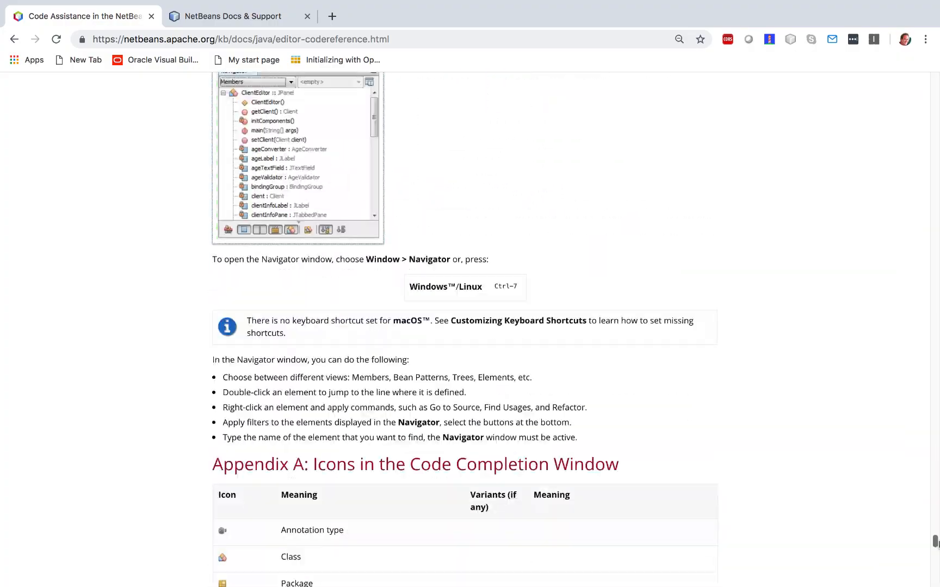
pyautogui.scroll(3)
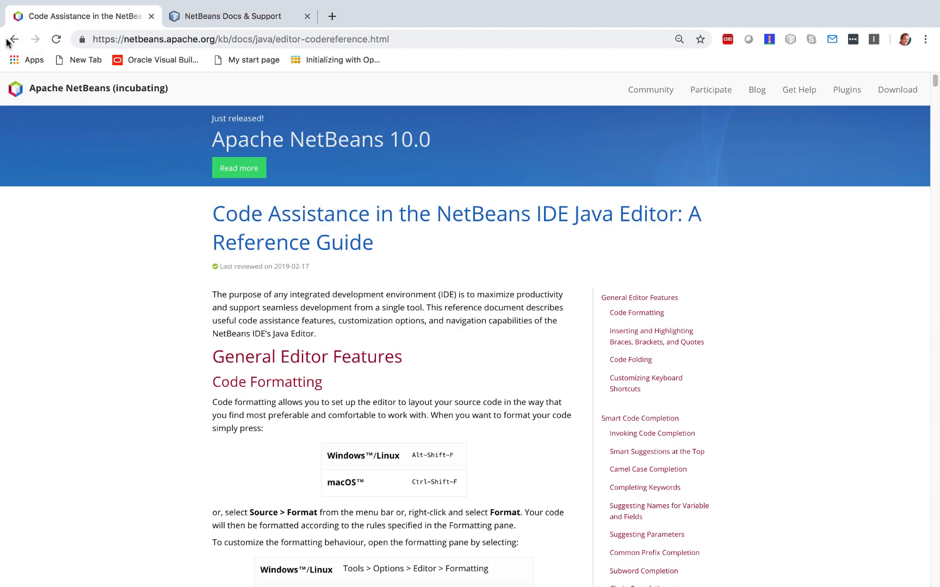
pyautogui.click(13, 39)
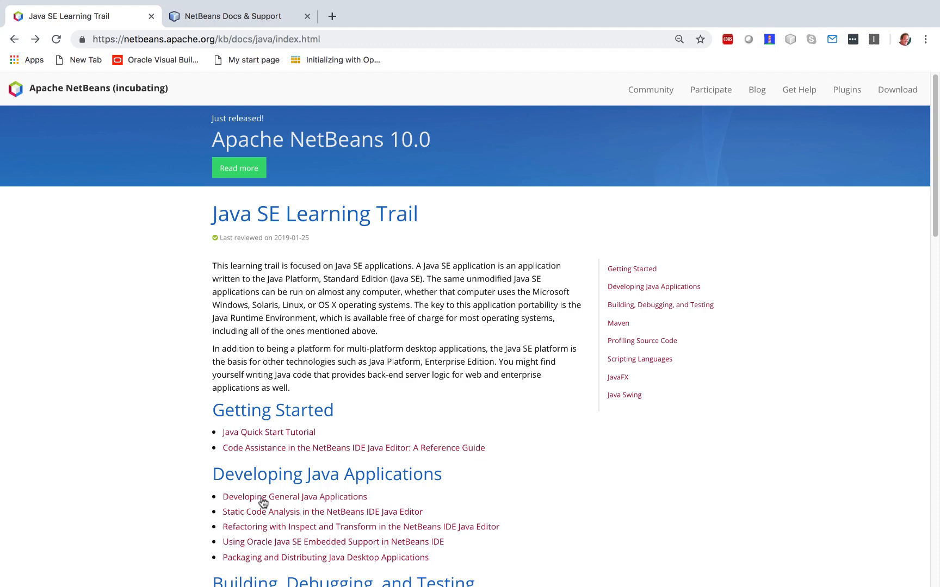
pyautogui.click(294, 496)
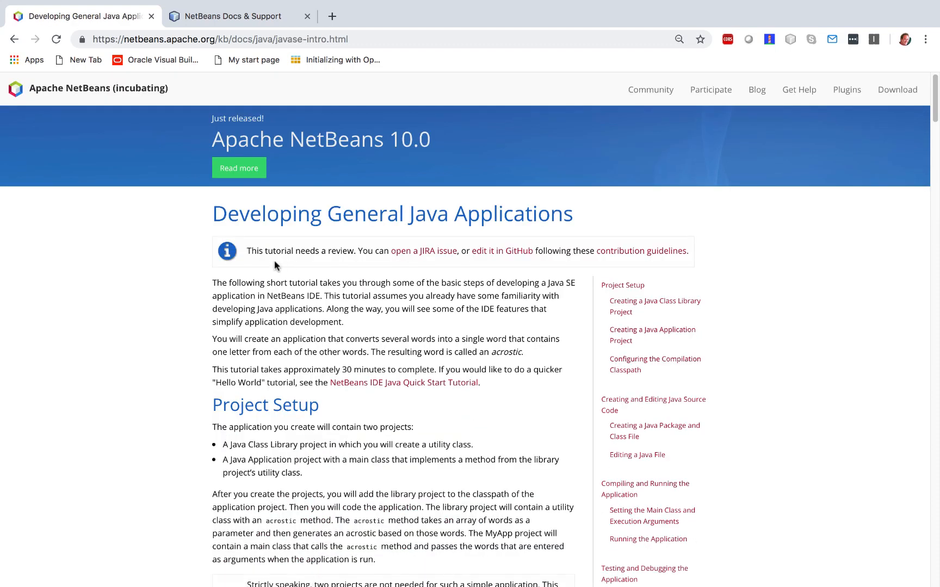
pyautogui.moveTo(423, 251)
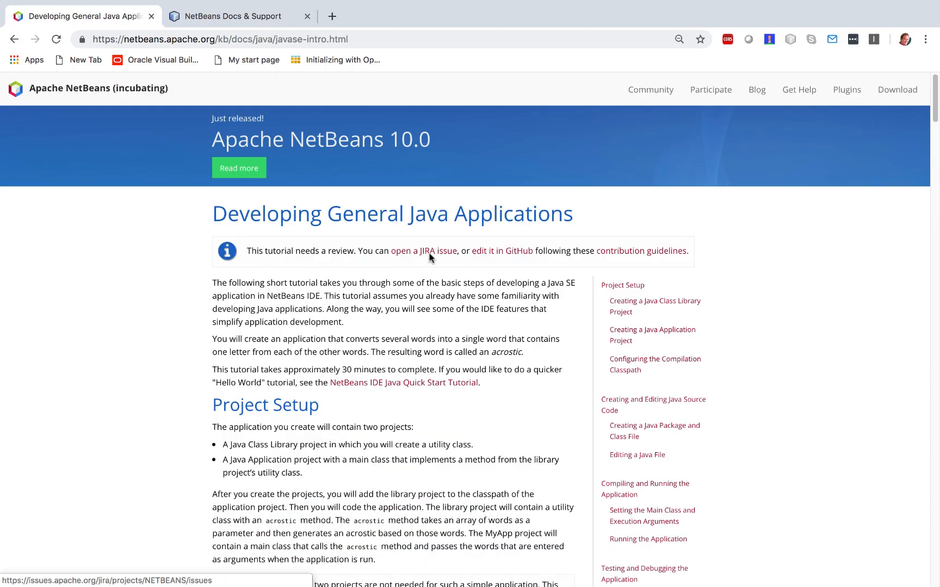
pyautogui.moveTo(497, 252)
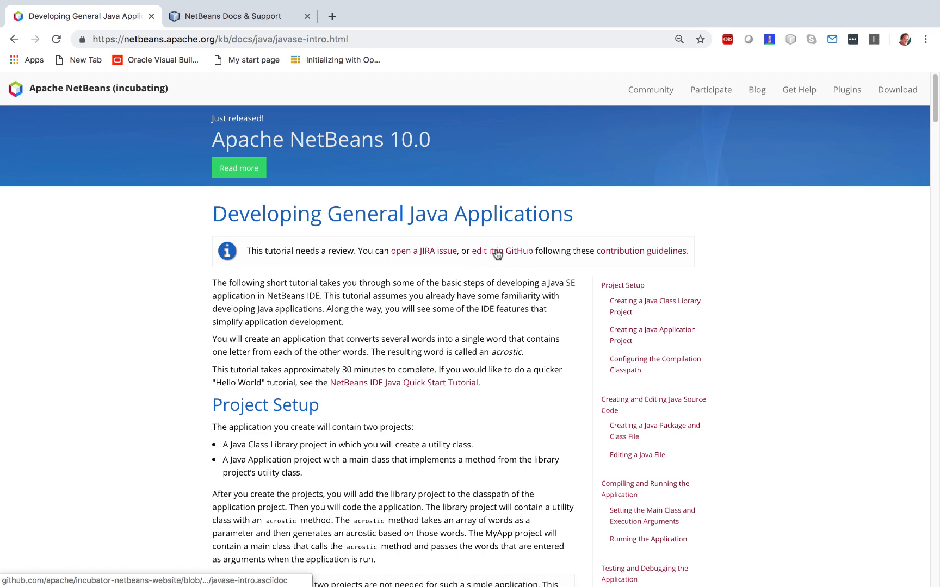
pyautogui.moveTo(72, 90)
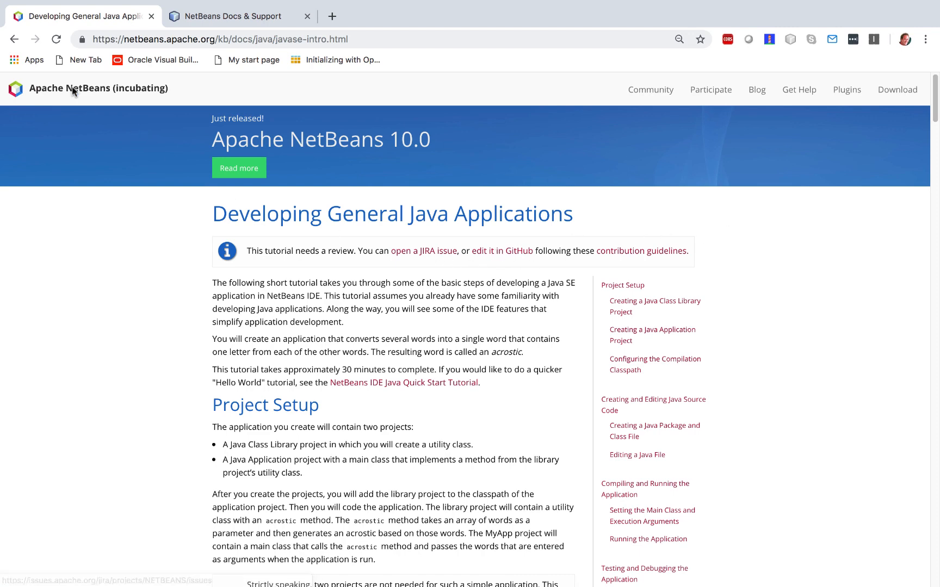
pyautogui.click(14, 39)
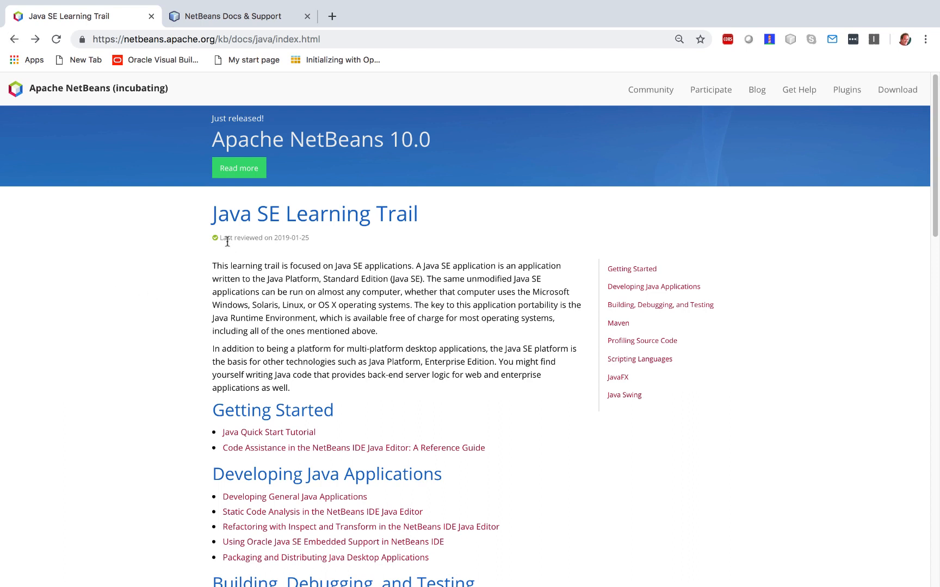
pyautogui.moveTo(233, 248)
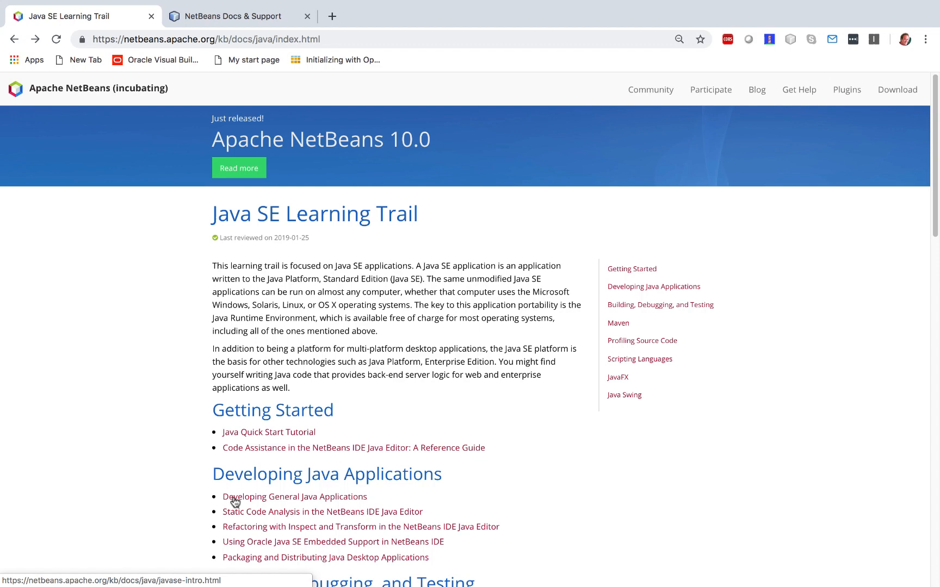
pyautogui.click(294, 496)
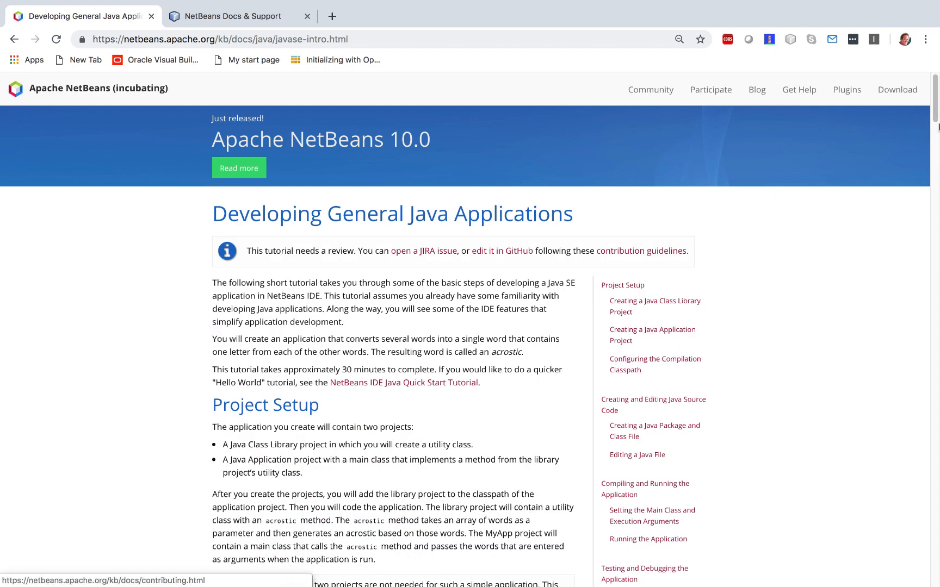
pyautogui.scroll(-3)
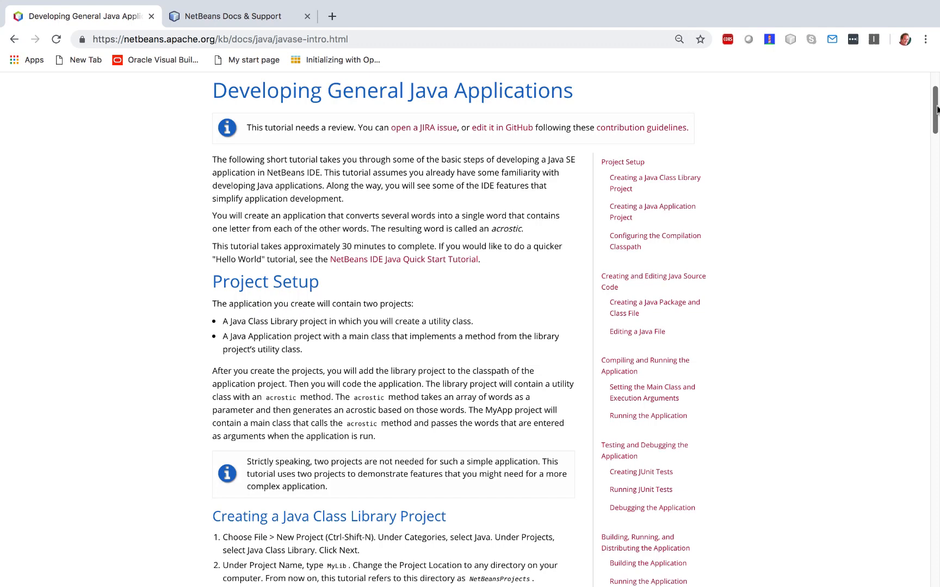
pyautogui.scroll(-3)
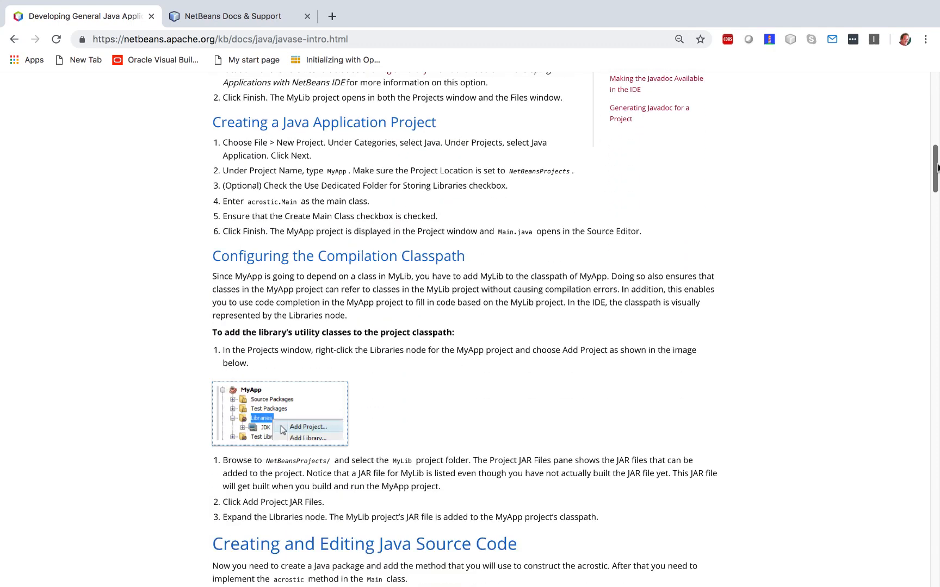
pyautogui.scroll(-3)
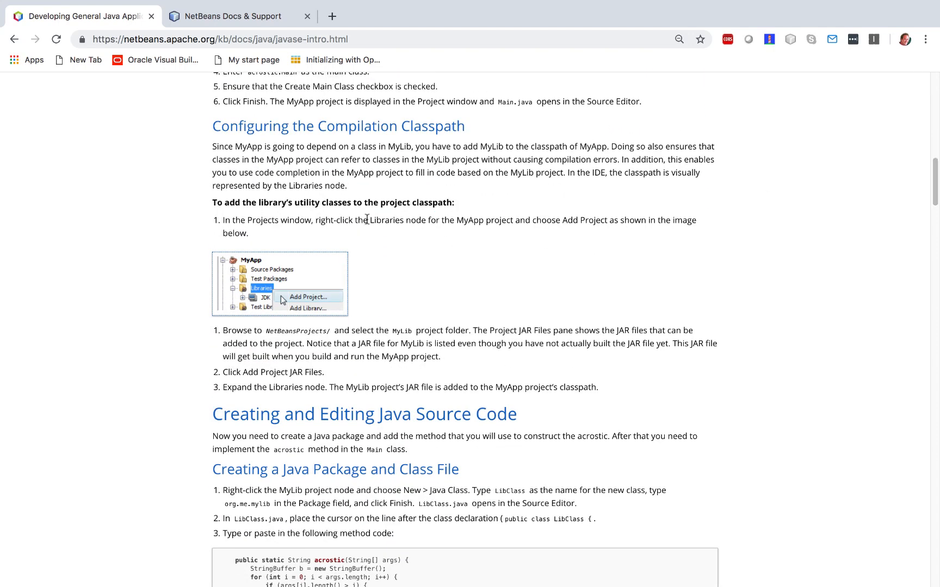
pyautogui.moveTo(217, 222)
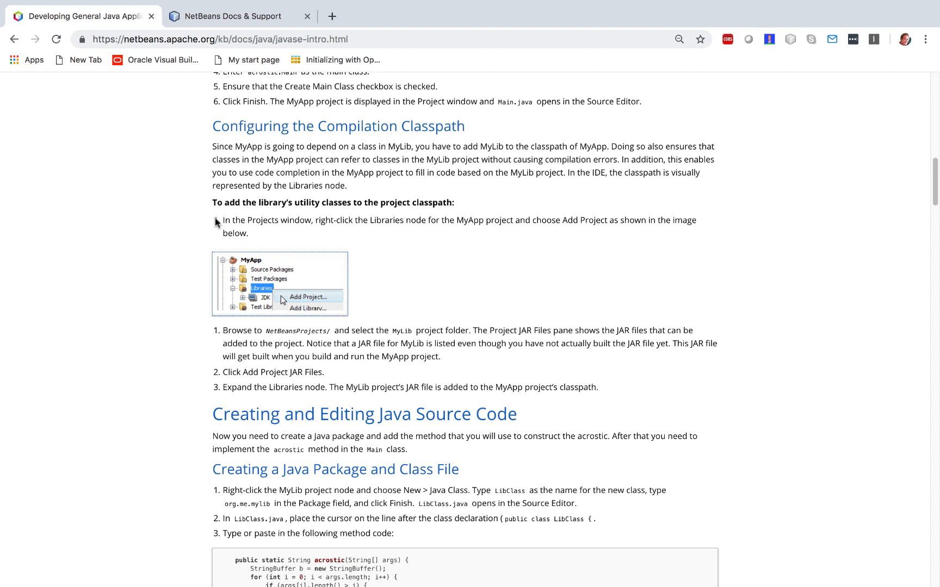
pyautogui.moveTo(193, 311)
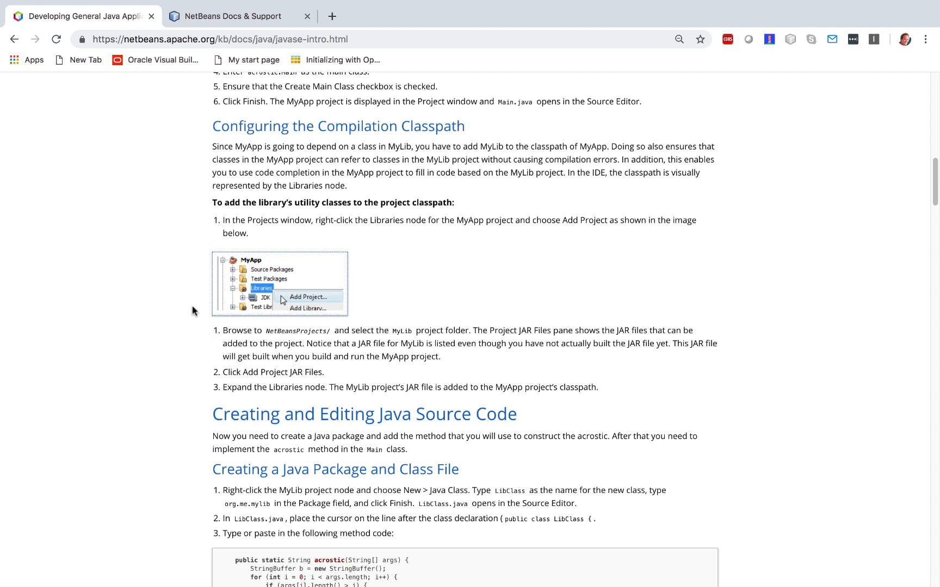
pyautogui.moveTo(215, 220)
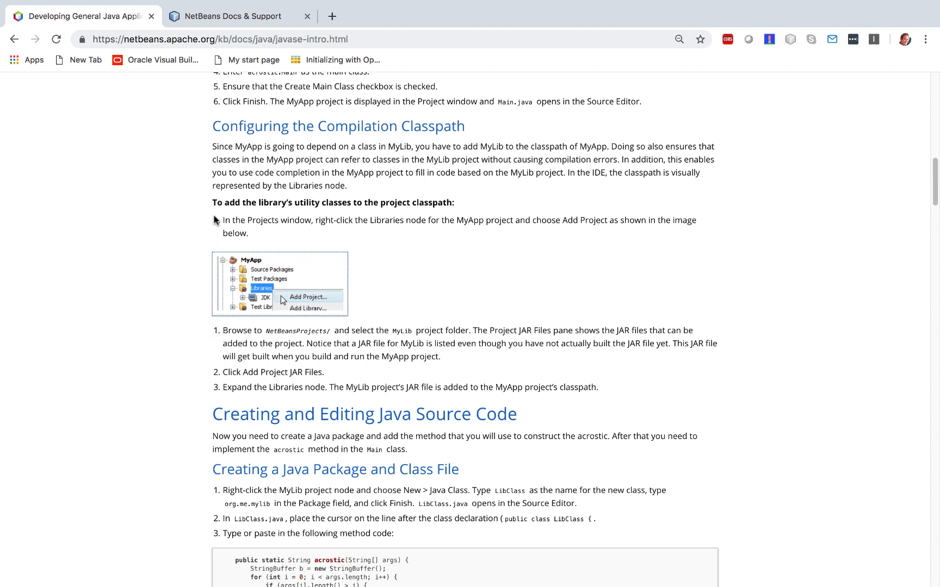
pyautogui.moveTo(216, 335)
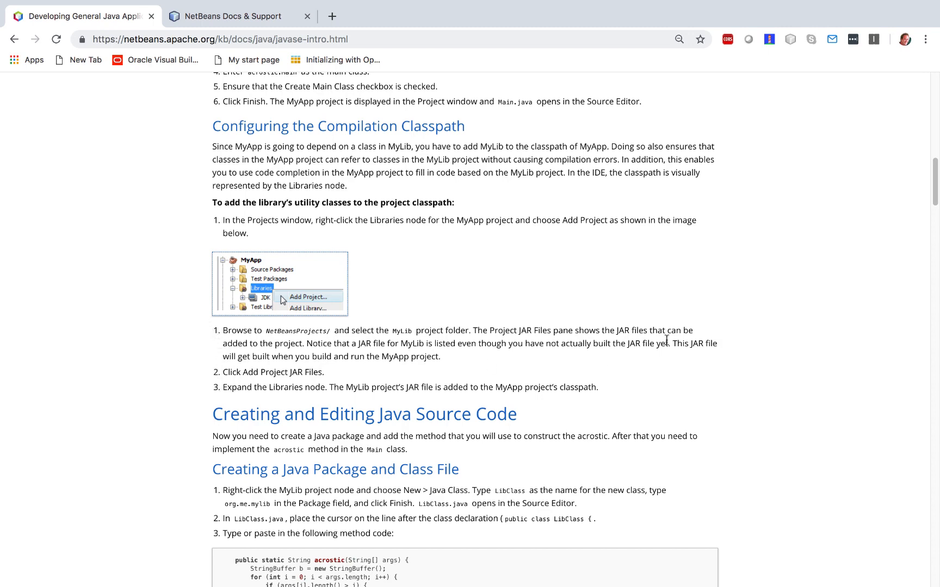
pyautogui.scroll(-3)
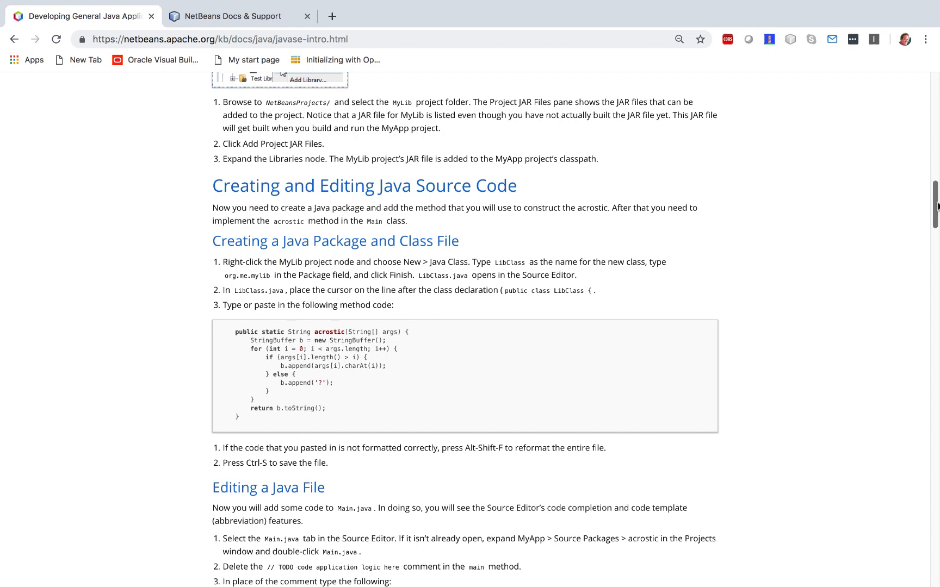
pyautogui.scroll(-3)
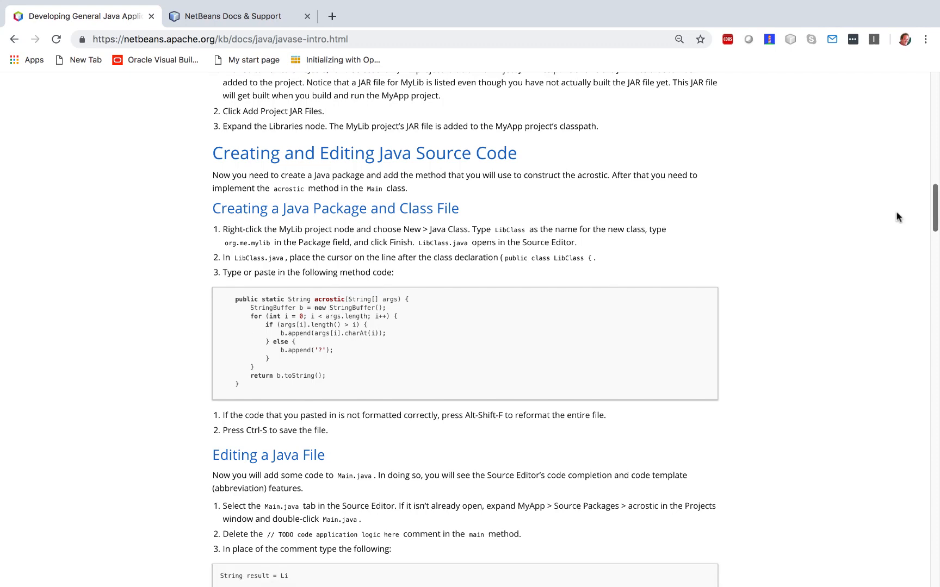
pyautogui.moveTo(329, 405)
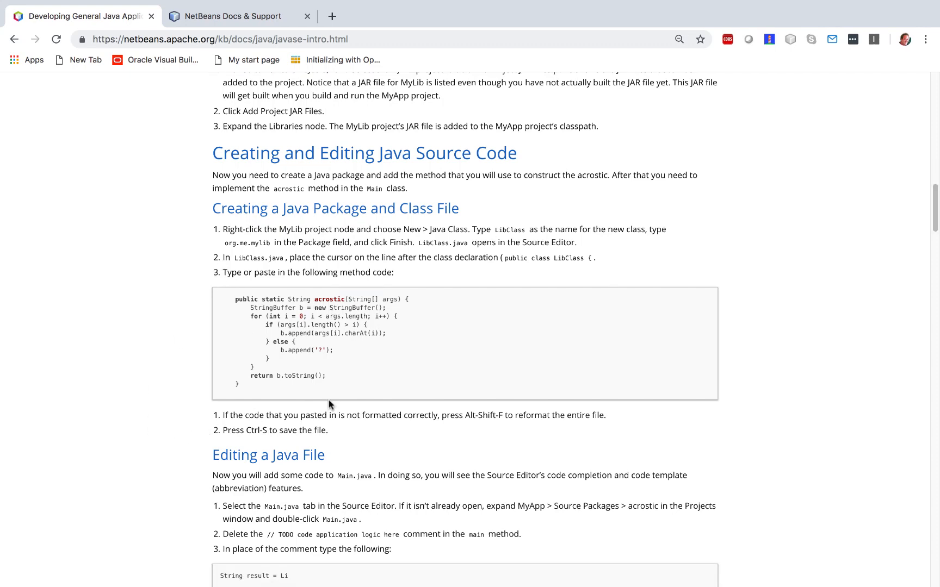
pyautogui.scroll(3)
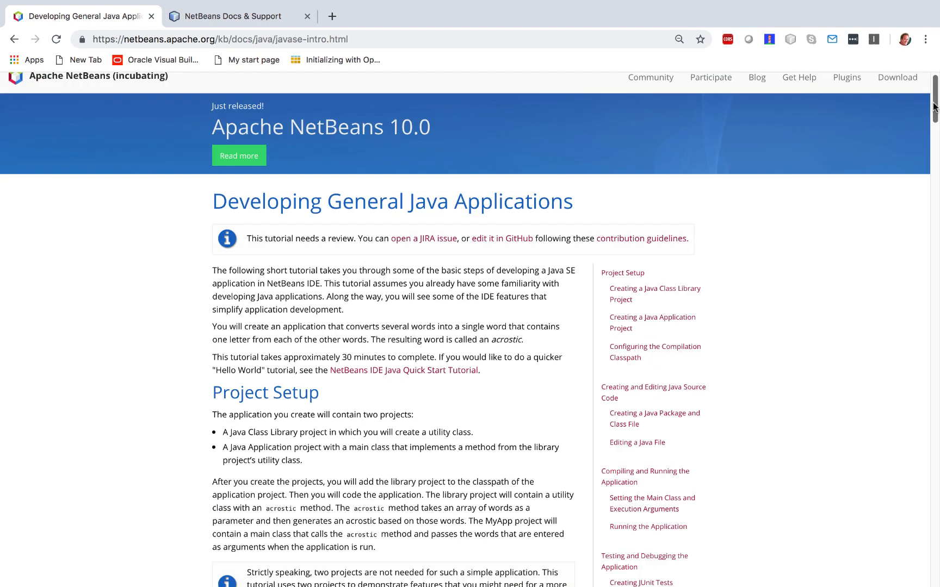
# - Open the Tutorial Contribution Guidelines link in a new tab and scroll through the guidelines
pyautogui.rightClick(640, 238)
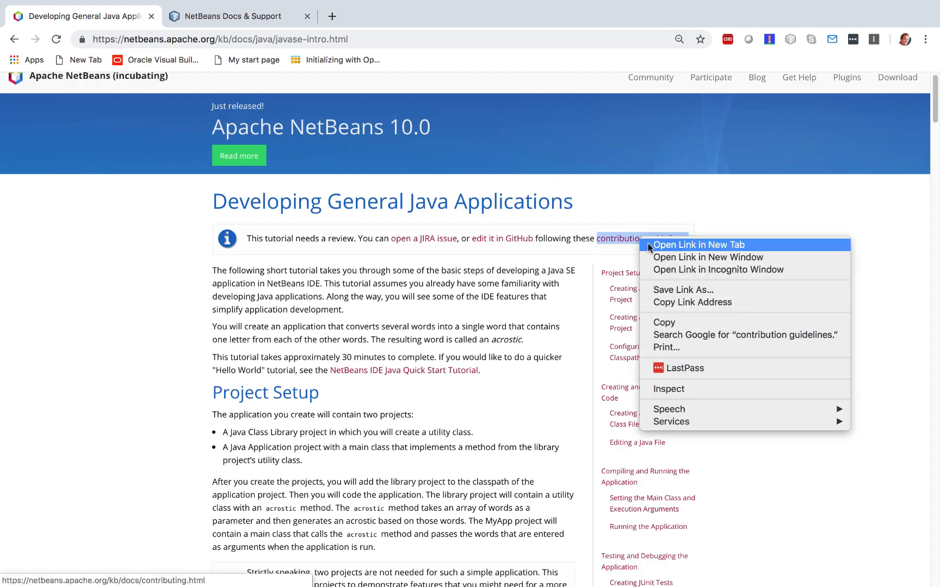
pyautogui.click(697, 245)
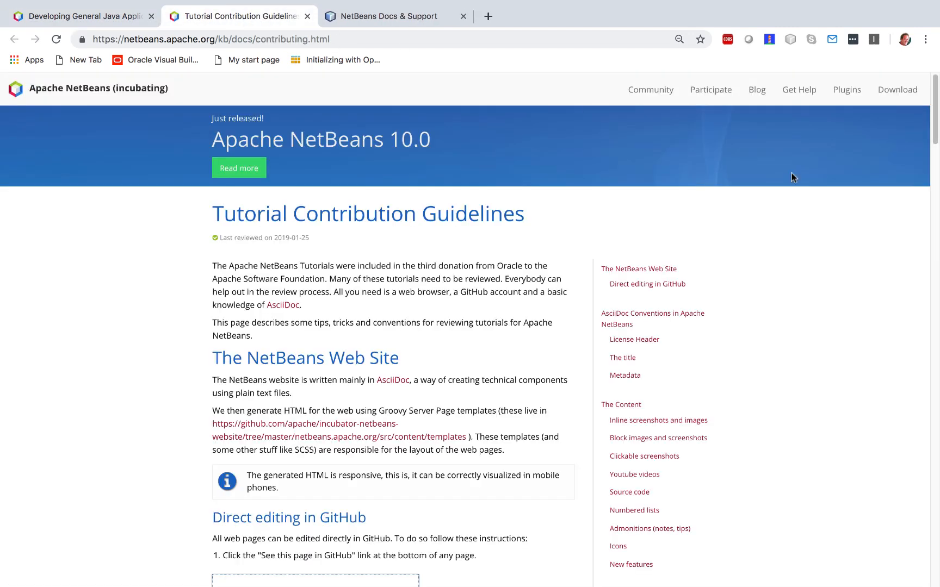
pyautogui.scroll(-3)
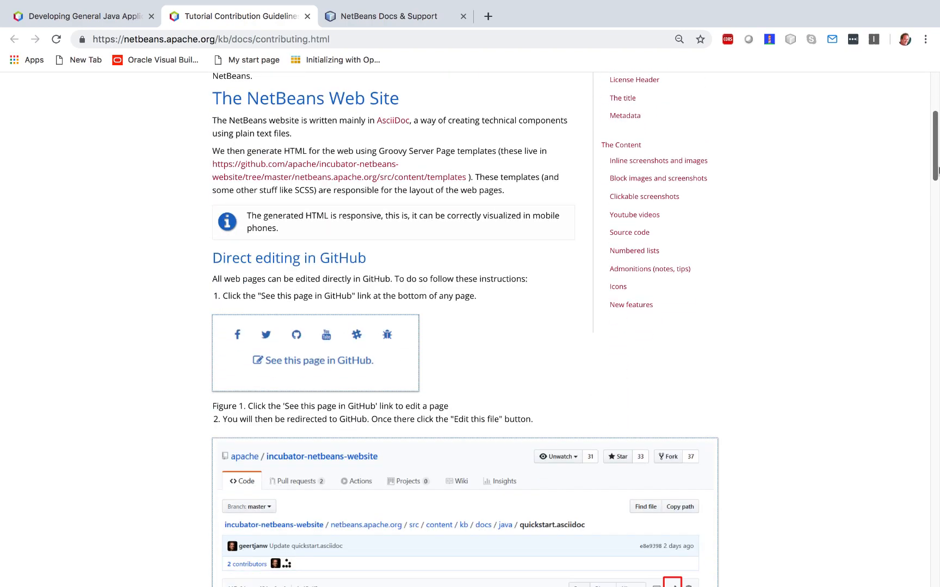
pyautogui.scroll(-3)
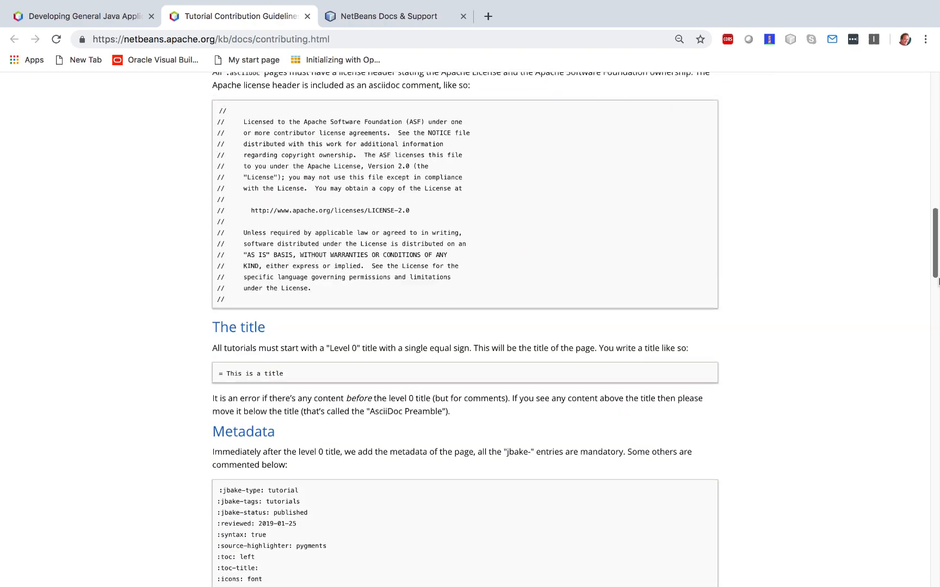
pyautogui.scroll(-3)
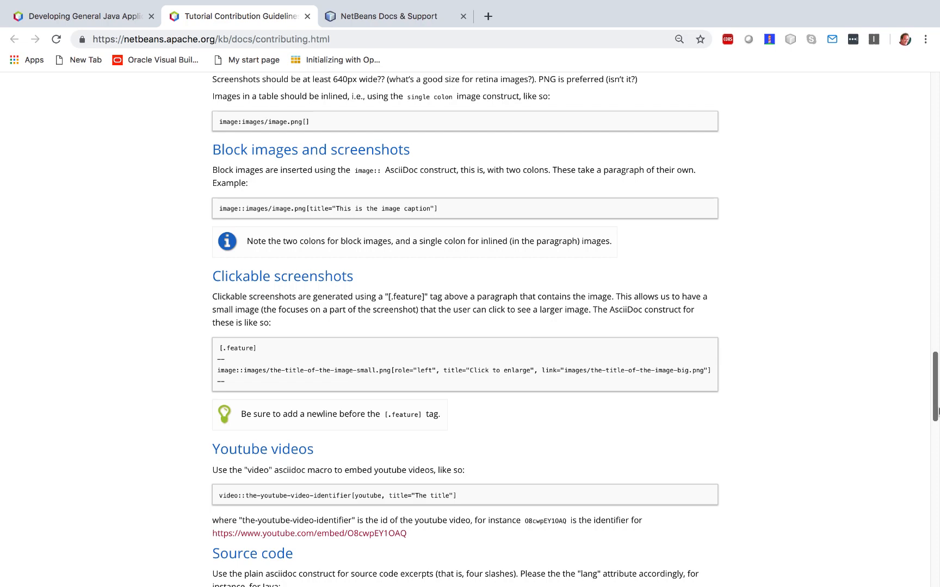
pyautogui.scroll(-3)
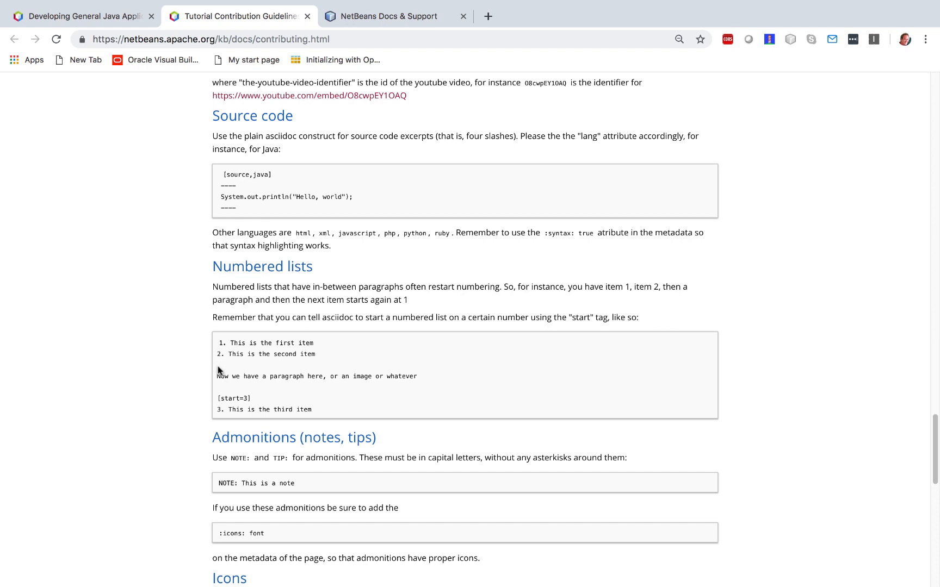
# - Select the start=3 numbering example, then return to the Java applications tutorial tab
pyautogui.doubleClick(233, 398)
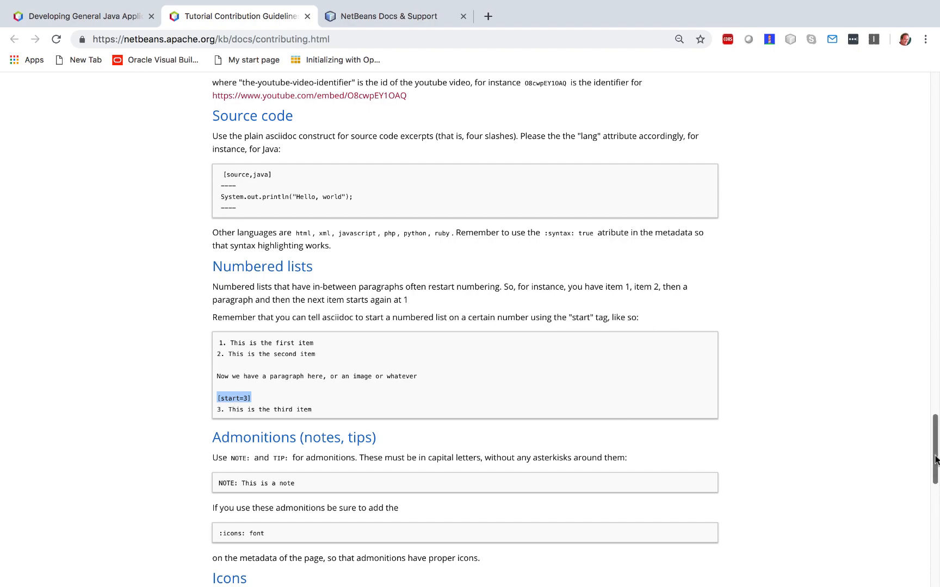
pyautogui.scroll(3)
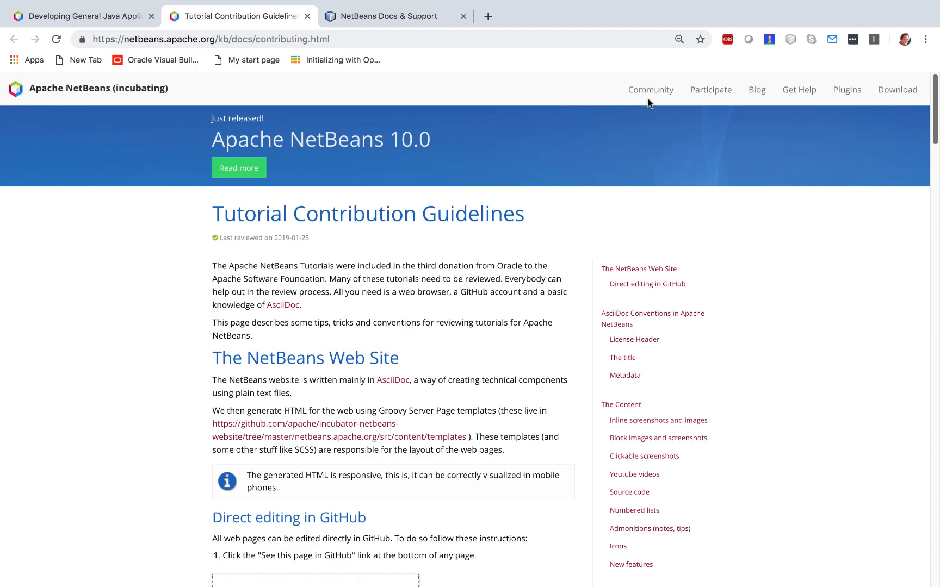
pyautogui.click(82, 16)
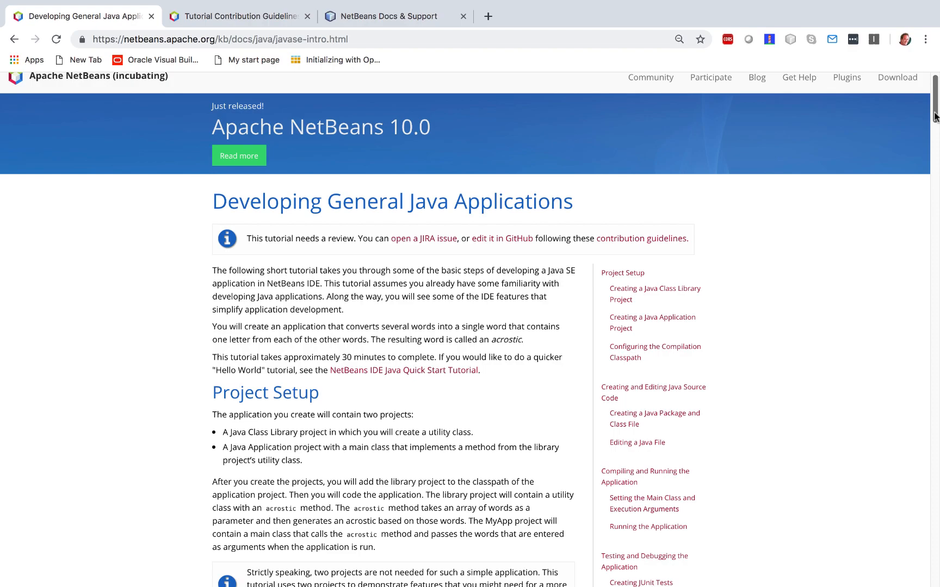
# - Scroll the tutorial down past Generating Javadoc to the 'See this page in GitHub' footer
pyautogui.scroll(-3)
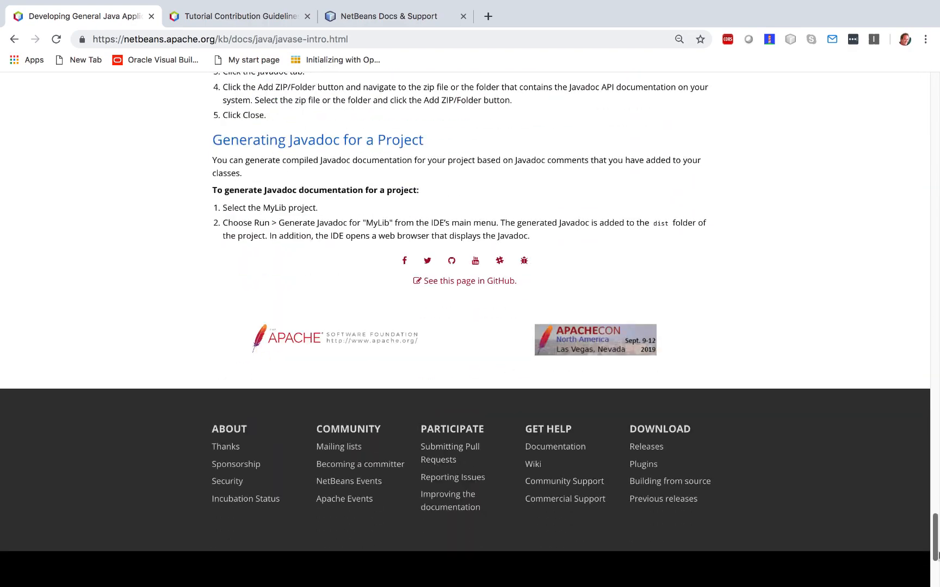
pyautogui.scroll(3)
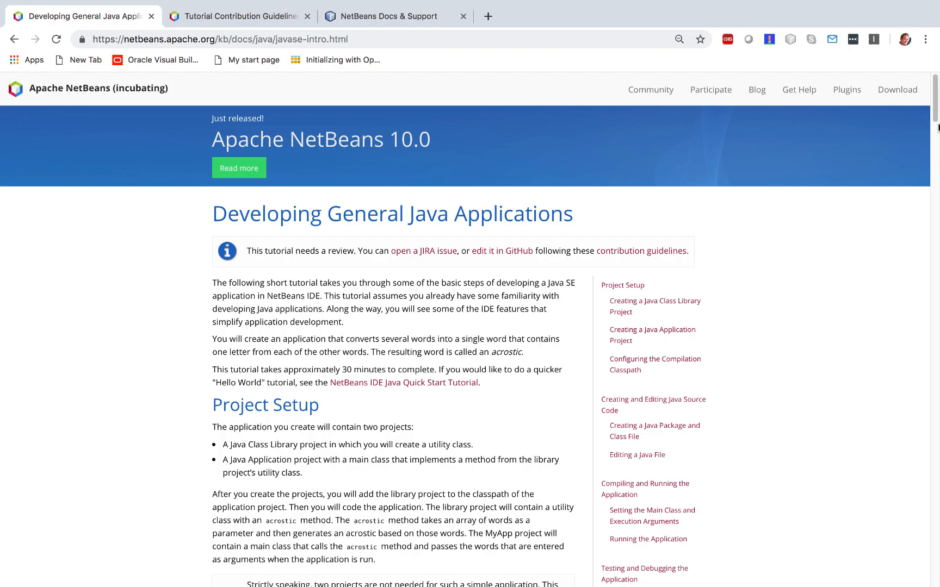
pyautogui.scroll(-3)
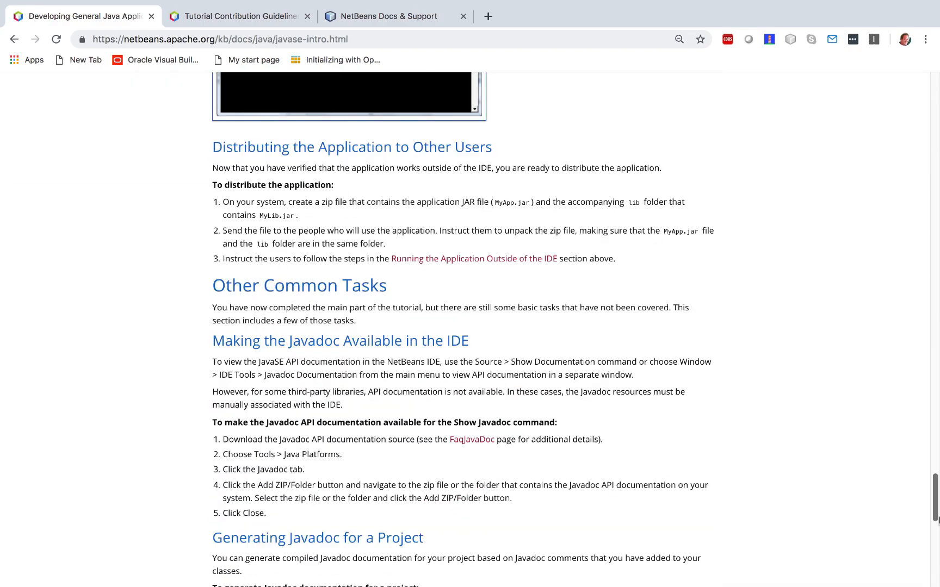
pyautogui.scroll(-3)
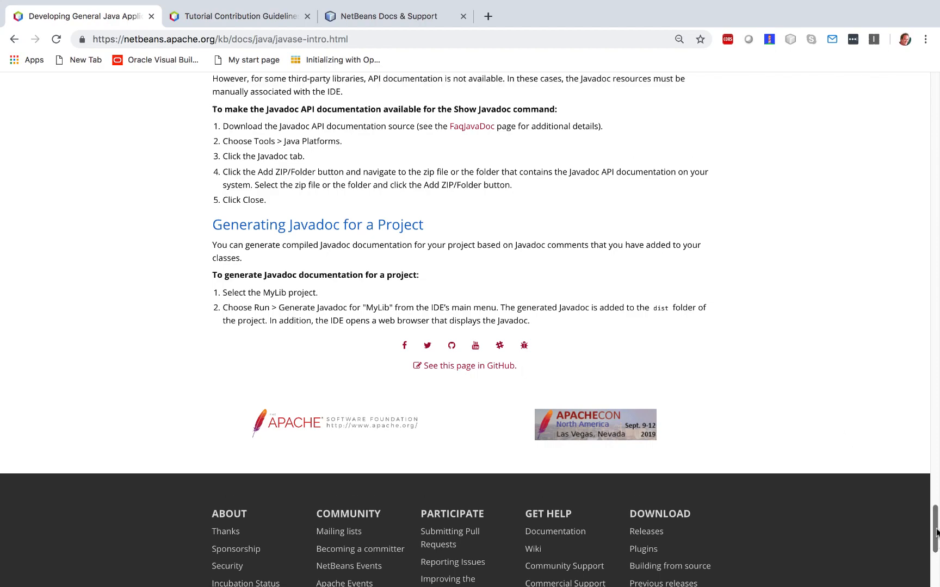
pyautogui.scroll(3)
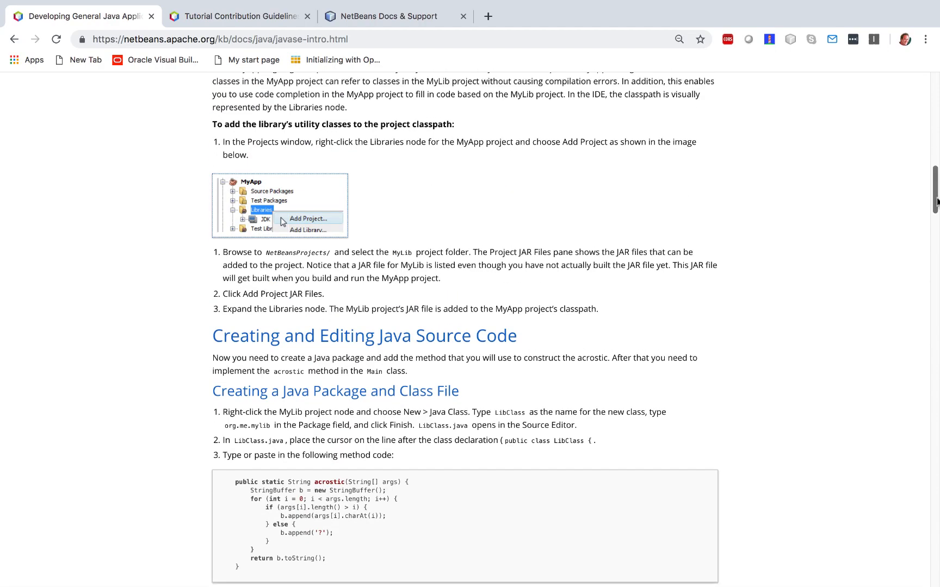
pyautogui.scroll(-3)
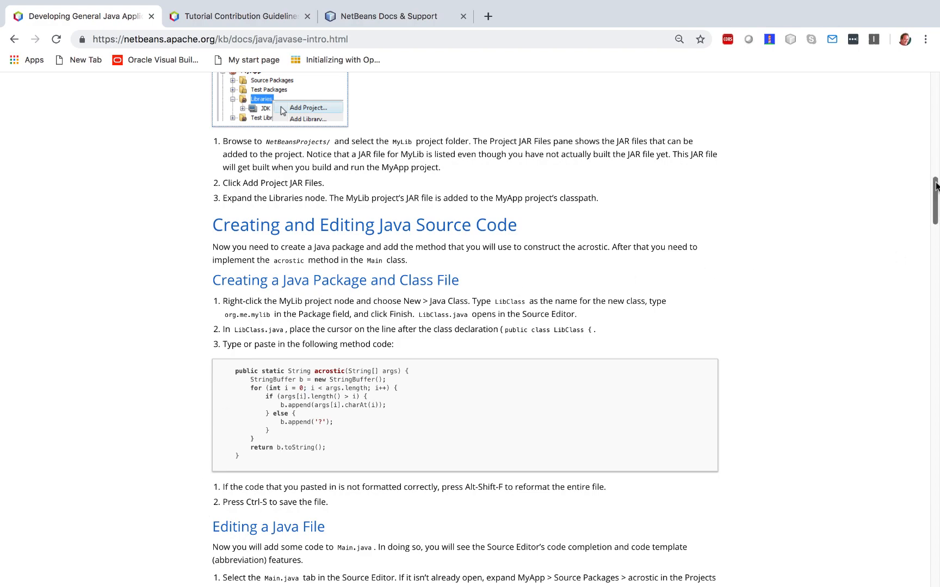
pyautogui.scroll(-3)
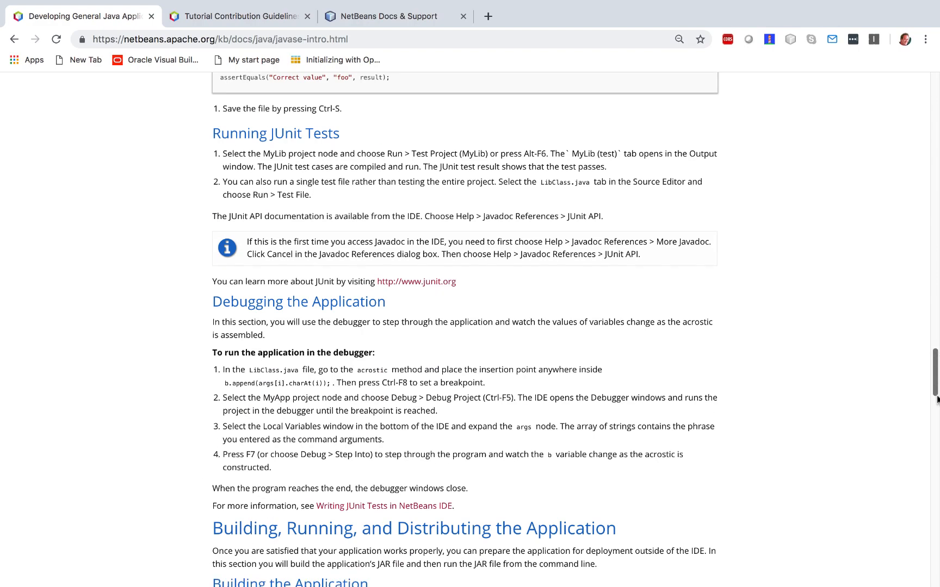
pyautogui.scroll(-3)
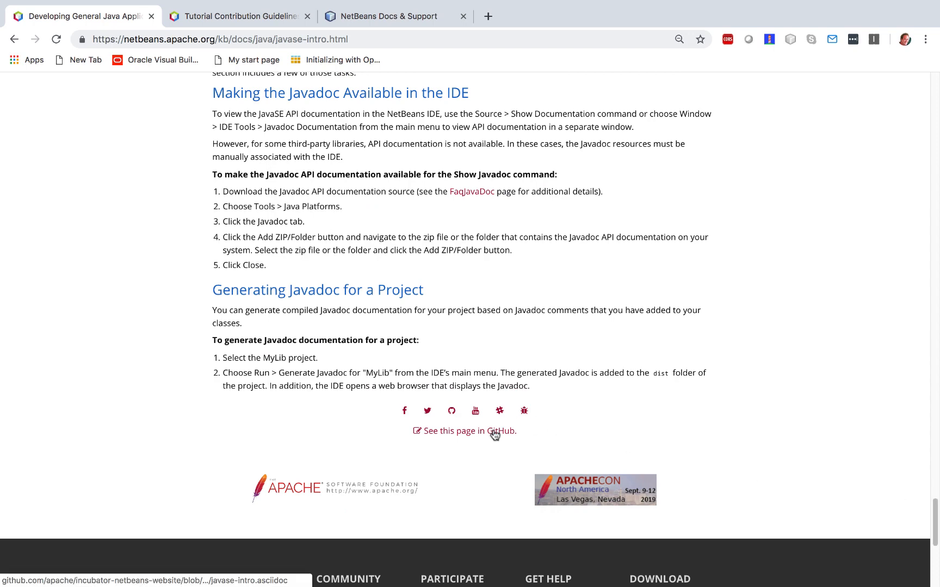
# - Open javase-intro.asciidoc on GitHub via 'See this page in GitHub', browse it, and start editing
pyautogui.click(472, 431)
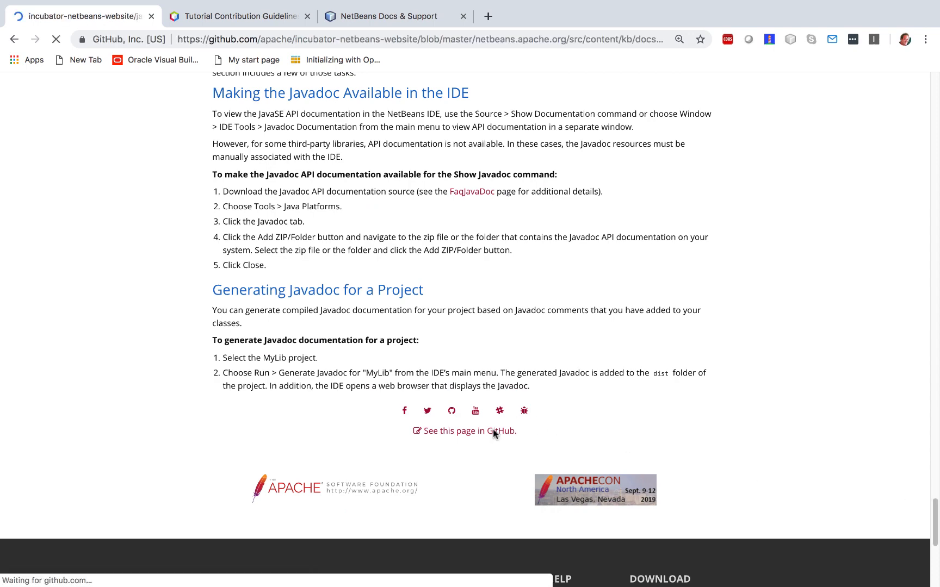
pyautogui.click(469, 431)
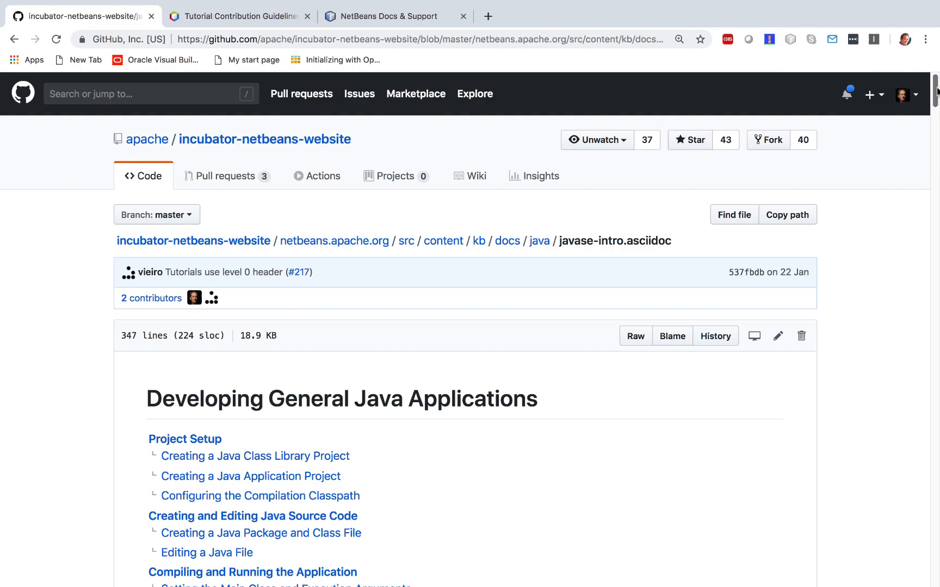
pyautogui.scroll(-3)
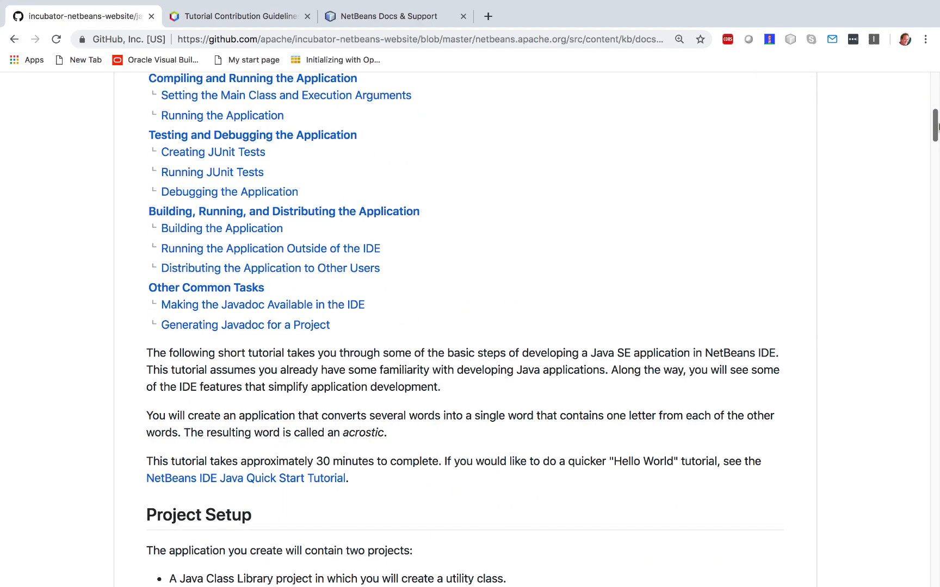
pyautogui.scroll(-3)
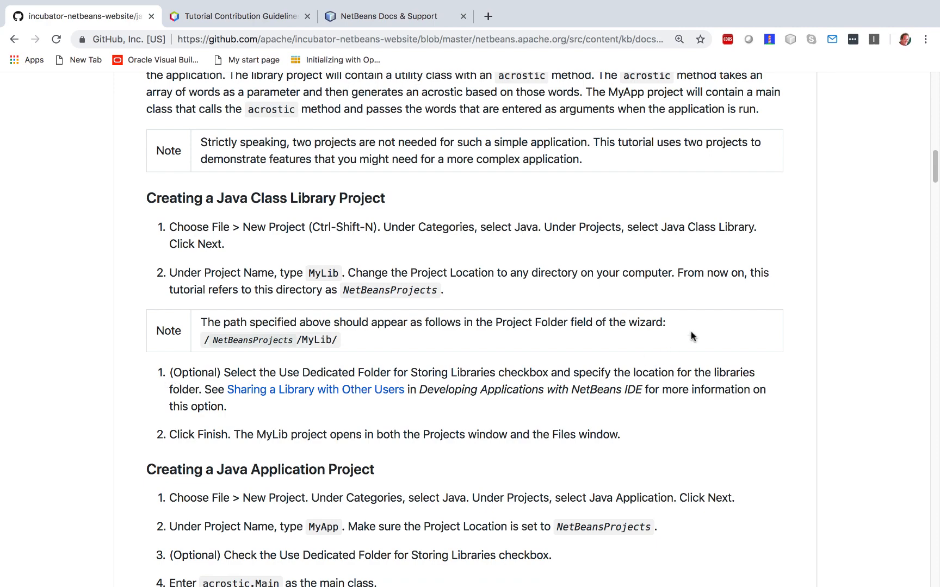
pyautogui.scroll(3)
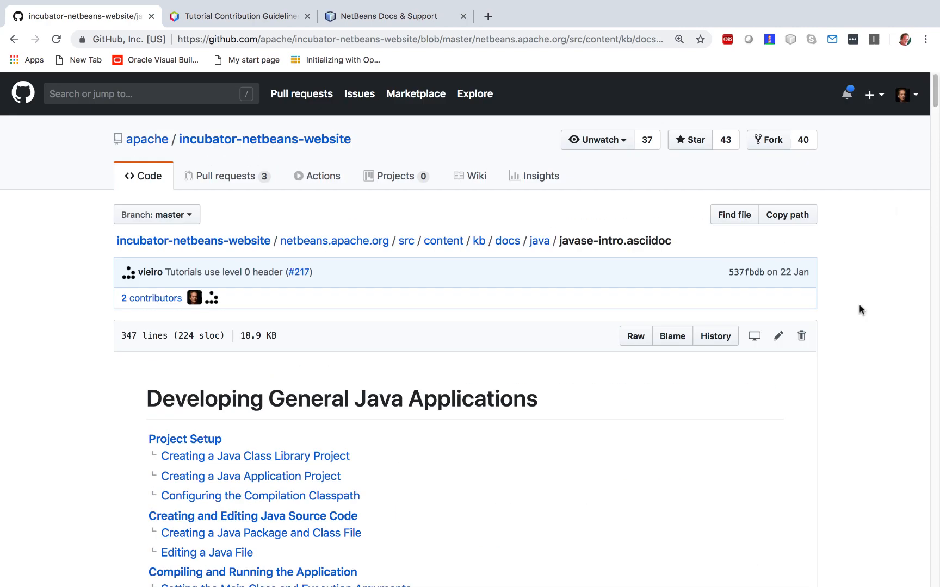
pyautogui.click(778, 336)
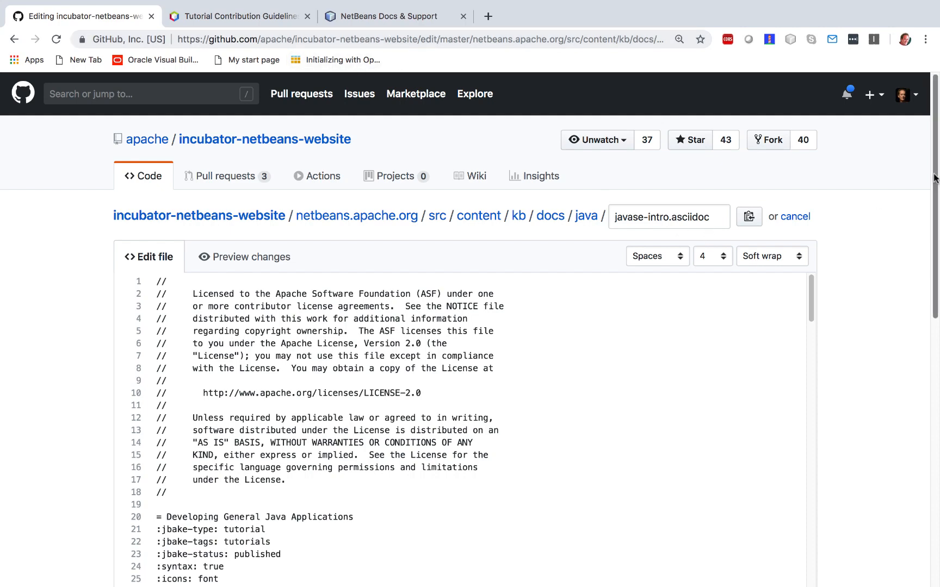
# - Scroll the asciidoc source down to the Class Library steps, then switch to the contribution guidelines
pyautogui.scroll(-3)
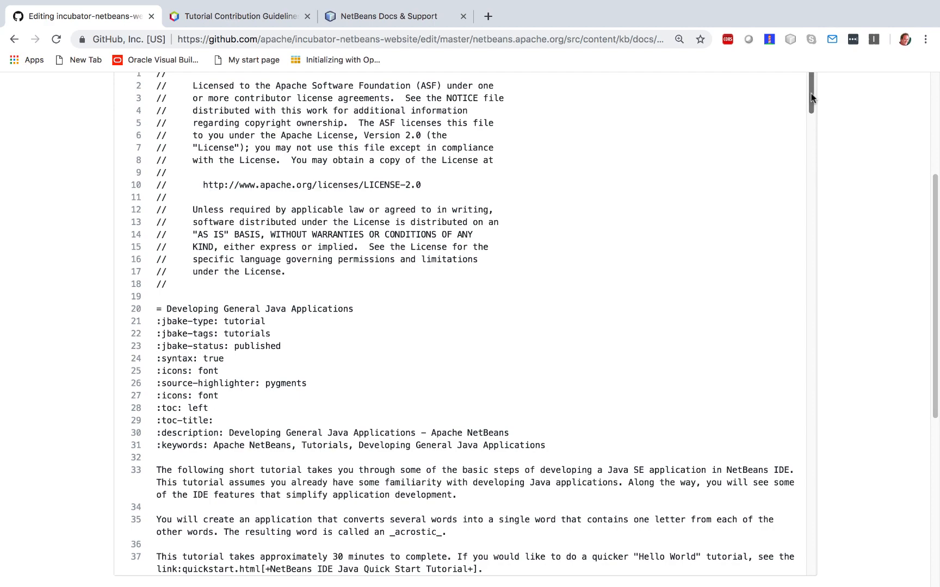
pyautogui.scroll(-3)
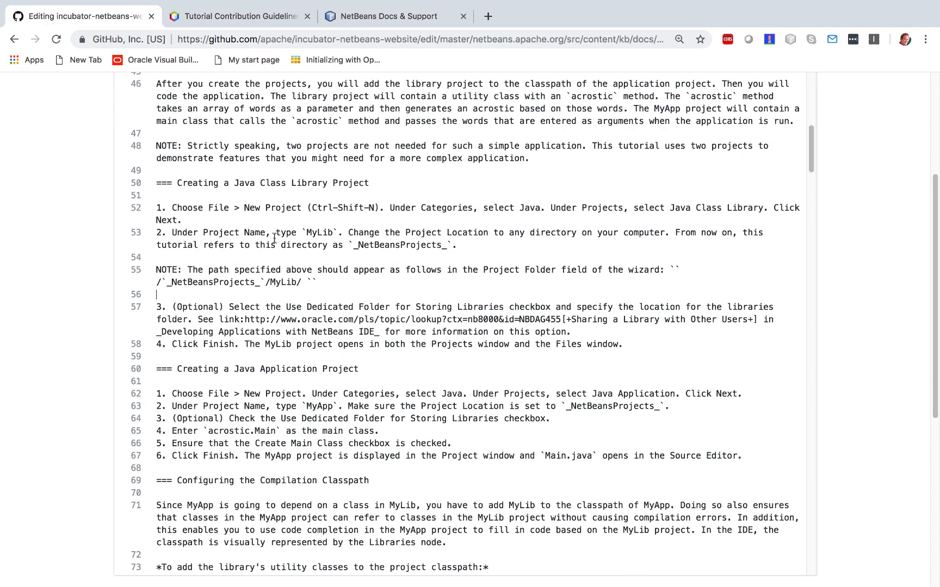
pyautogui.click(237, 16)
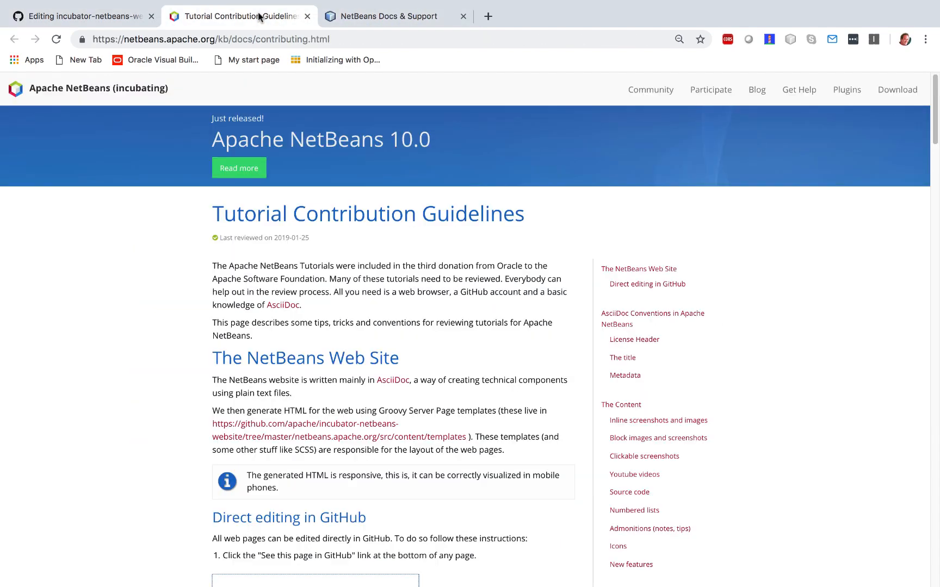
# - Scroll the guidelines to the [start=3] numbered-list rule, then return to the editor tab
pyautogui.scroll(-3)
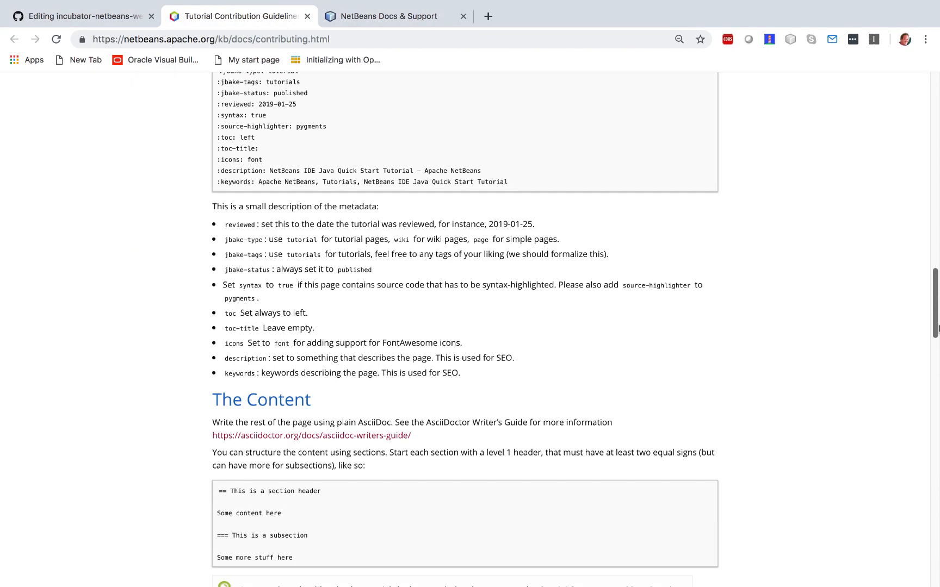
pyautogui.scroll(-3)
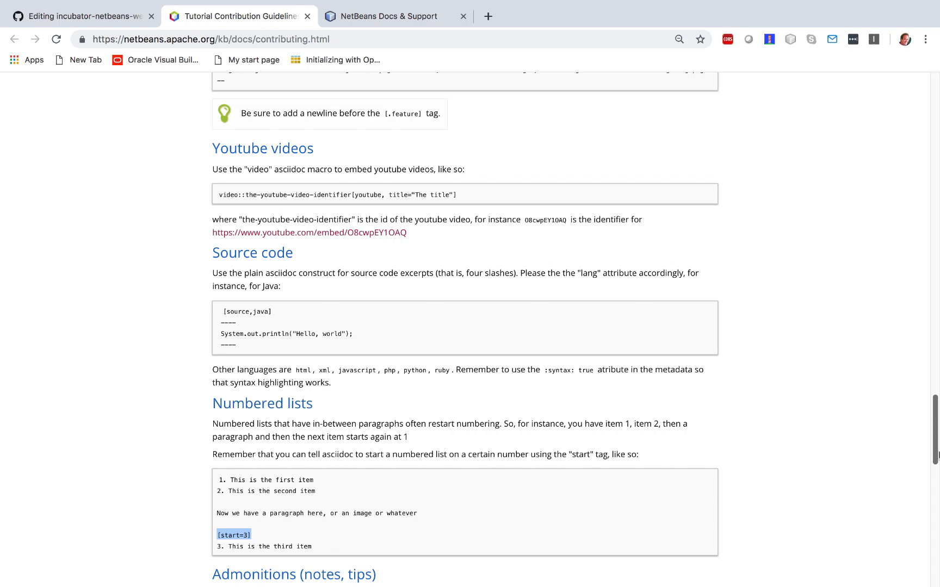
pyautogui.scroll(-3)
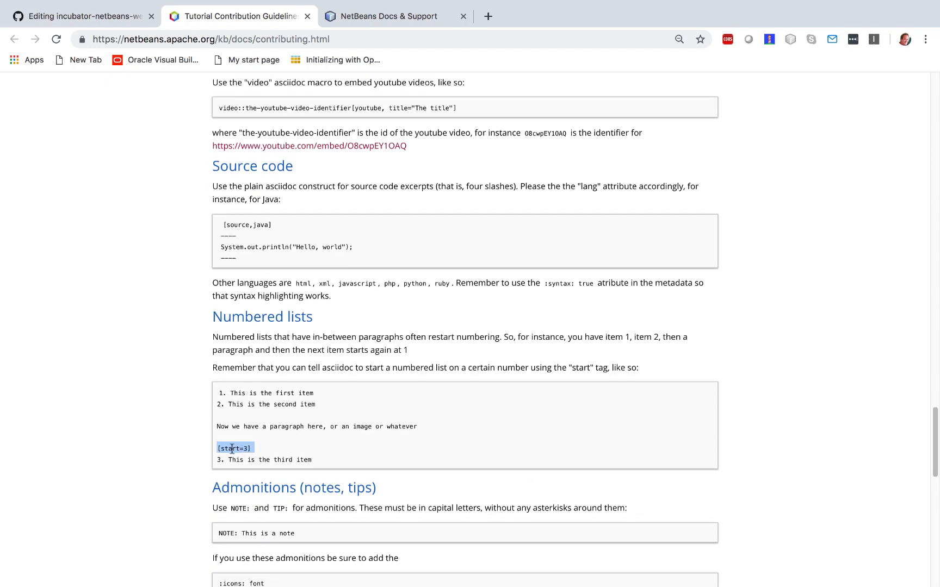
pyautogui.click(83, 16)
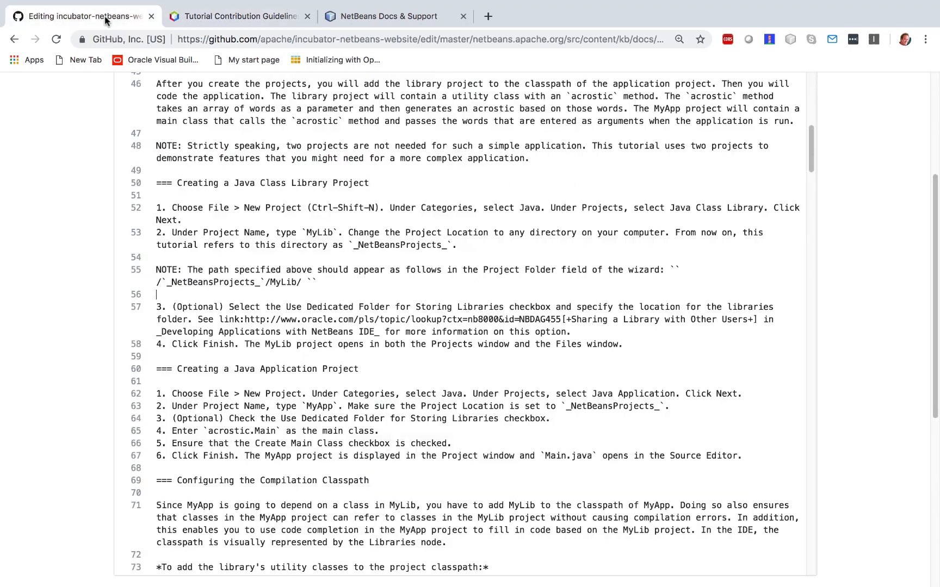
# - Insert [start=3] tags before the first interrupted numbered lists, removing the extra blank line
pyautogui.write('[start=3]')
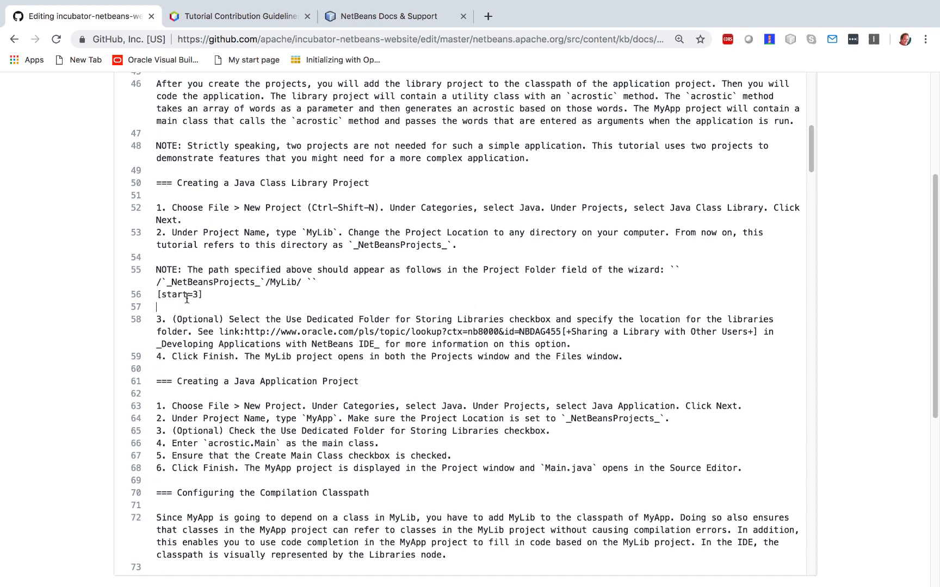
pyautogui.press('Backspace')
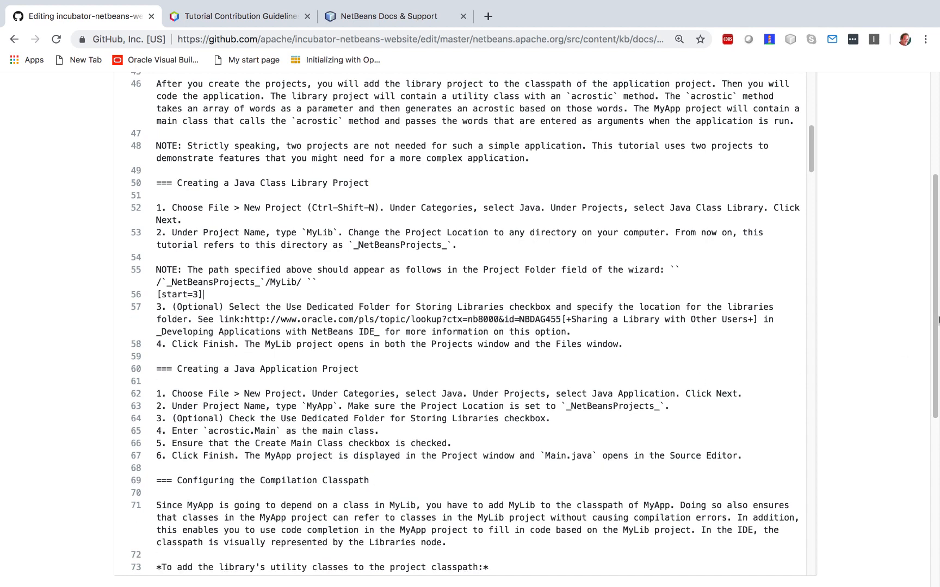
pyautogui.scroll(-3)
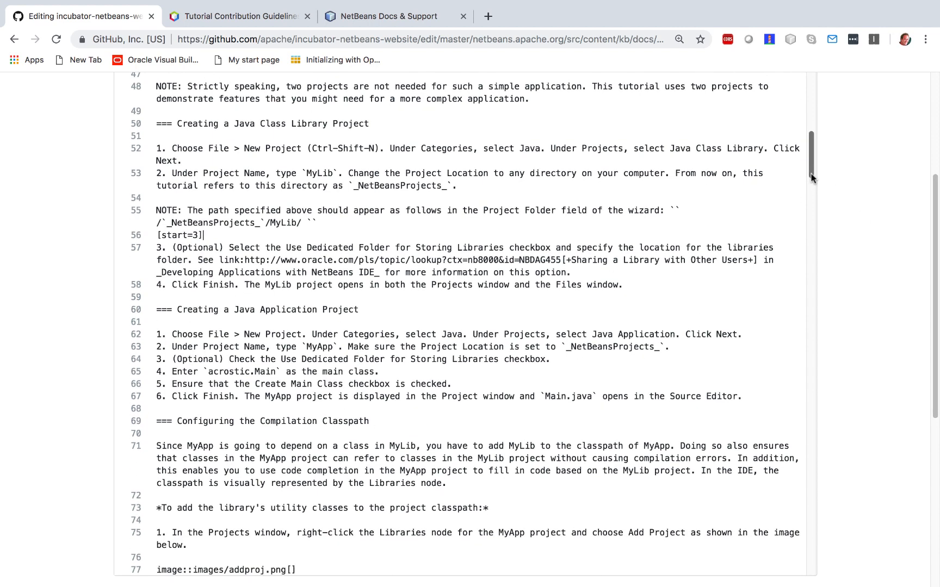
pyautogui.scroll(-3)
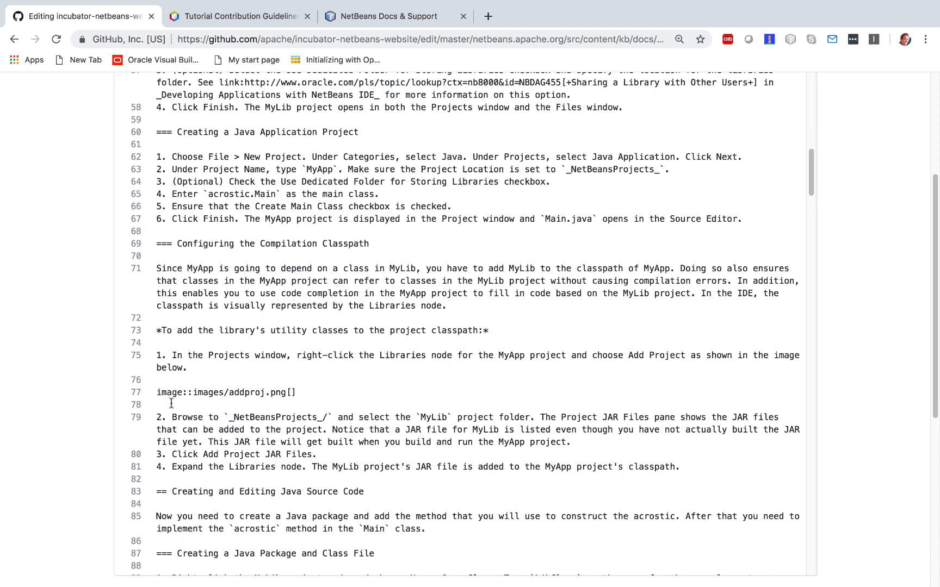
pyautogui.write('[start=3]')
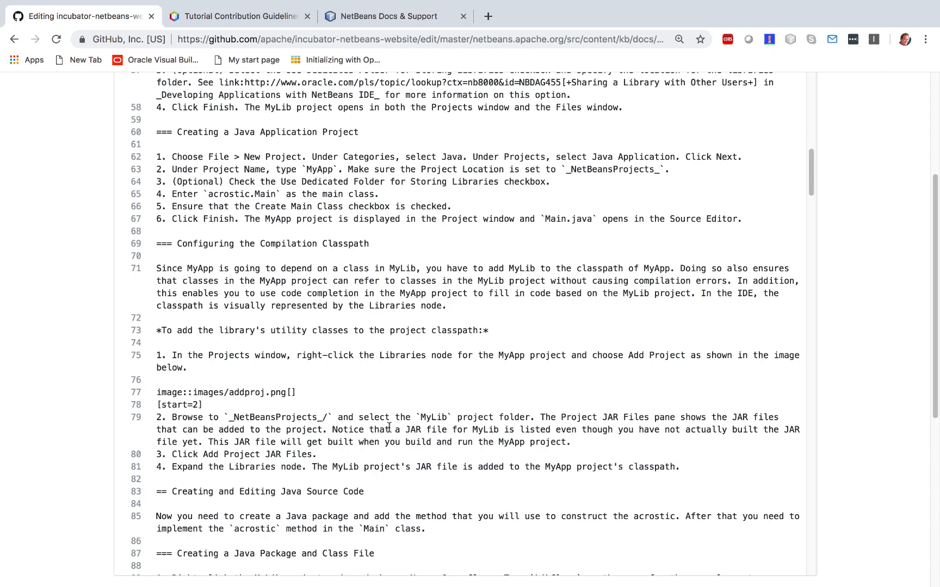
# - Add a [start=4] tag after a code block and scroll through the rest of the file
pyautogui.scroll(-3)
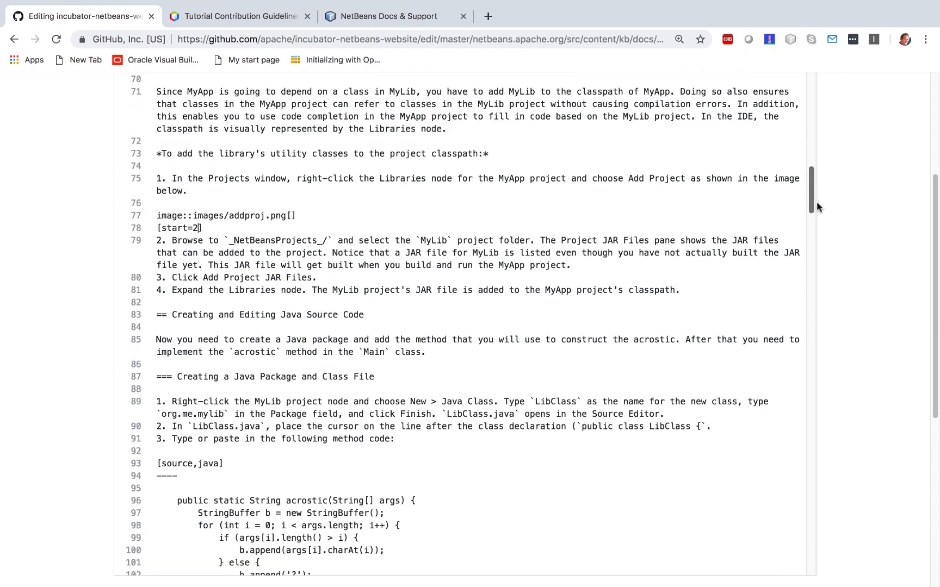
pyautogui.scroll(-3)
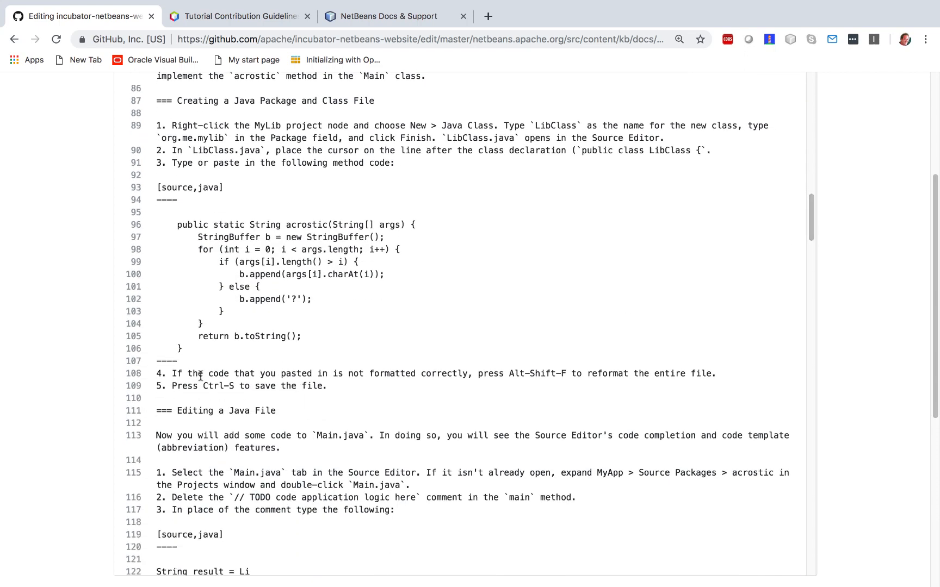
pyautogui.write('[start=3]')
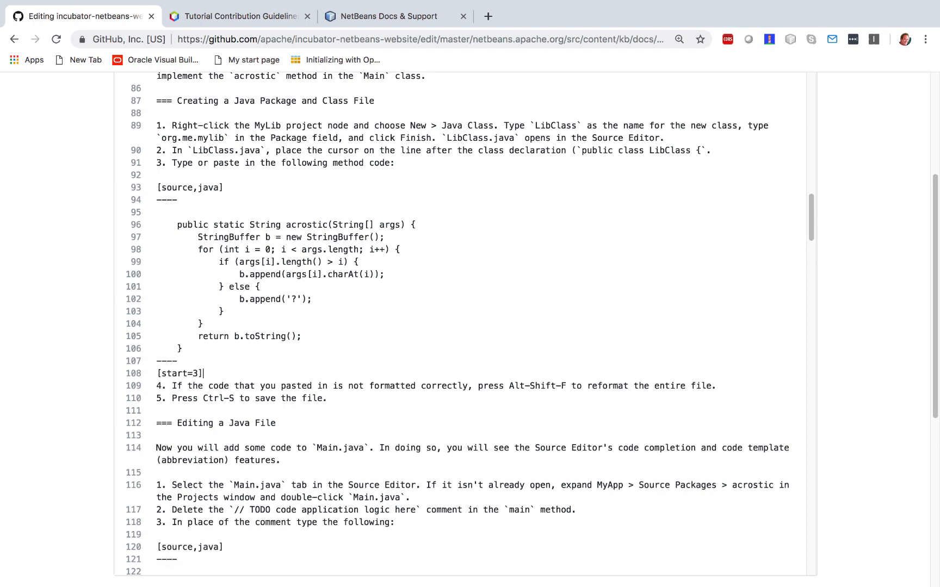
pyautogui.write('4')
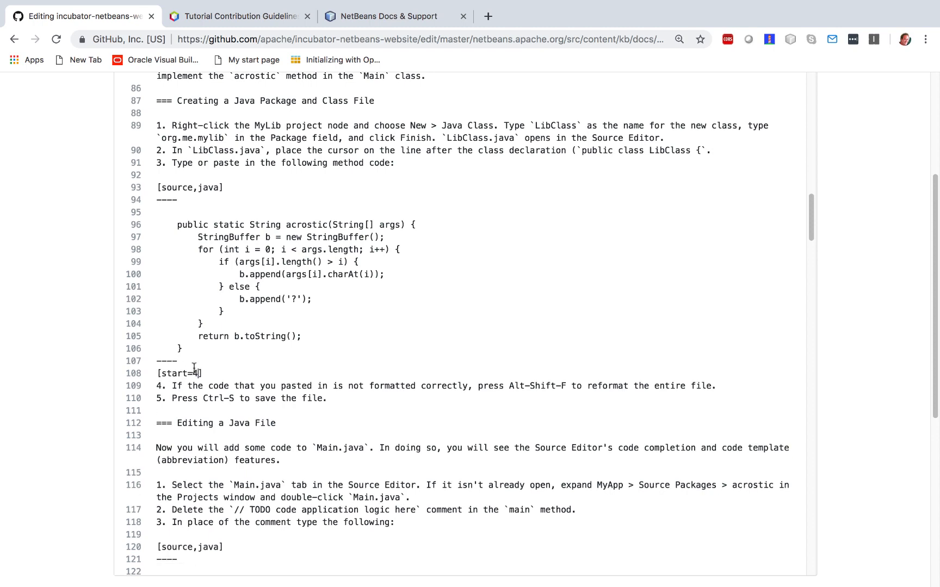
pyautogui.scroll(-3)
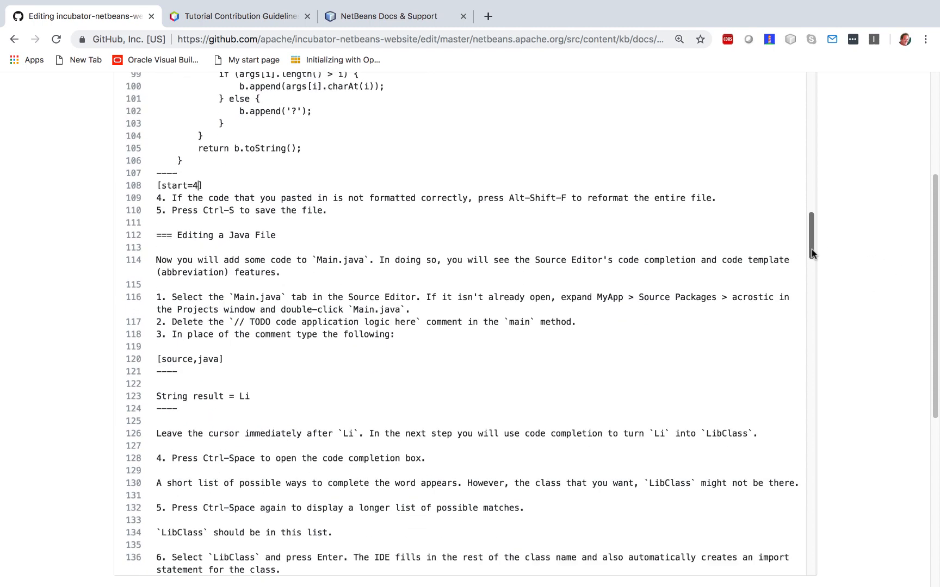
pyautogui.scroll(-3)
pyautogui.write('[start=4]')
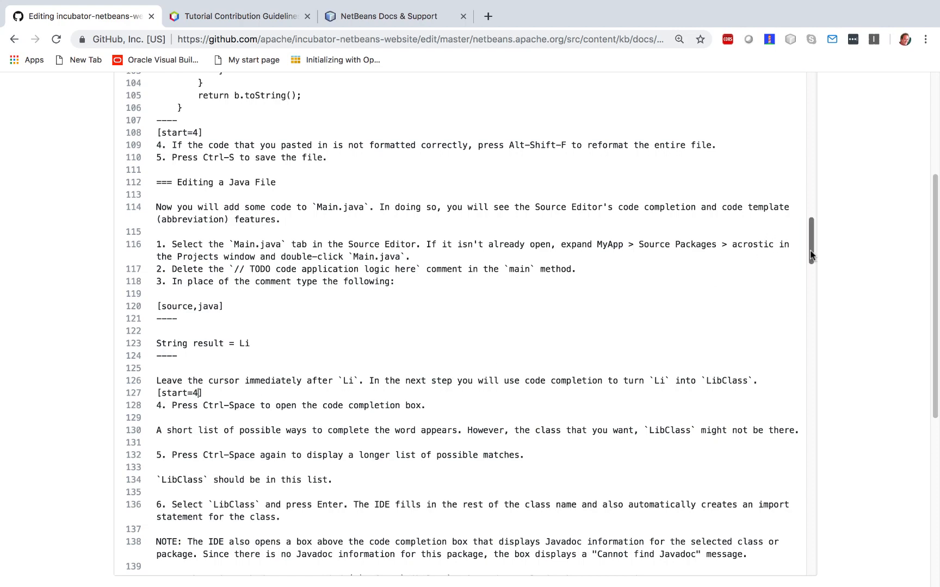
pyautogui.scroll(-3)
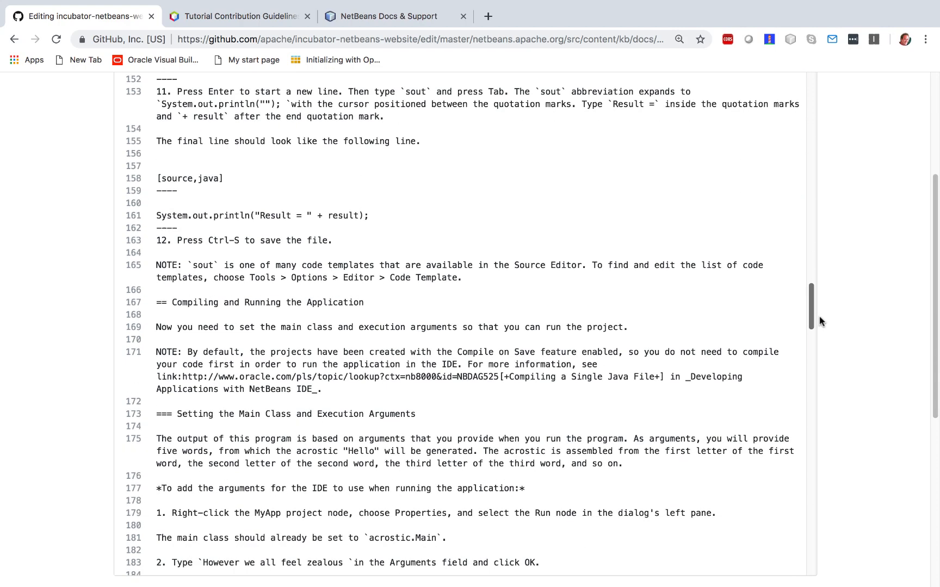
pyautogui.scroll(-3)
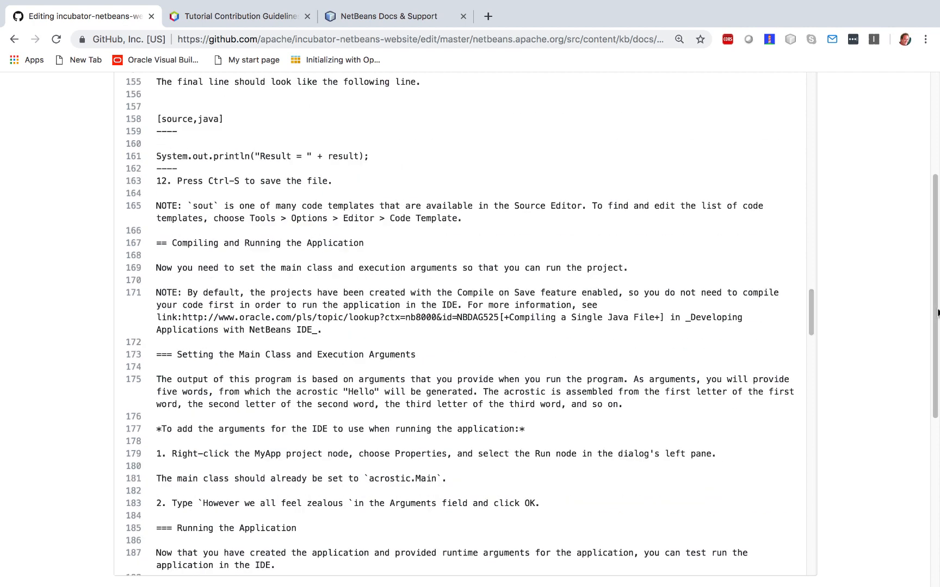
pyautogui.scroll(-3)
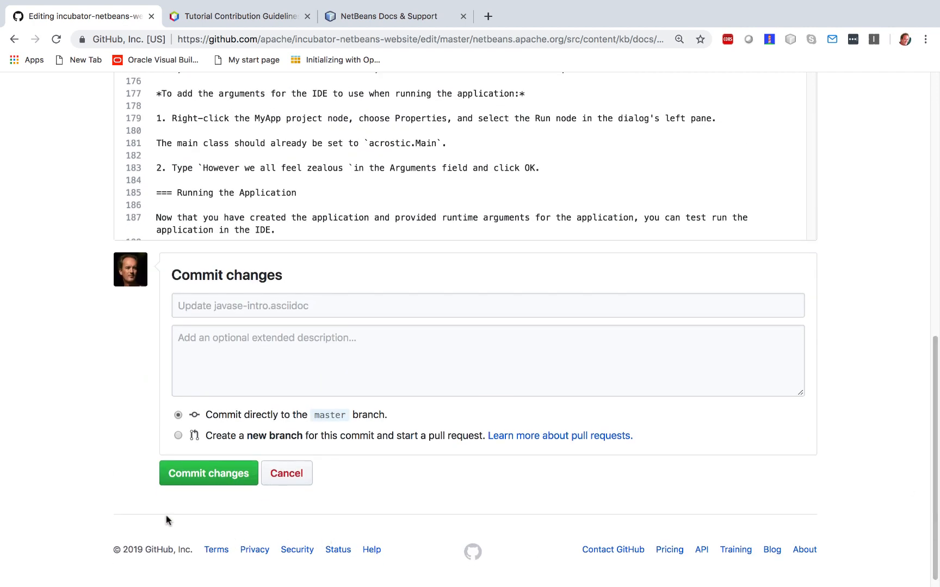
# - Commit to a new branch named fix-some-broken-numbers and recheck the edited file
pyautogui.click(178, 435)
pyautogui.write('fix-some')
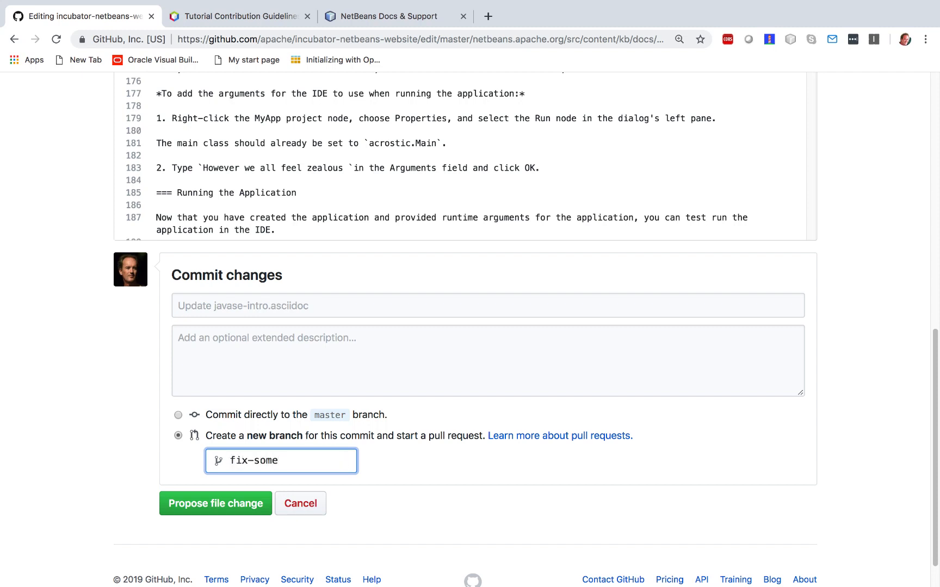
pyautogui.write('-broken0')
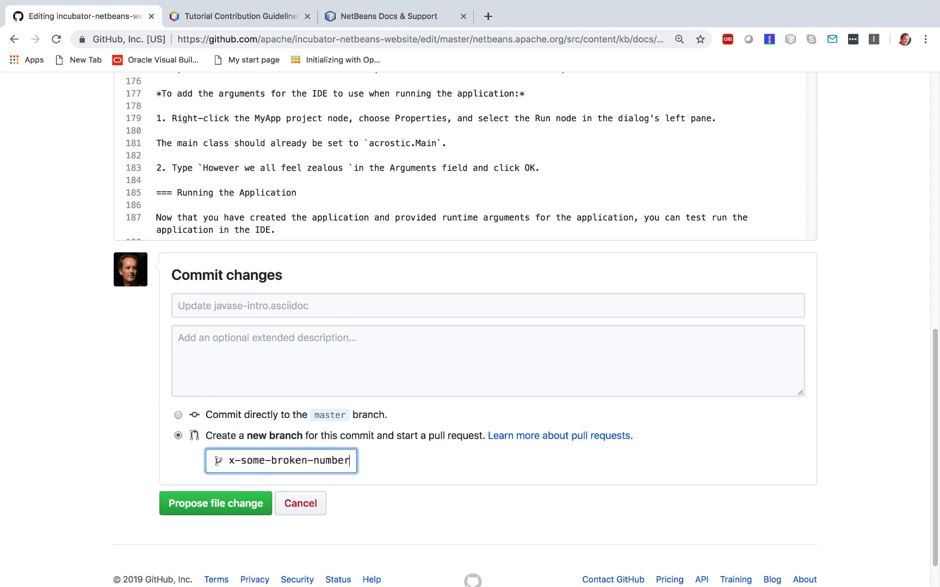
pyautogui.scroll(-3)
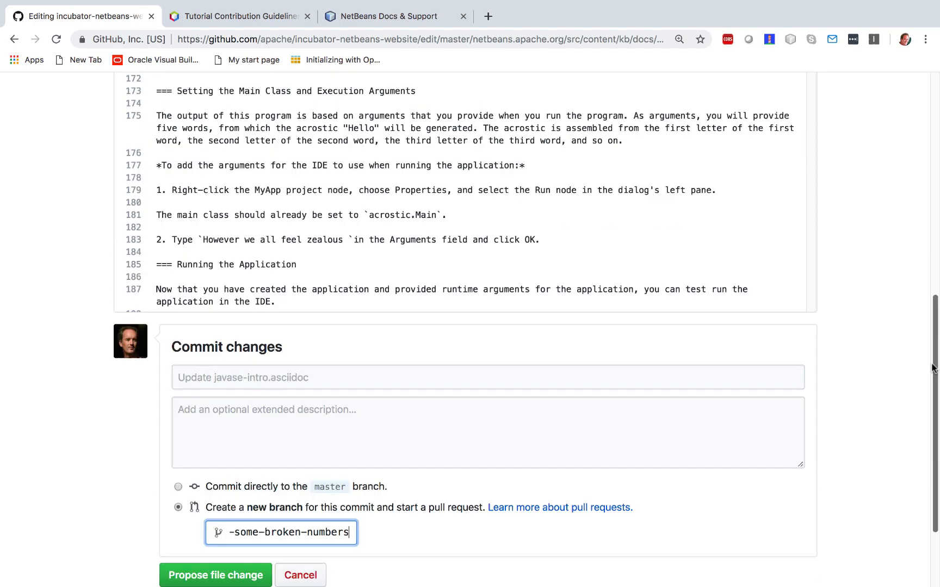
pyautogui.scroll(3)
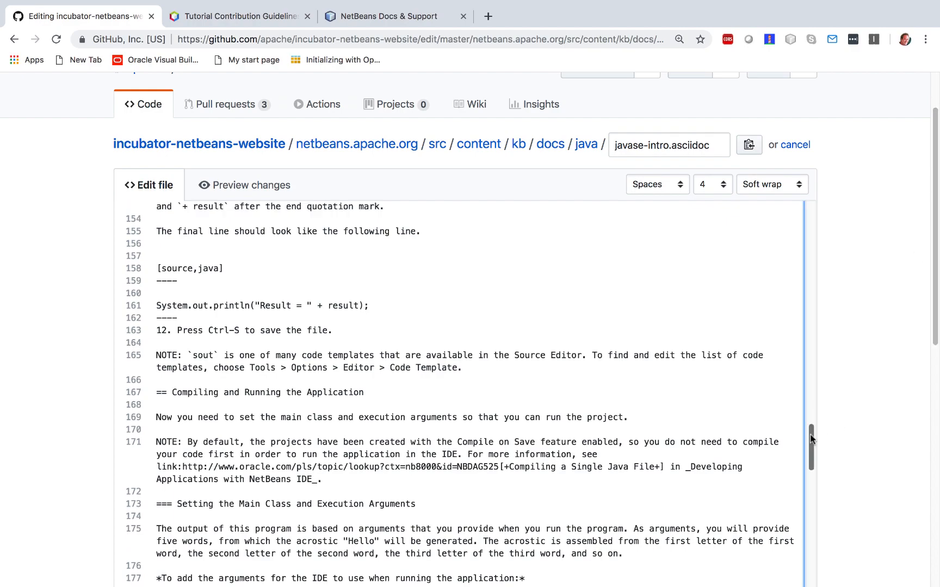
pyautogui.scroll(3)
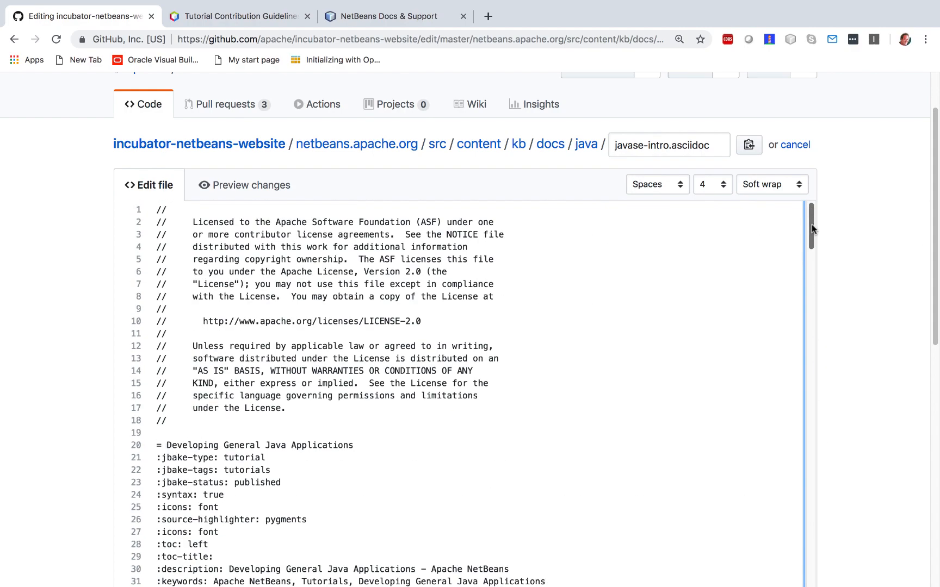
pyautogui.scroll(-3)
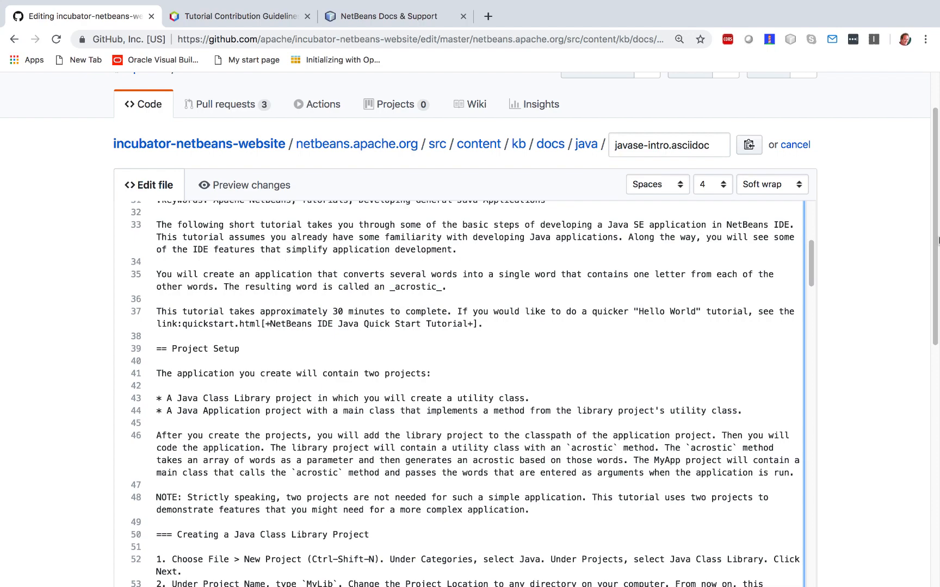
pyautogui.scroll(-3)
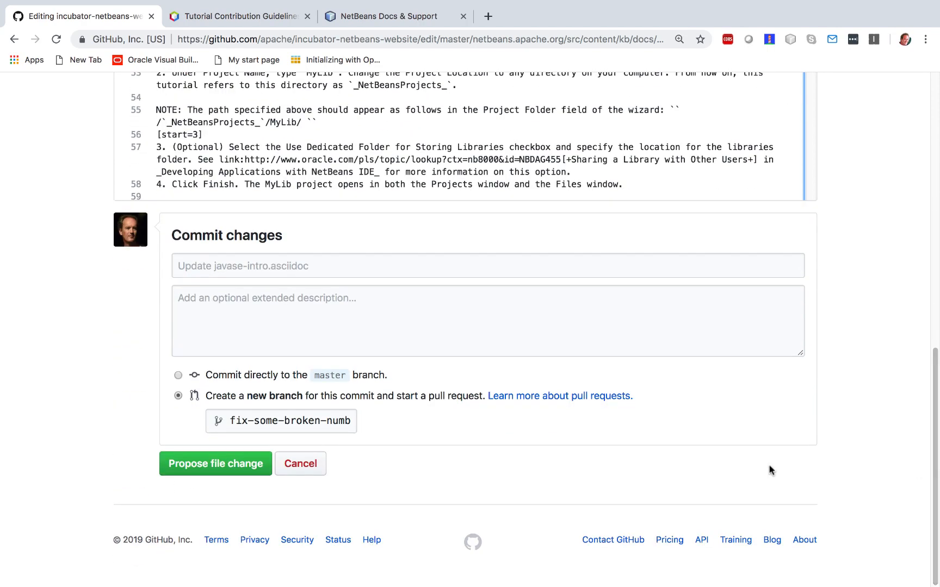
pyautogui.moveTo(480, 461)
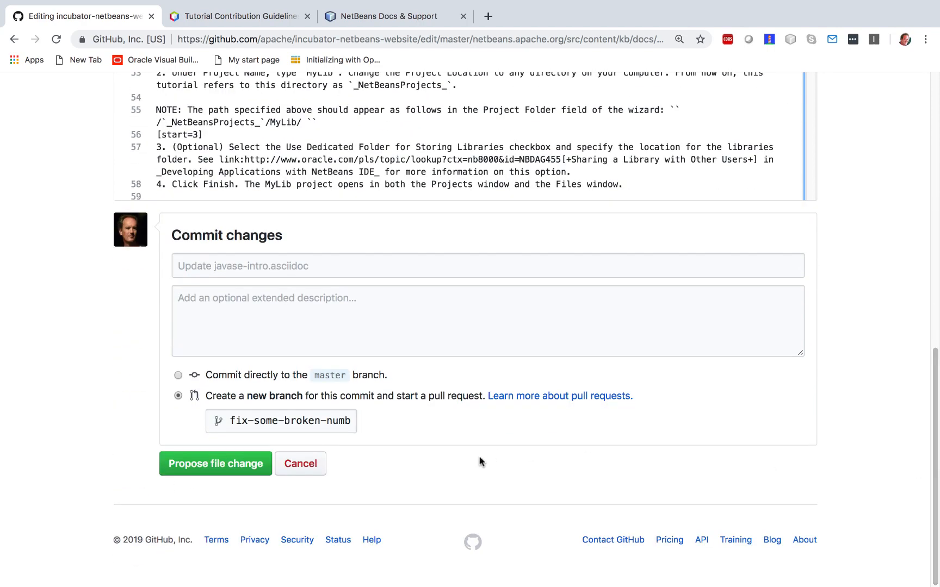
pyautogui.moveTo(215, 463)
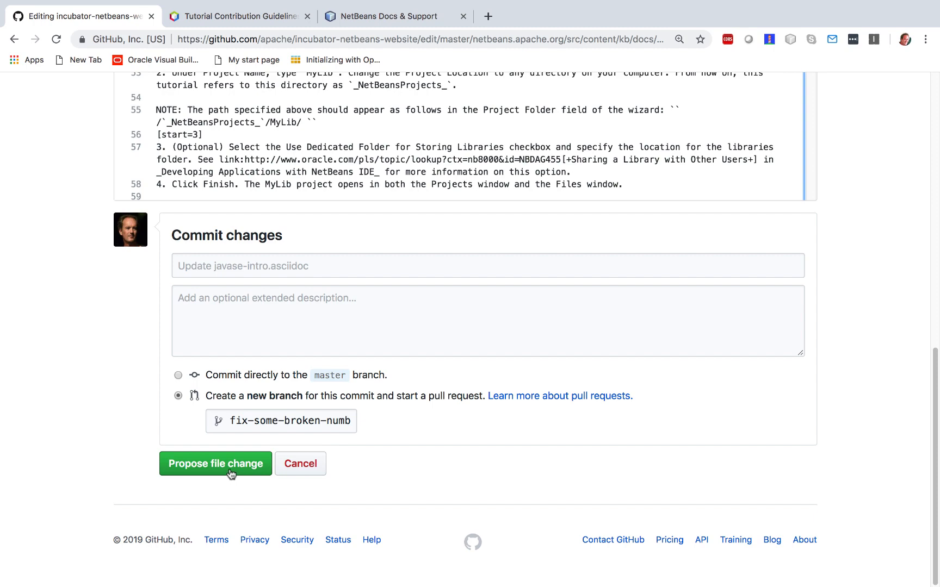
# - Propose the change and create a pull request noting partial [start=3] fixes, not reviewed
pyautogui.click(215, 463)
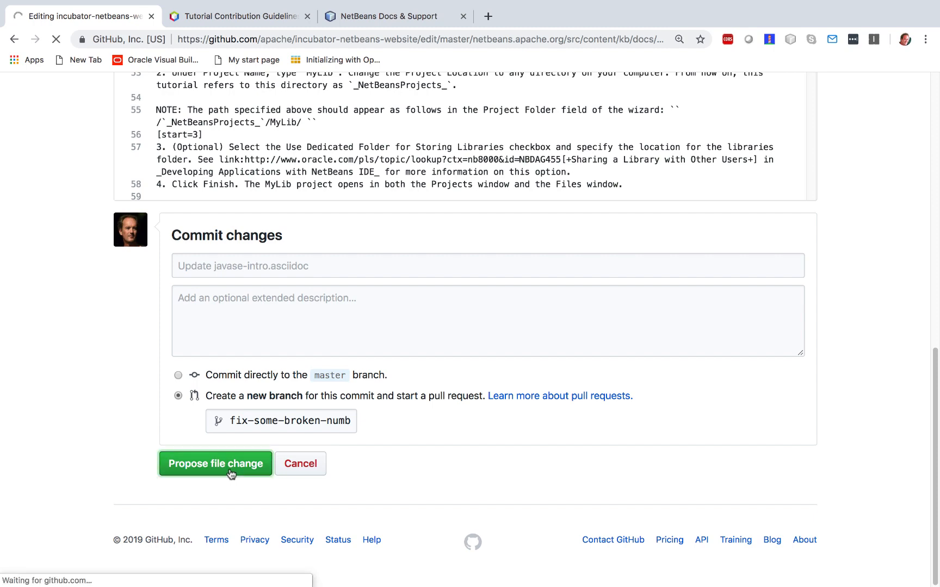
pyautogui.click(214, 464)
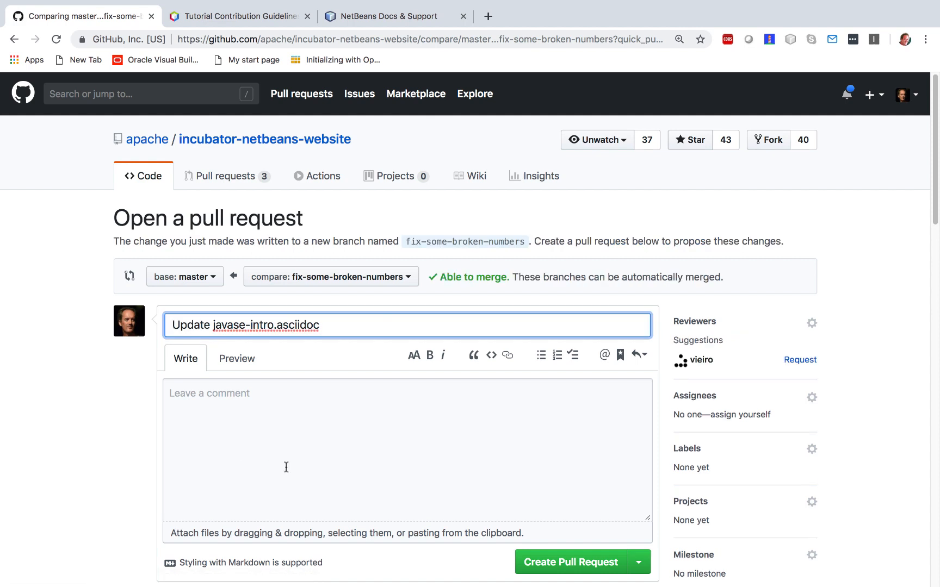
pyautogui.moveTo(394, 472)
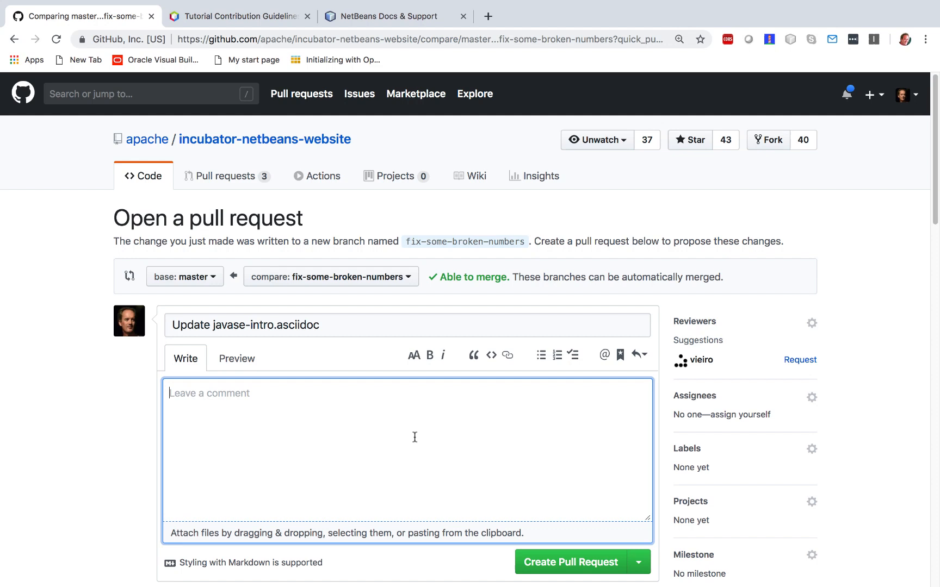
pyautogui.write('W')
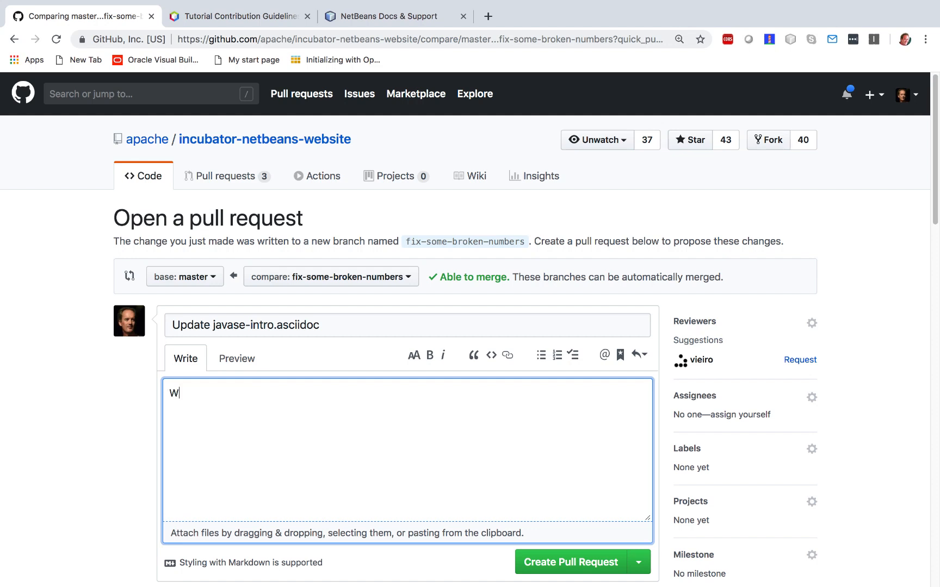
pyautogui.write('Added s')
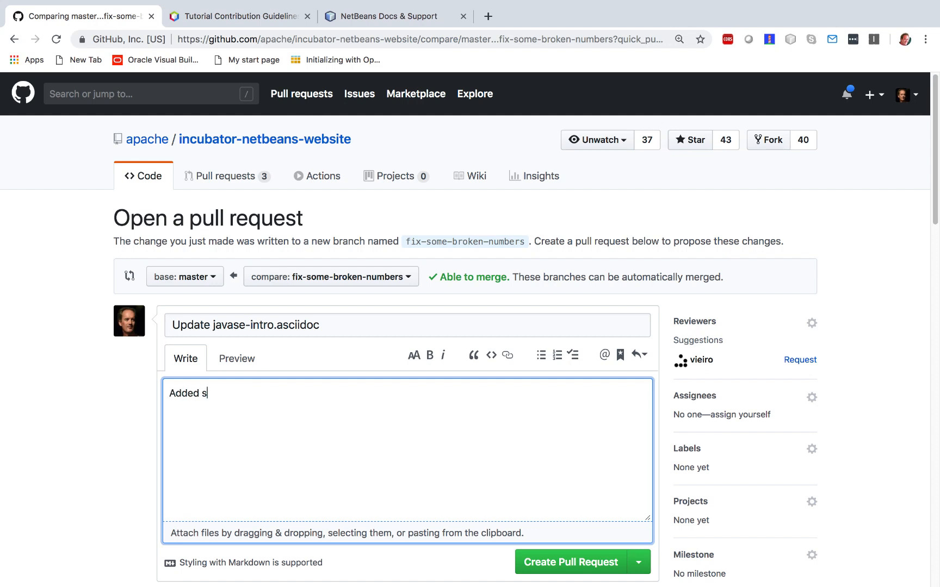
pyautogui.write('ome [start=3]')
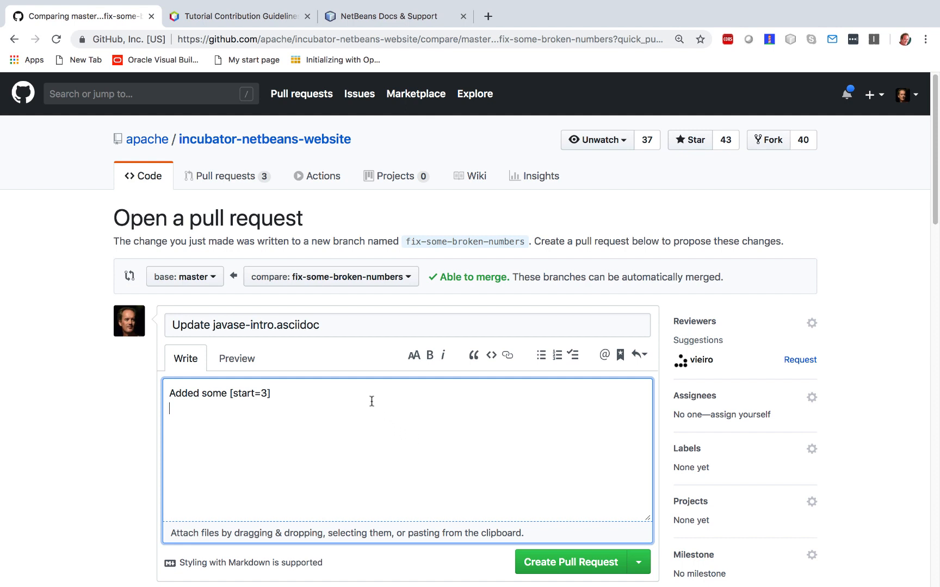
pyautogui.write('here and')
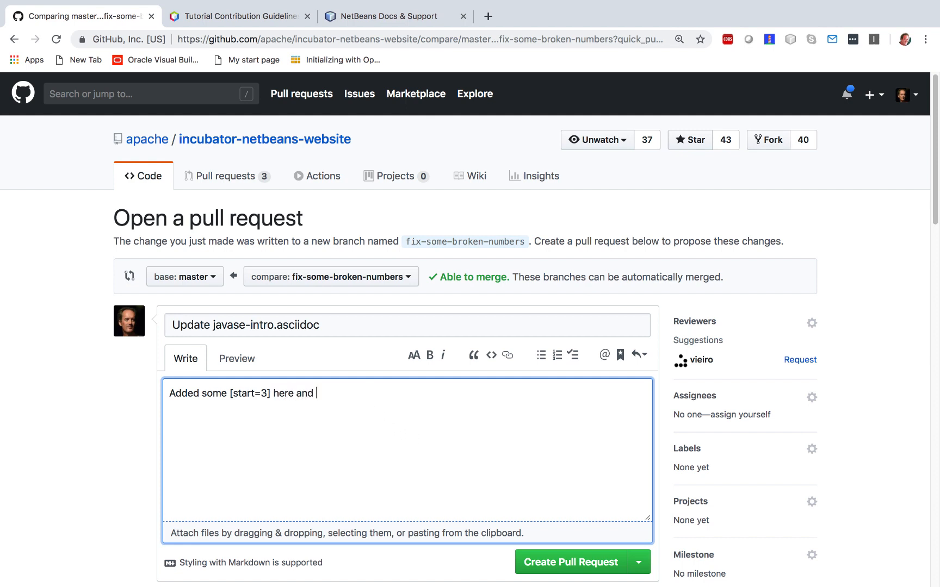
pyautogui.write('there, but certa')
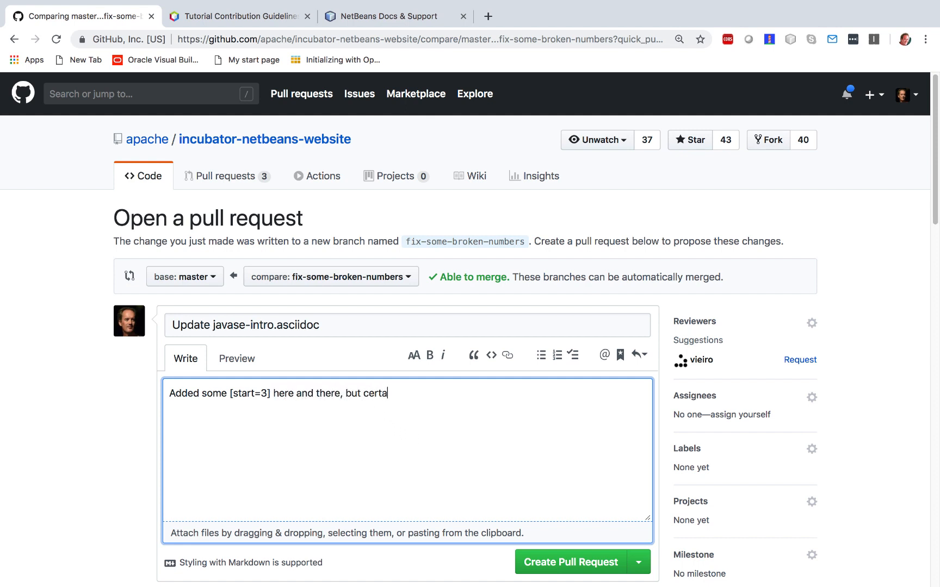
pyautogui.write('inly not complete, so not marki')
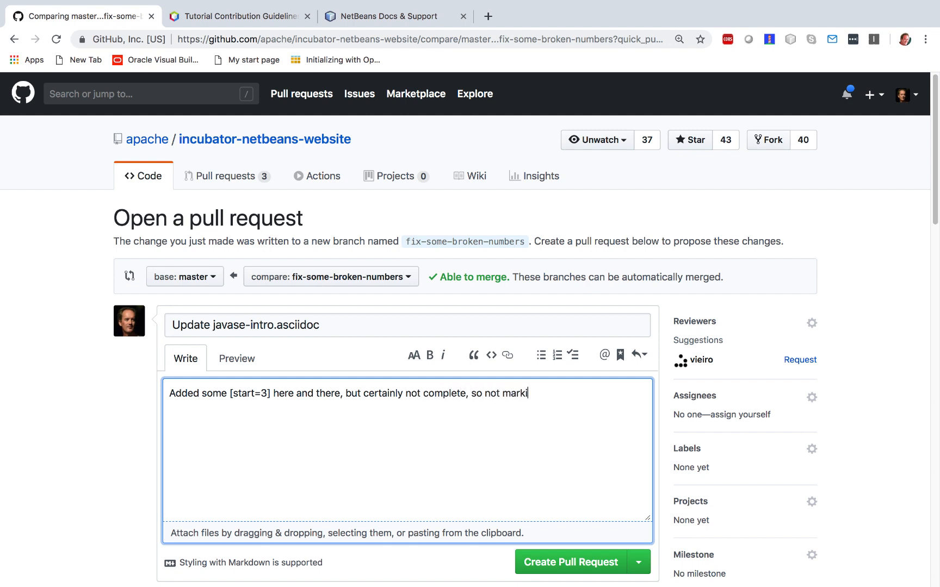
pyautogui.write('ng this as')
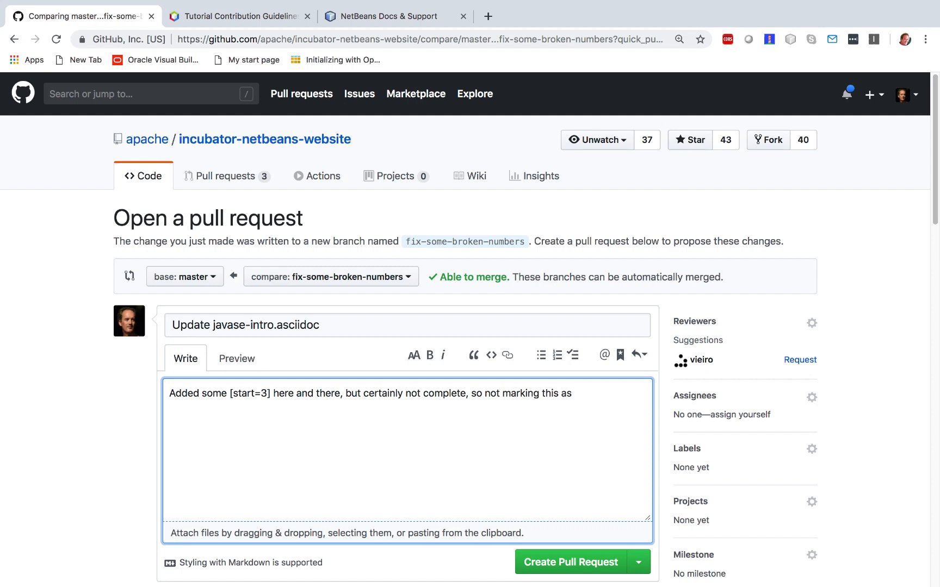
pyautogui.write('reviw')
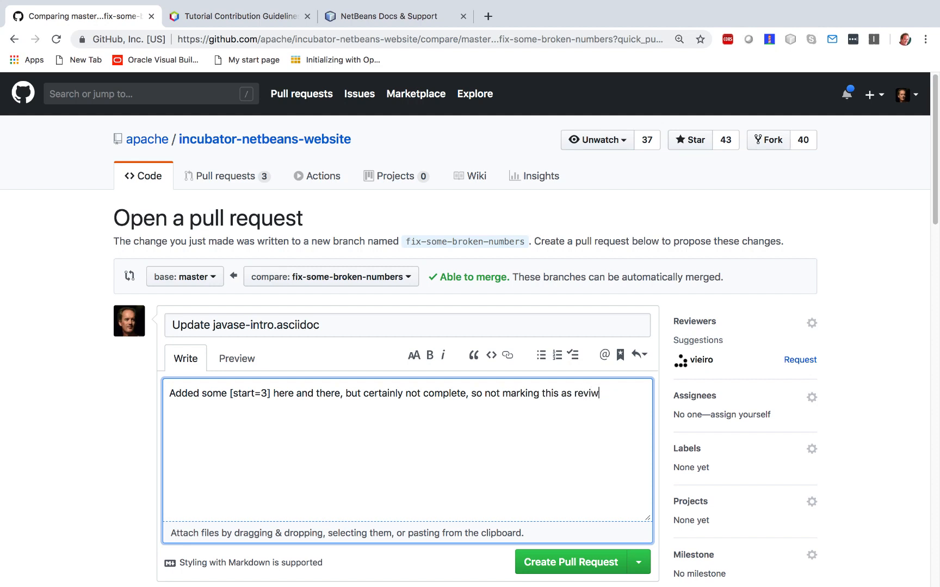
pyautogui.write('ewed.')
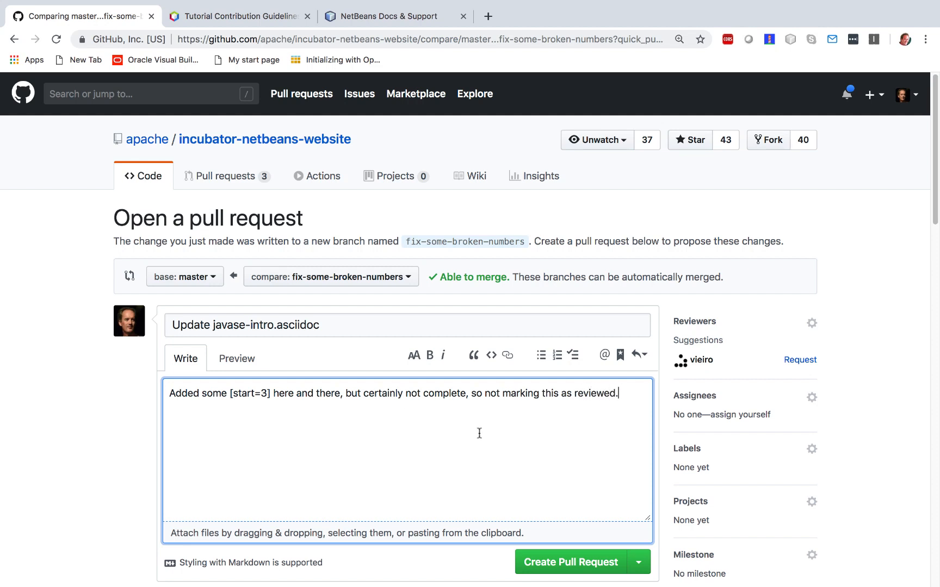
pyautogui.moveTo(489, 486)
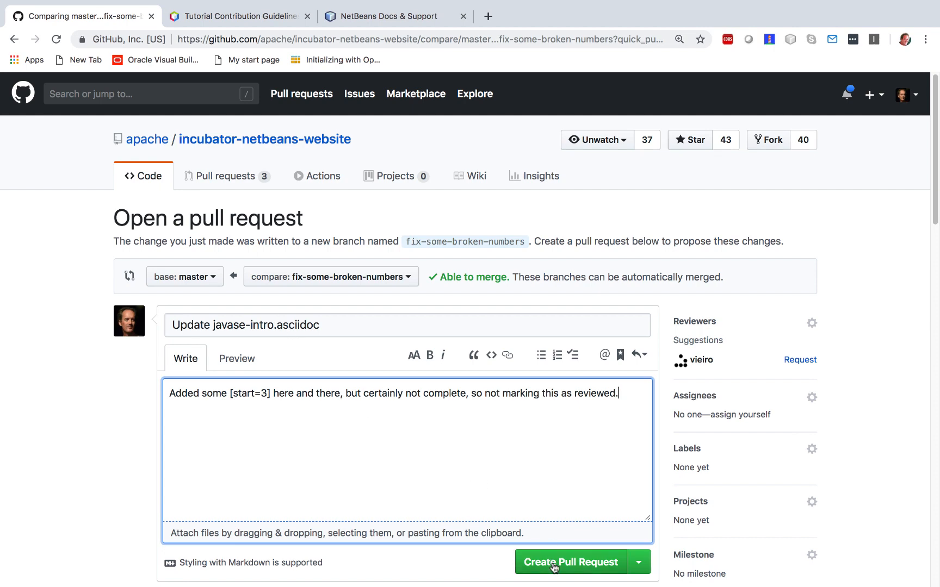
pyautogui.click(570, 563)
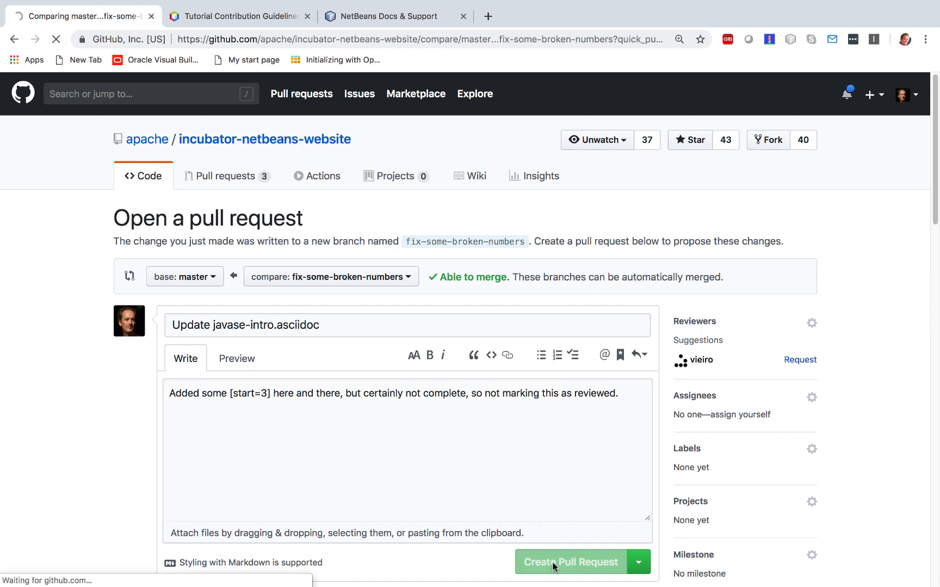
# - Open pull request #320 from the list, then show all open pull requests and go back
pyautogui.click(570, 562)
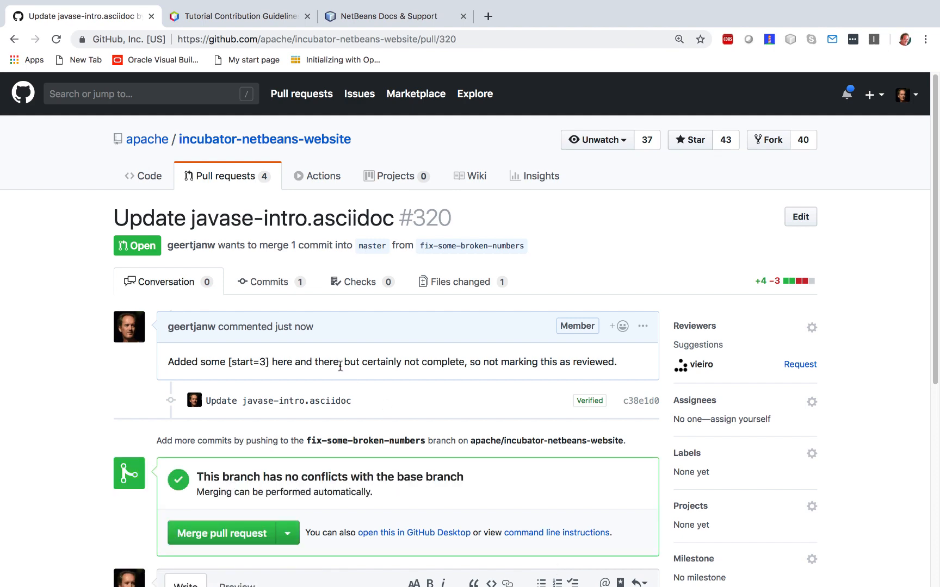
pyautogui.click(227, 175)
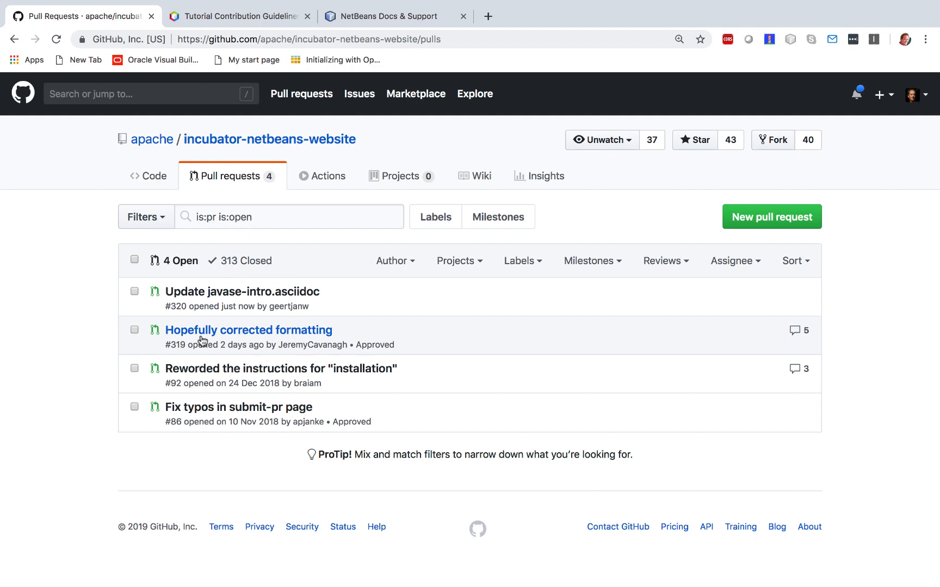
pyautogui.moveTo(157, 352)
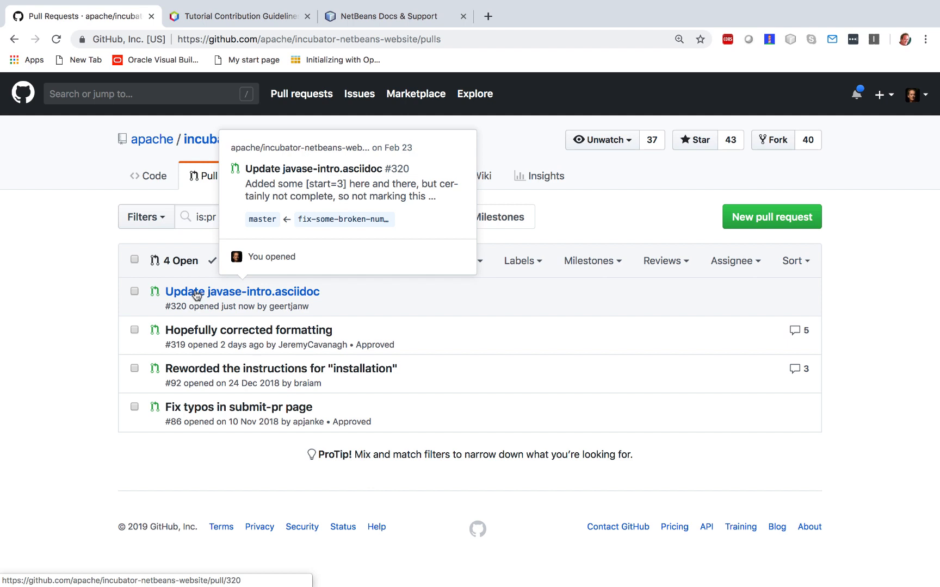
pyautogui.moveTo(237, 298)
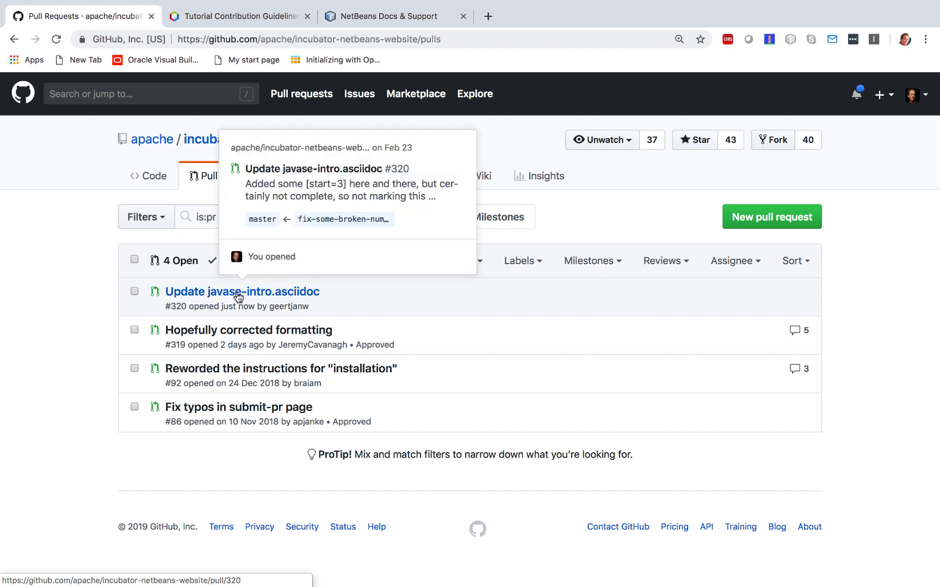
pyautogui.moveTo(362, 306)
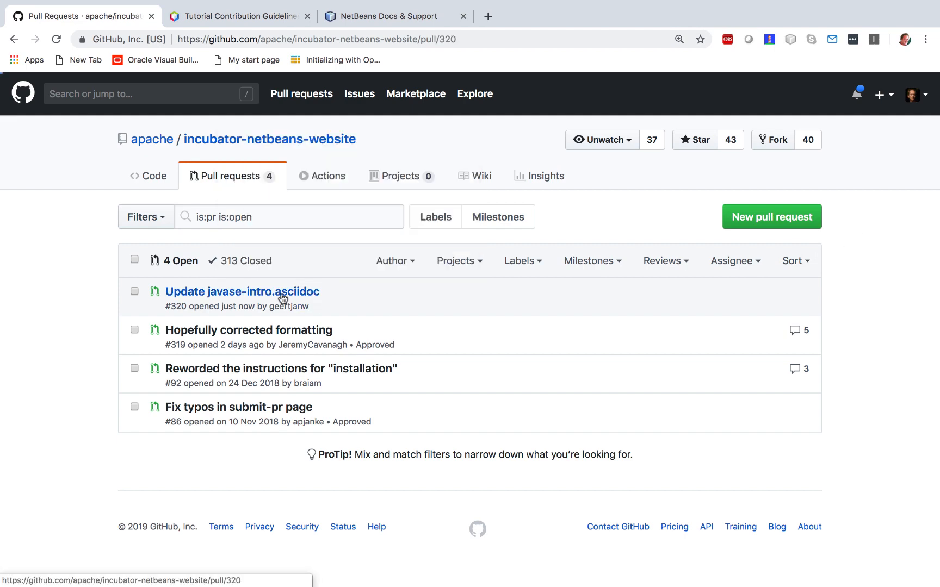
pyautogui.click(242, 292)
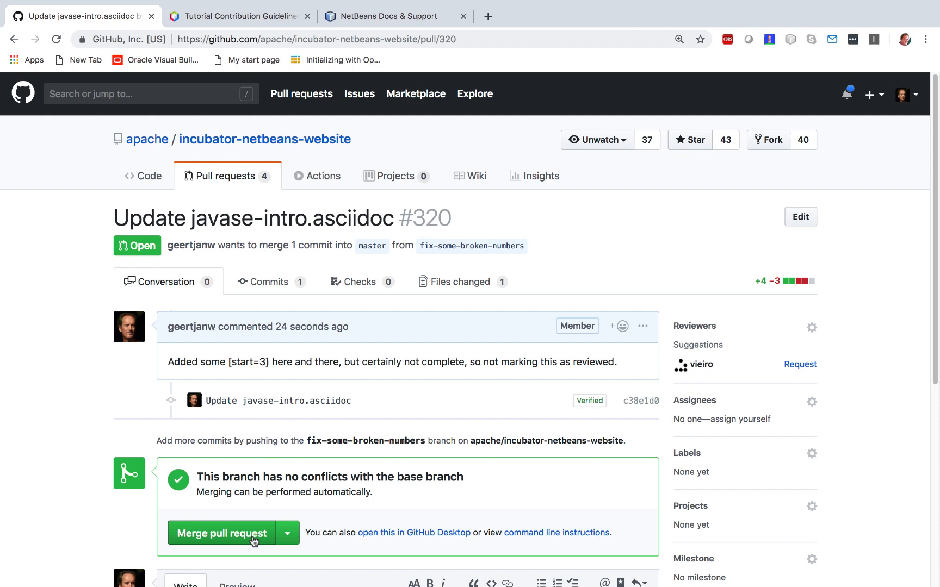
pyautogui.moveTo(153, 535)
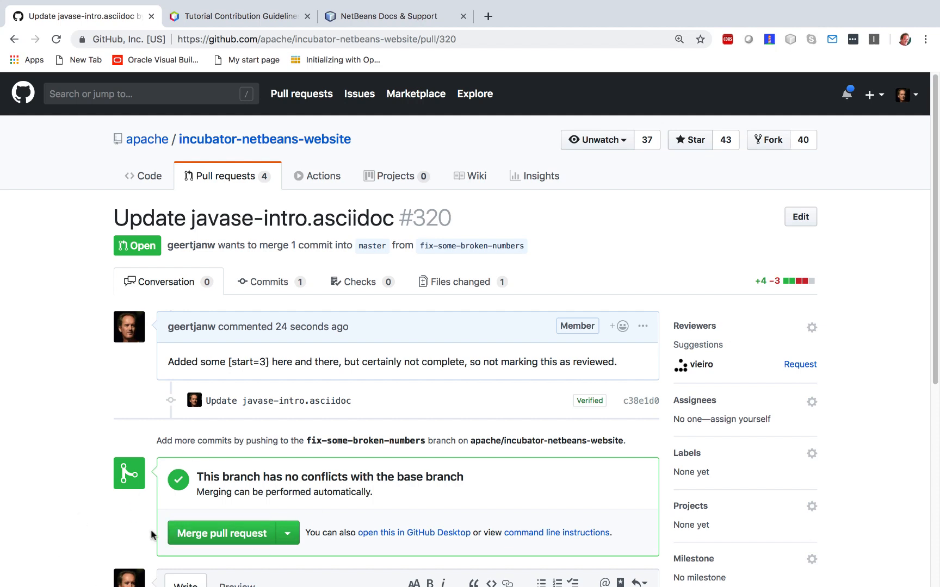
pyautogui.moveTo(101, 268)
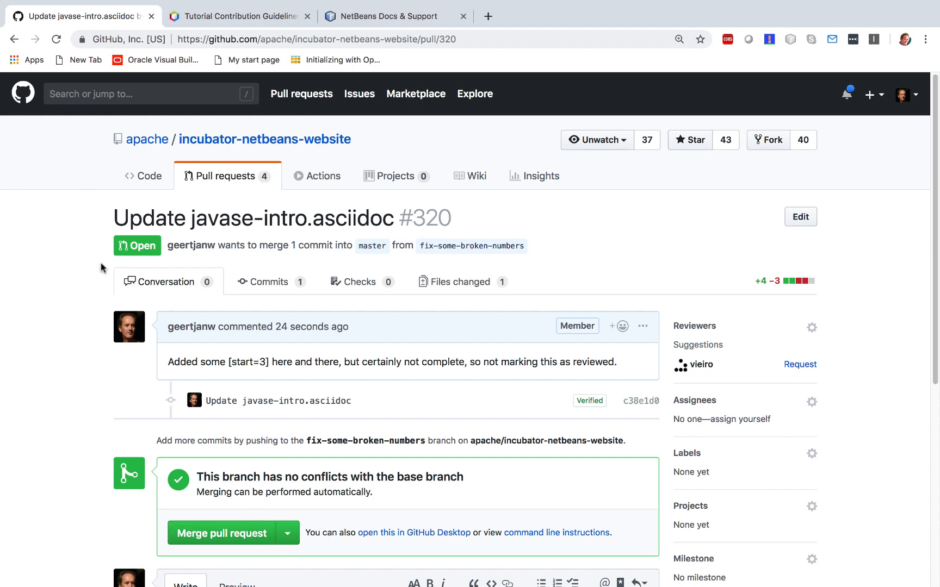
pyautogui.moveTo(230, 171)
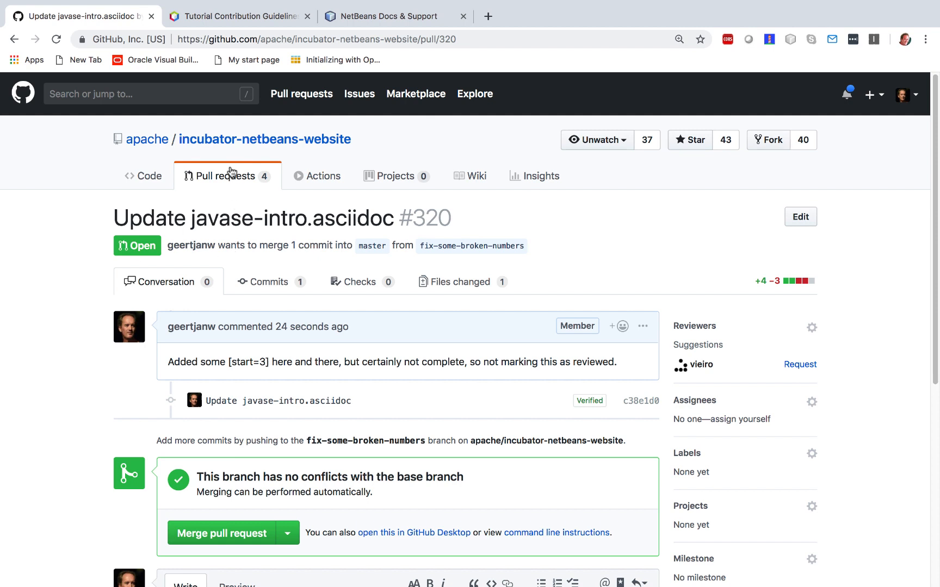
pyautogui.click(227, 176)
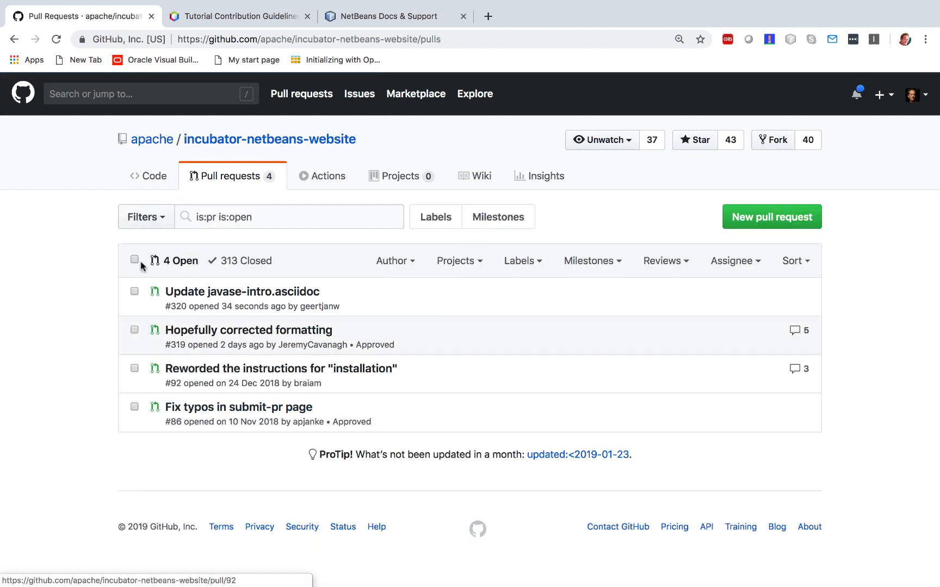
pyautogui.moveTo(82, 313)
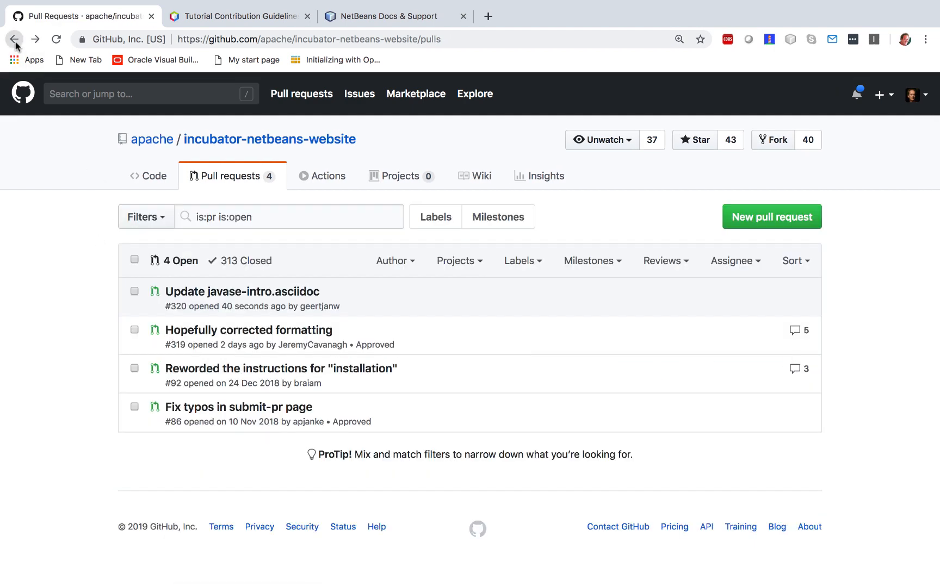
pyautogui.click(771, 216)
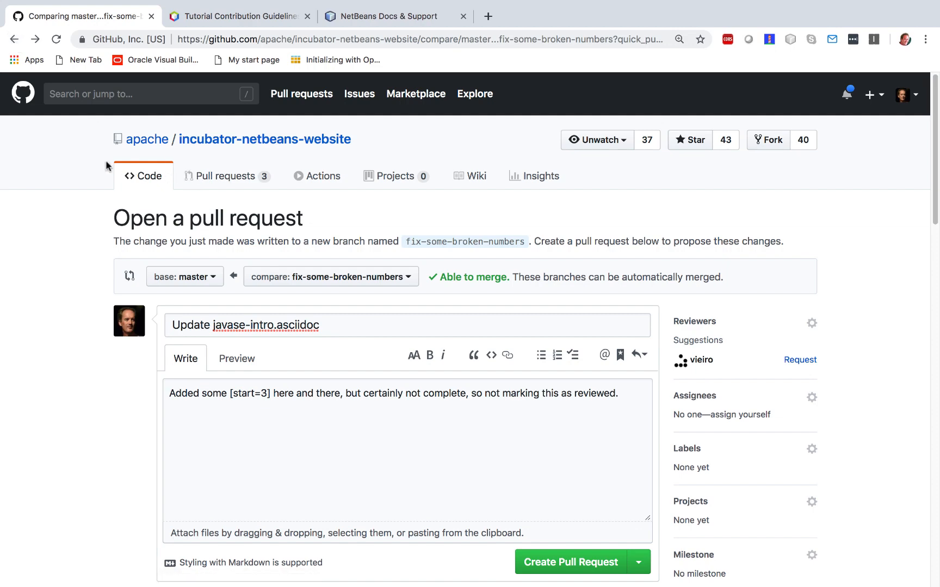
# - Return to the Java SE Learning Trail, open the Java Quick Start Tutorial, and follow its GitHub link
pyautogui.click(13, 39)
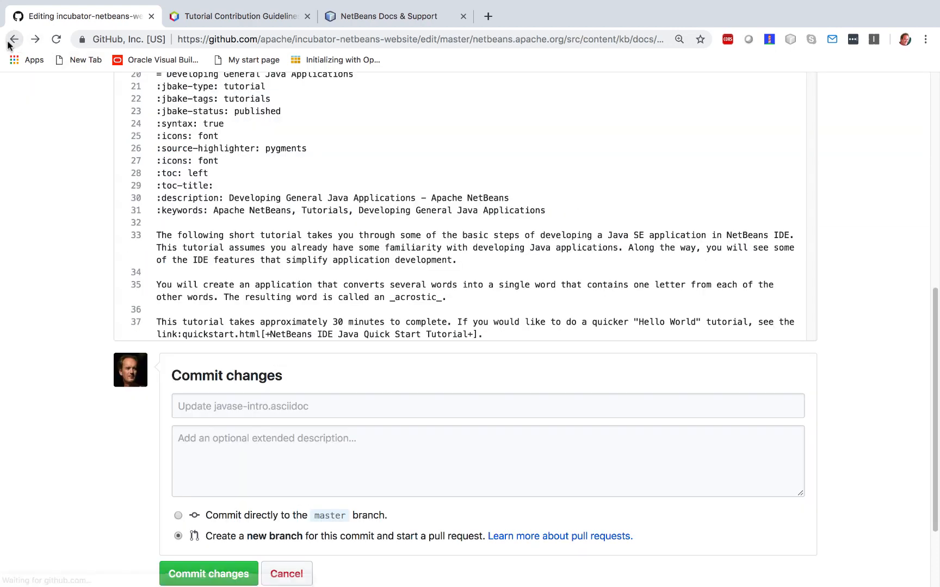
pyautogui.click(13, 39)
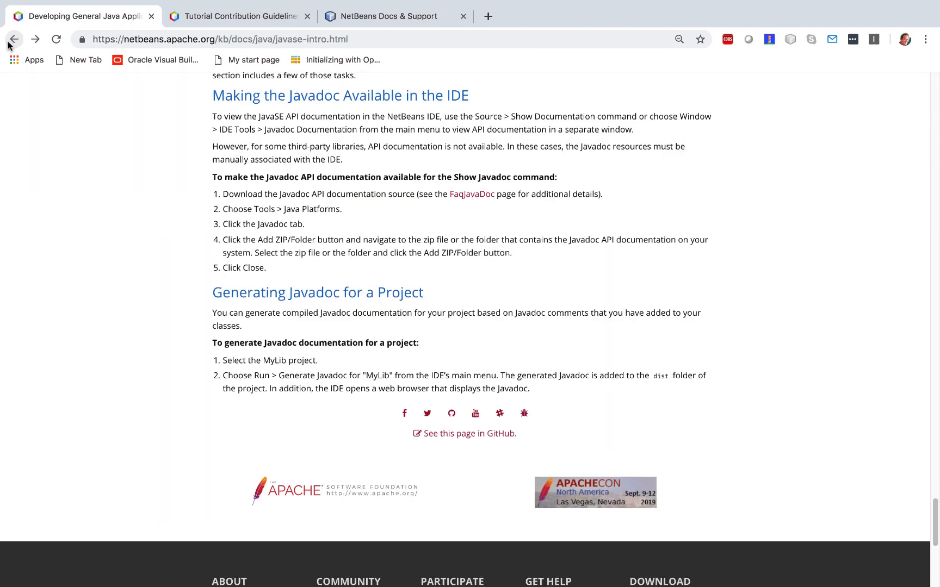
pyautogui.click(13, 39)
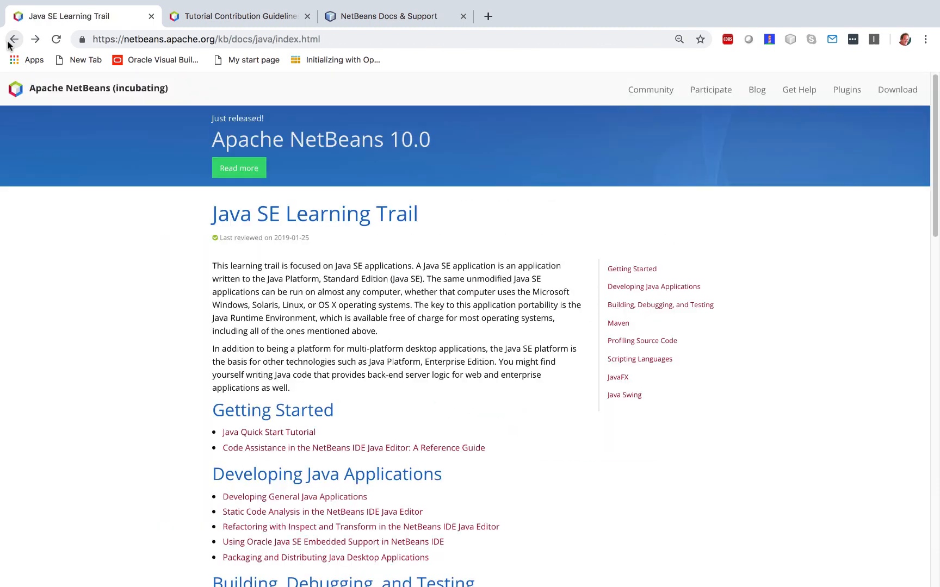
pyautogui.click(269, 433)
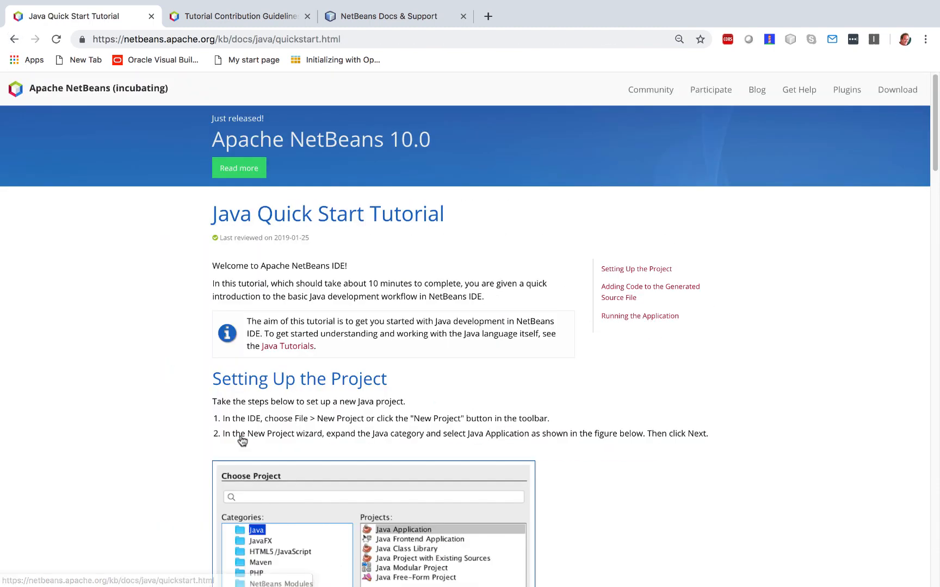
pyautogui.scroll(-3)
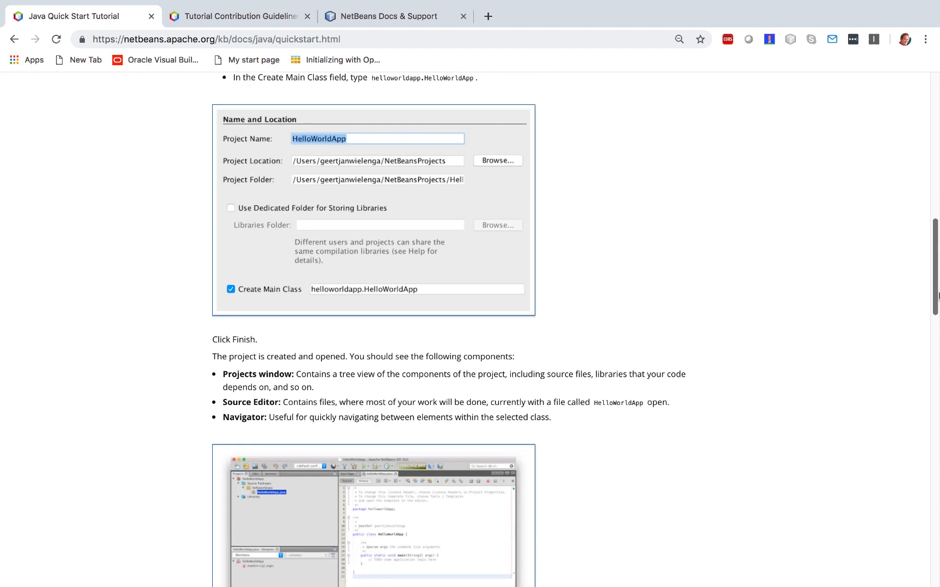
pyautogui.scroll(-3)
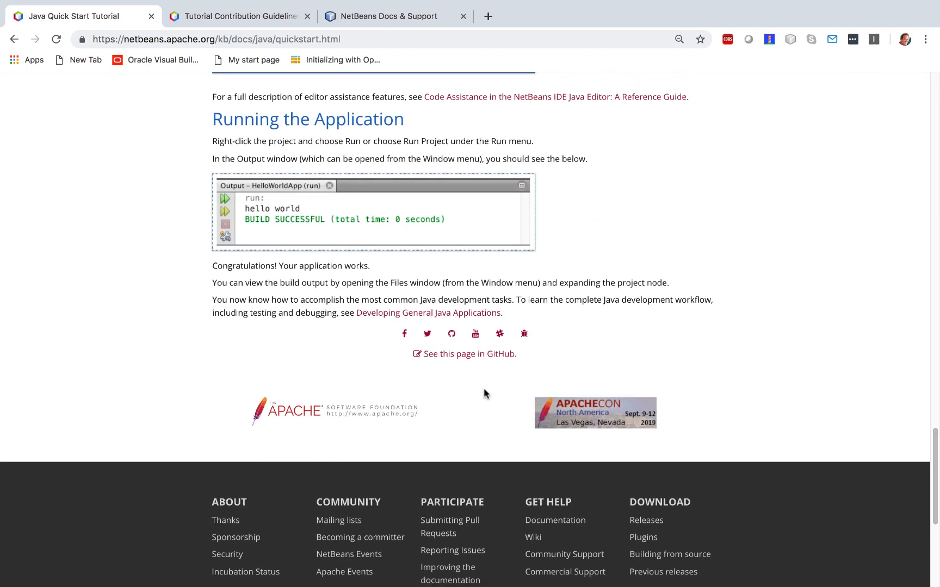
pyautogui.click(470, 354)
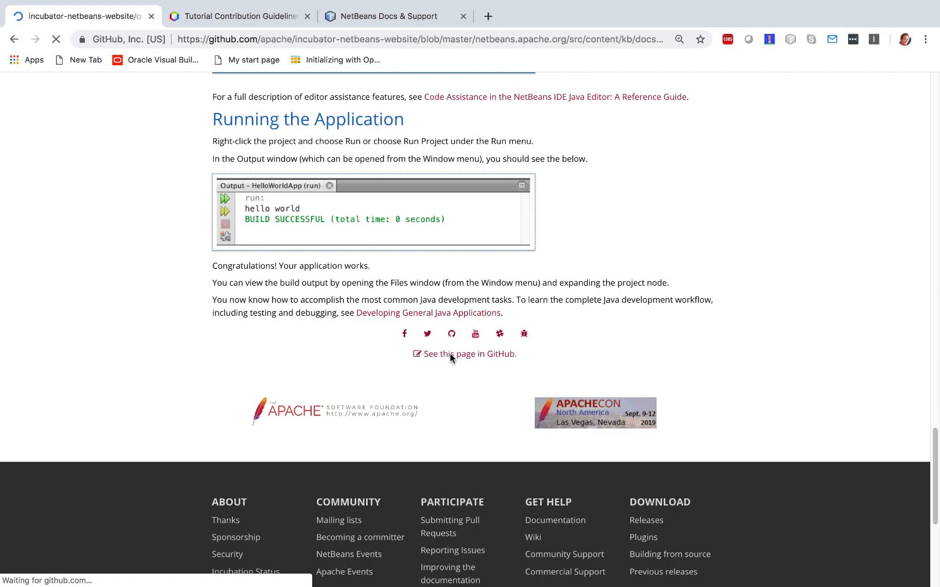
# - Open quickstart.asciidoc in the editor, check its 2019-01-25 reviewed date, and go back
pyautogui.click(469, 353)
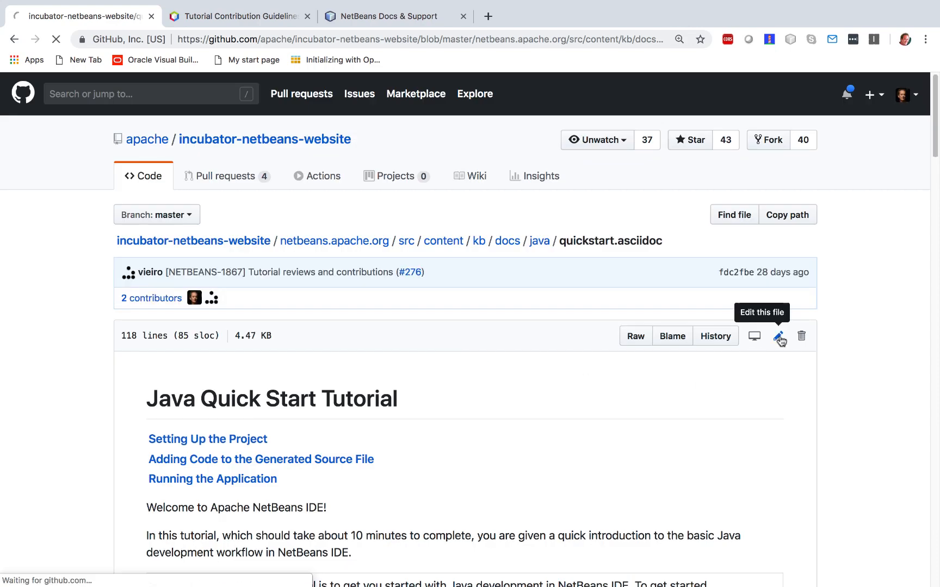
pyautogui.click(780, 335)
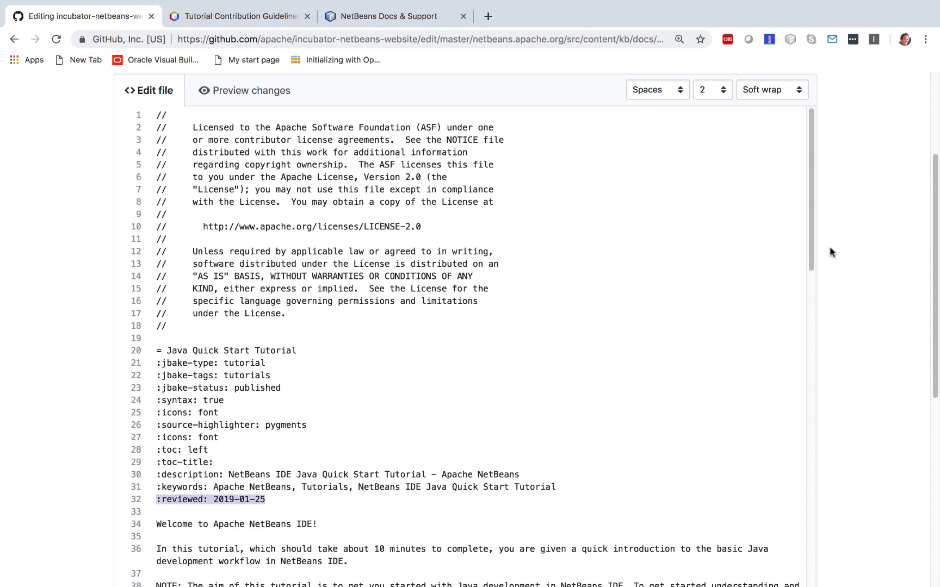
pyautogui.scroll(-3)
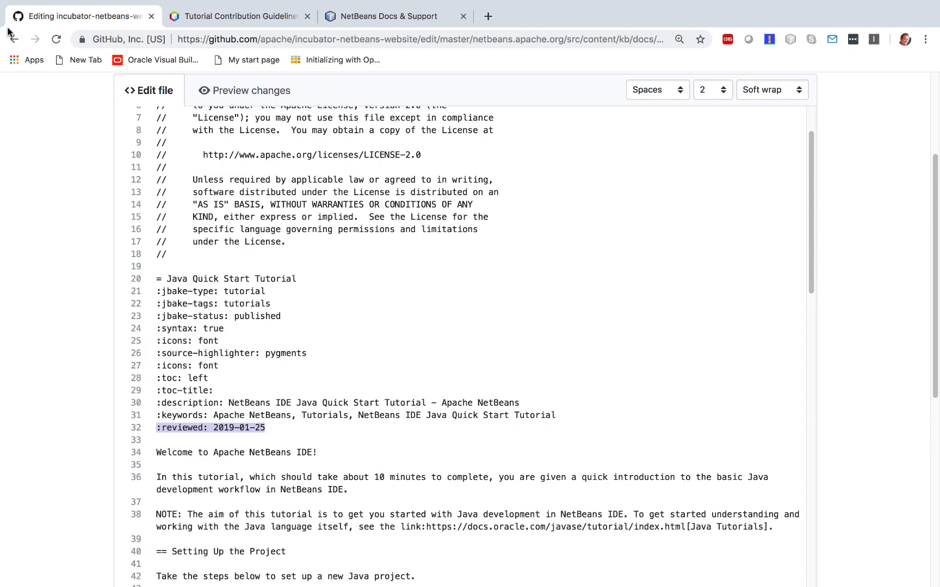
pyautogui.click(12, 40)
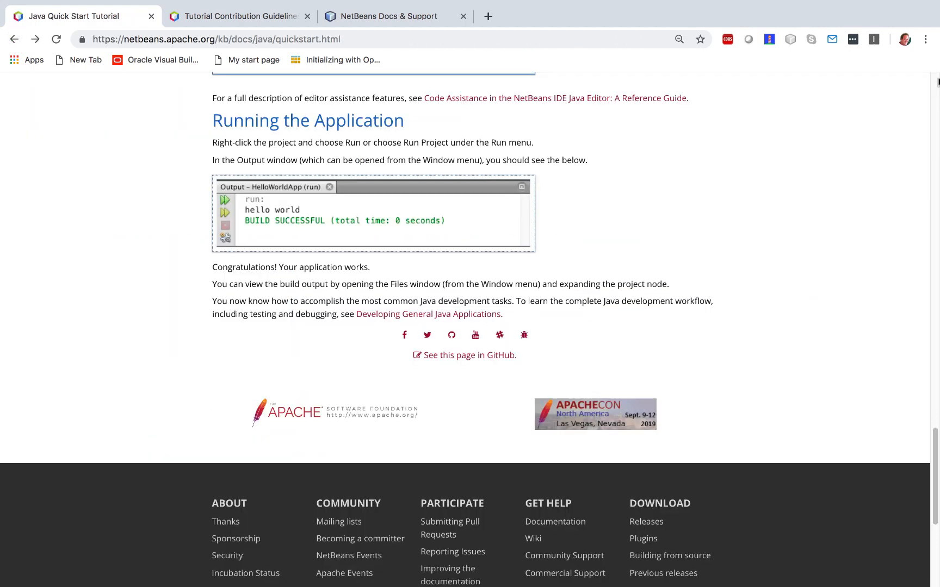
# - Recheck the tutorial's 2019-01-25 reviewed date and follow 'See this page in GitHub' to quickstart.asciidoc
pyautogui.scroll(3)
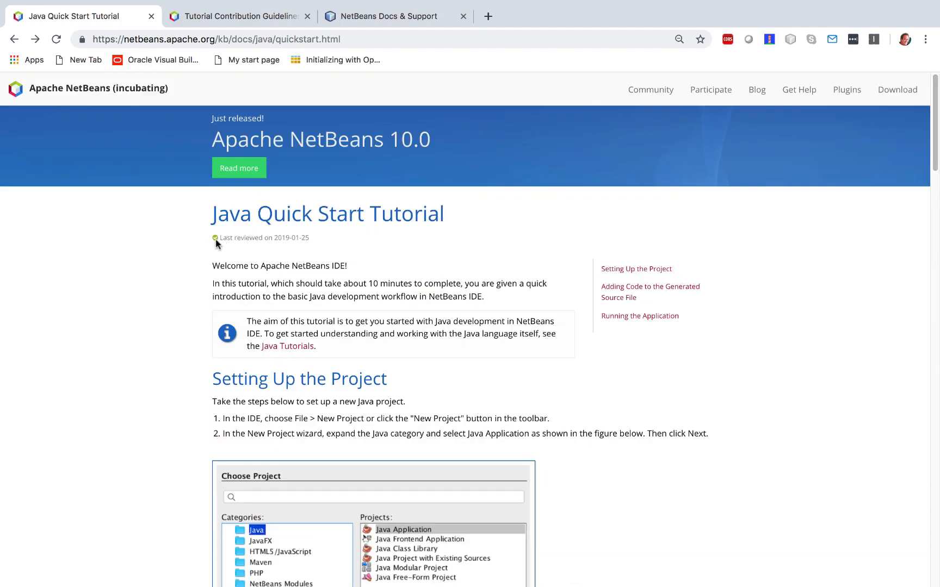
pyautogui.moveTo(212, 245)
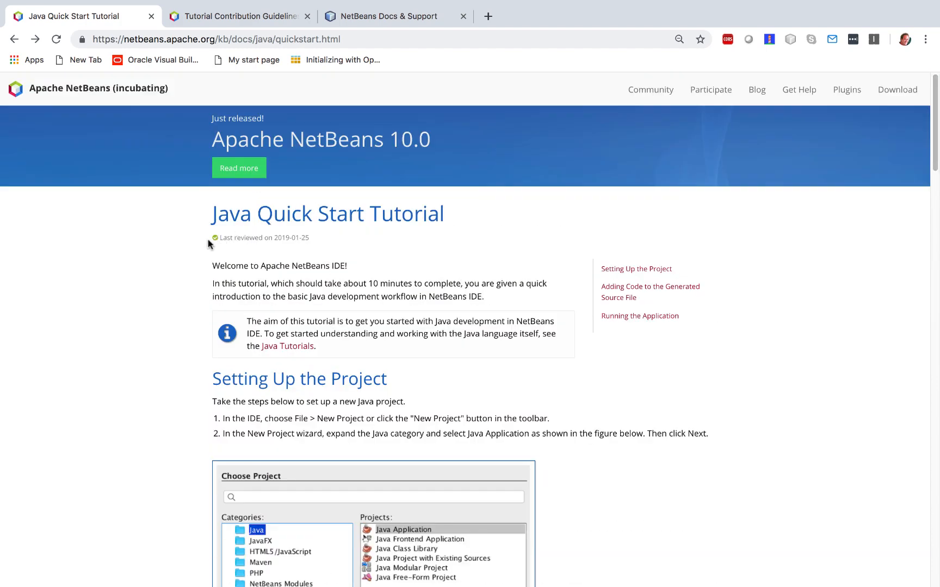
pyautogui.scroll(-3)
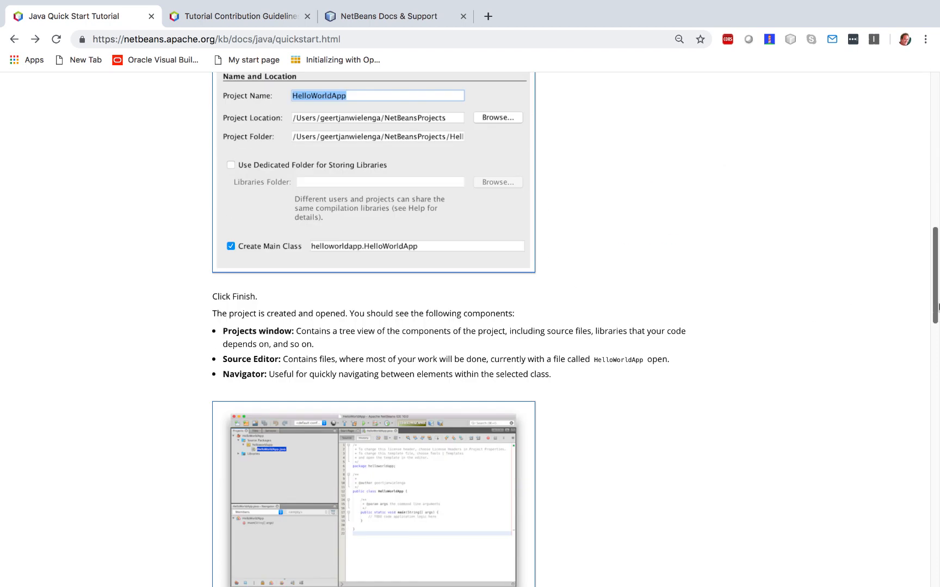
pyautogui.scroll(-3)
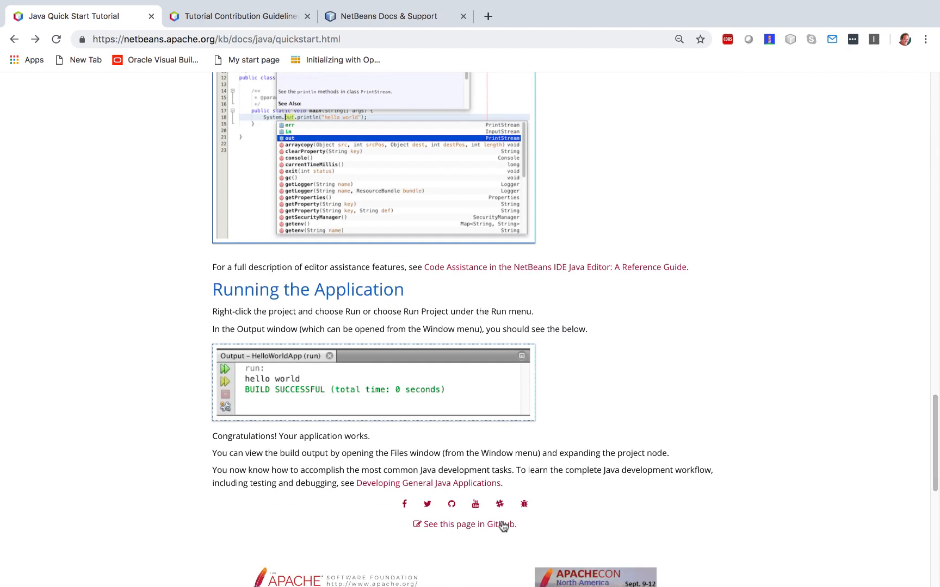
pyautogui.click(462, 524)
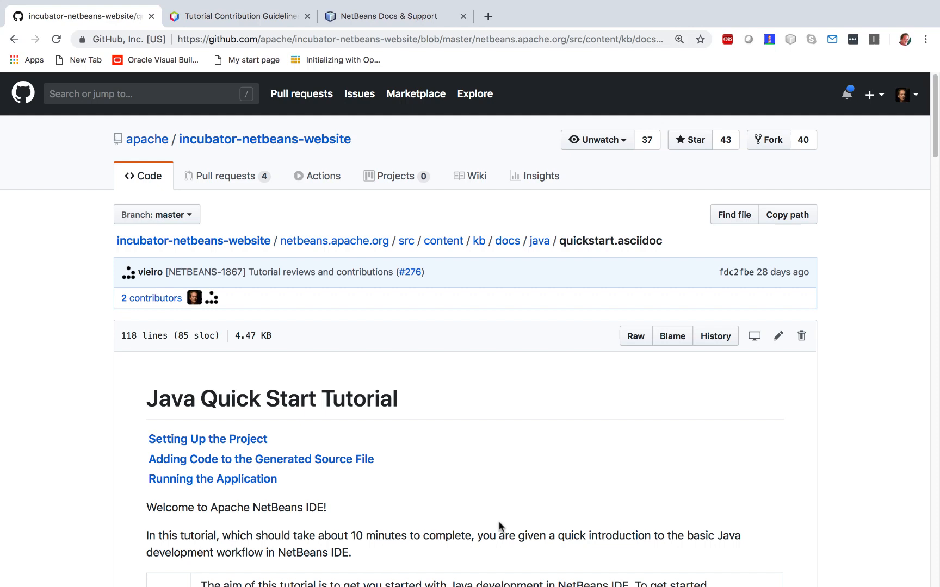
# - Reopen quickstart.asciidoc in the editor to view its 2019-01-25 :reviewed: line, then go back
pyautogui.click(777, 336)
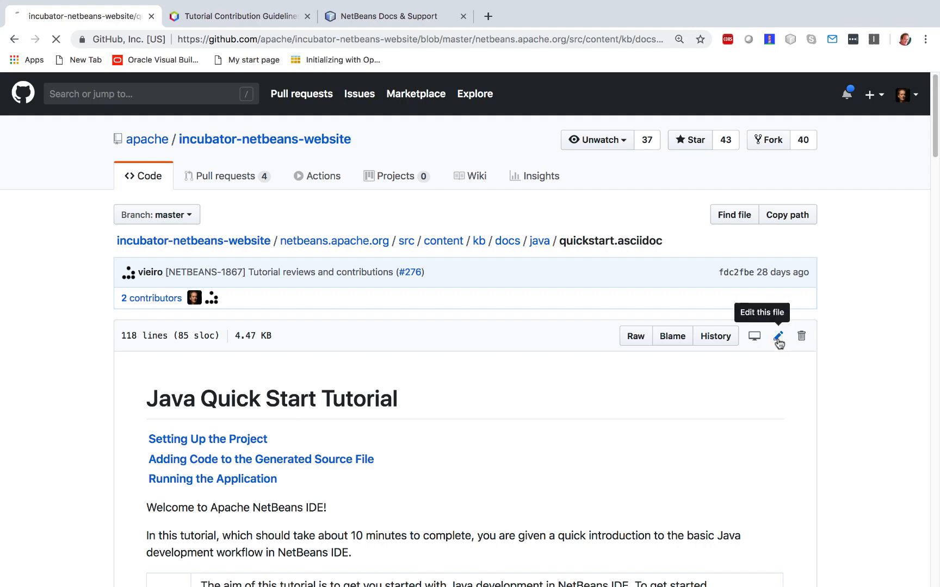
pyautogui.click(778, 335)
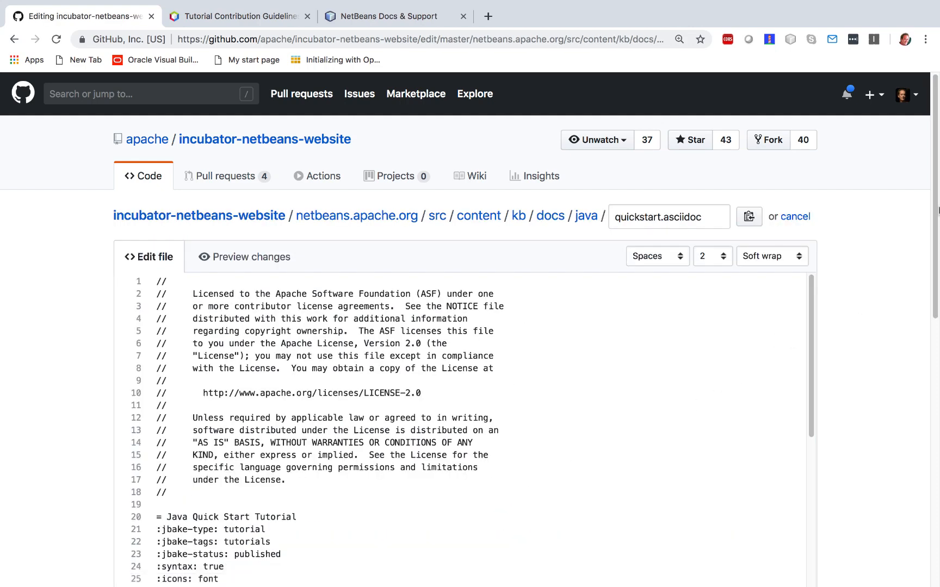
pyautogui.scroll(-3)
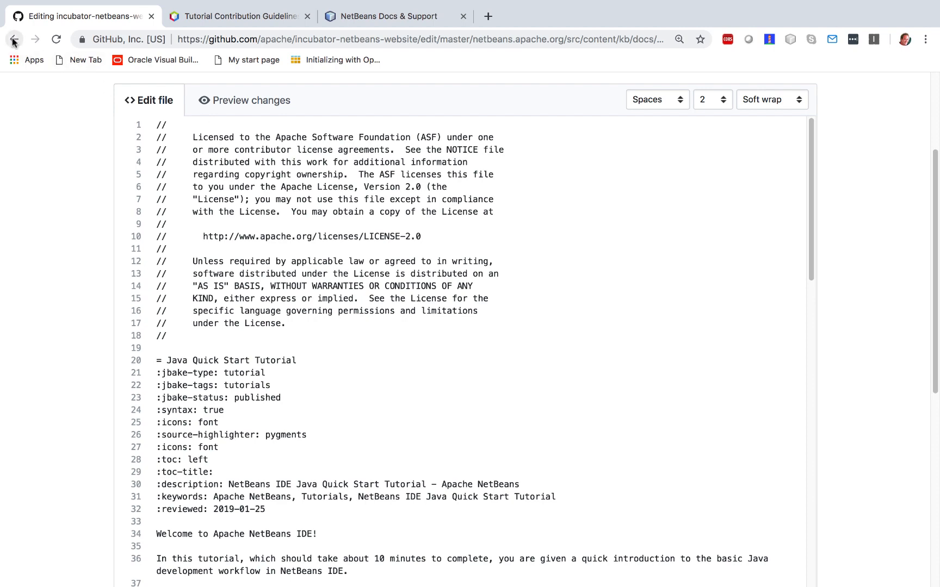
pyautogui.click(13, 40)
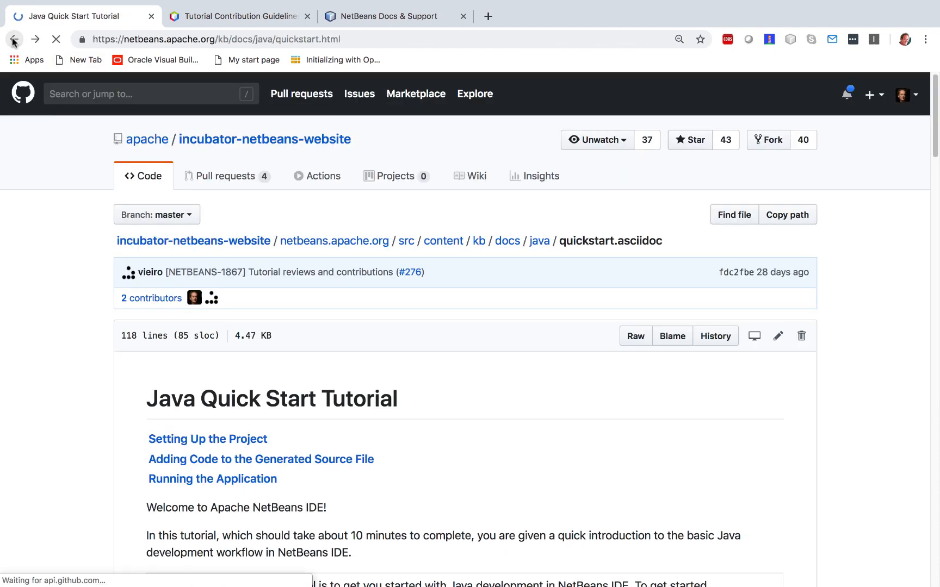
# - Go back through the Quick Start Tutorial to the Java SE Learning Trail and scroll its sections
pyautogui.click(14, 39)
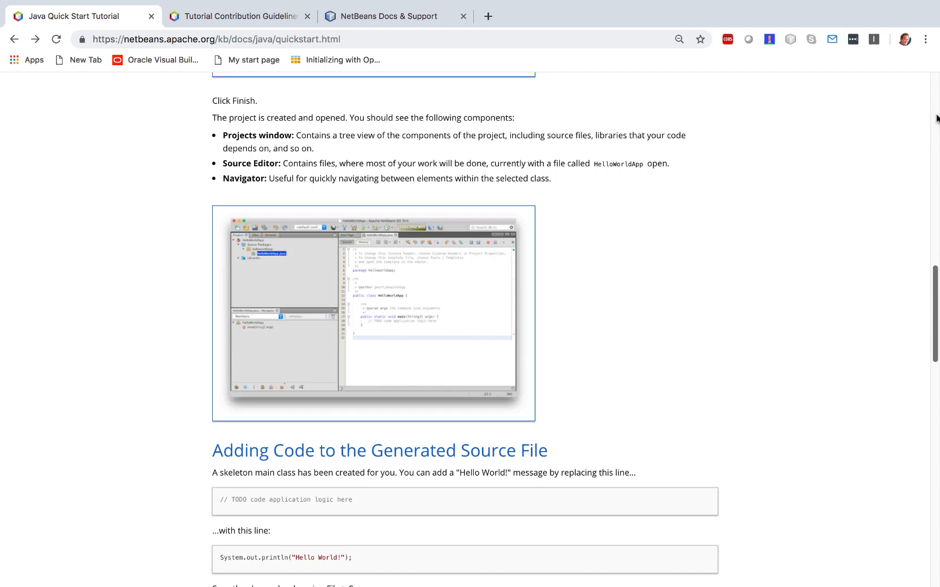
pyautogui.scroll(3)
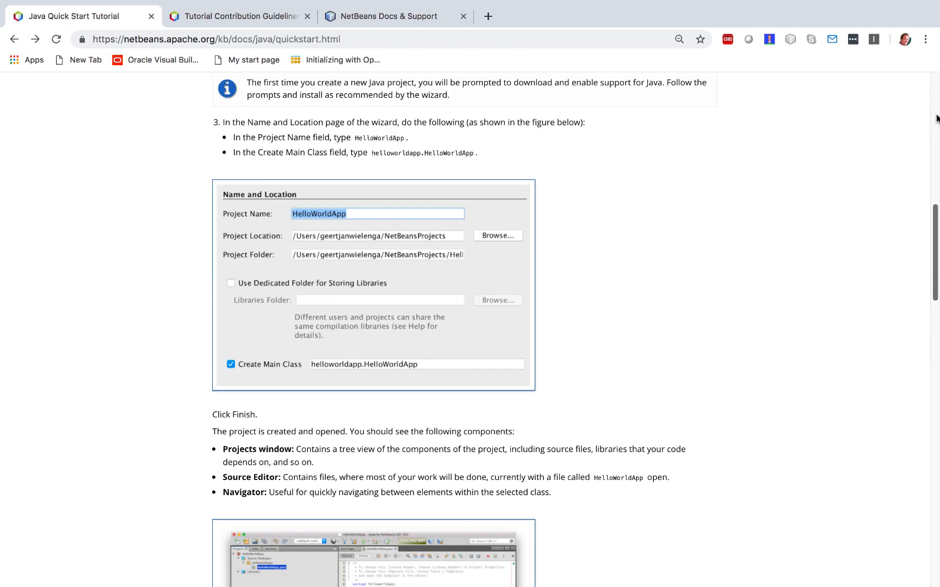
pyautogui.scroll(3)
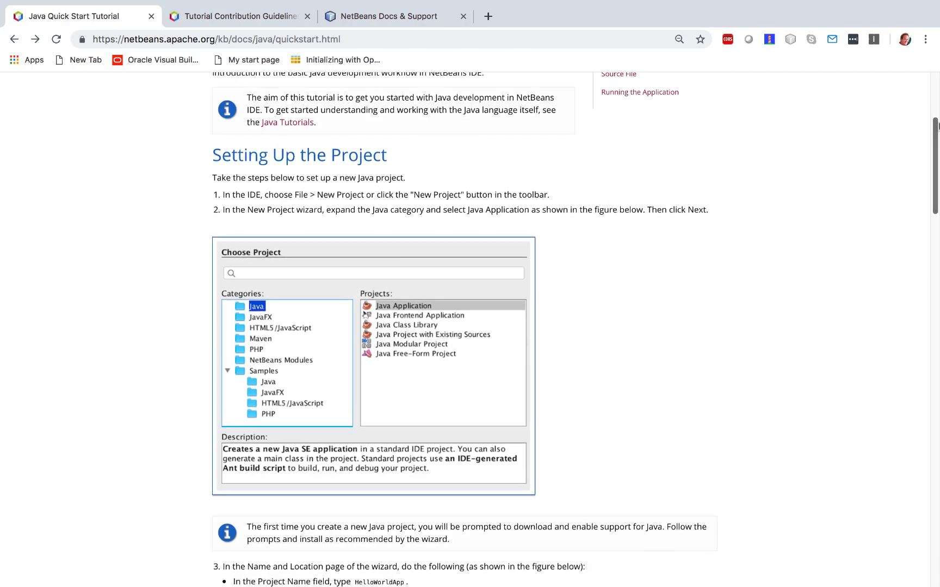
pyautogui.scroll(3)
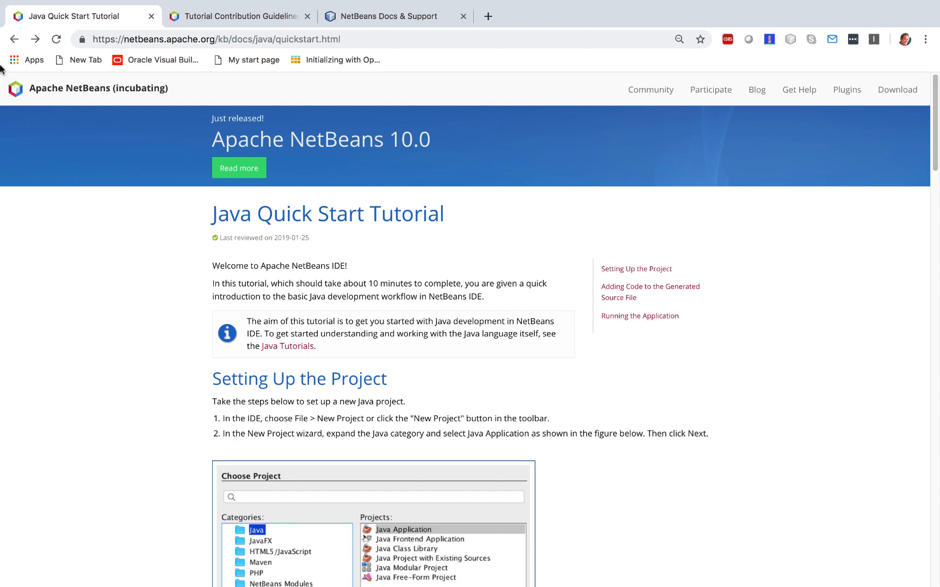
pyautogui.click(14, 39)
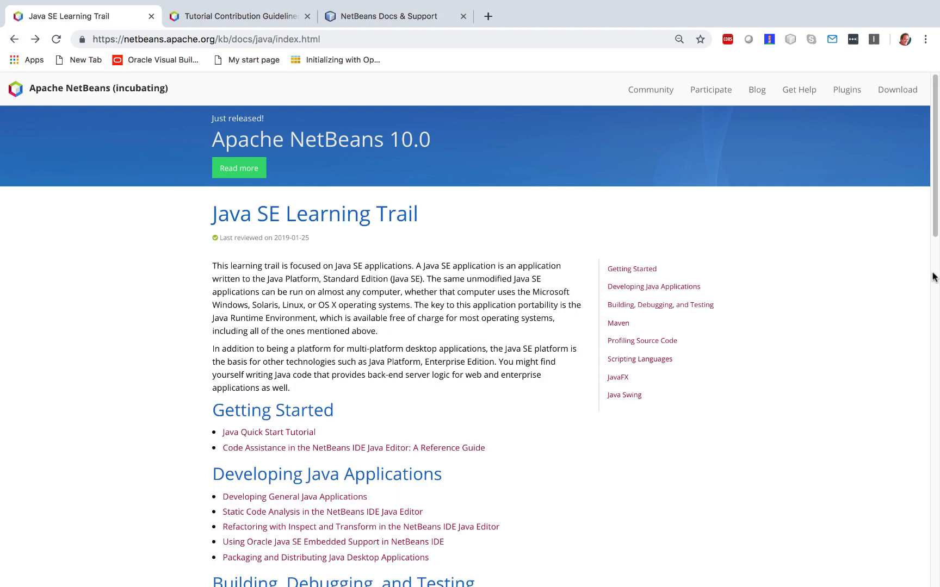
pyautogui.scroll(-3)
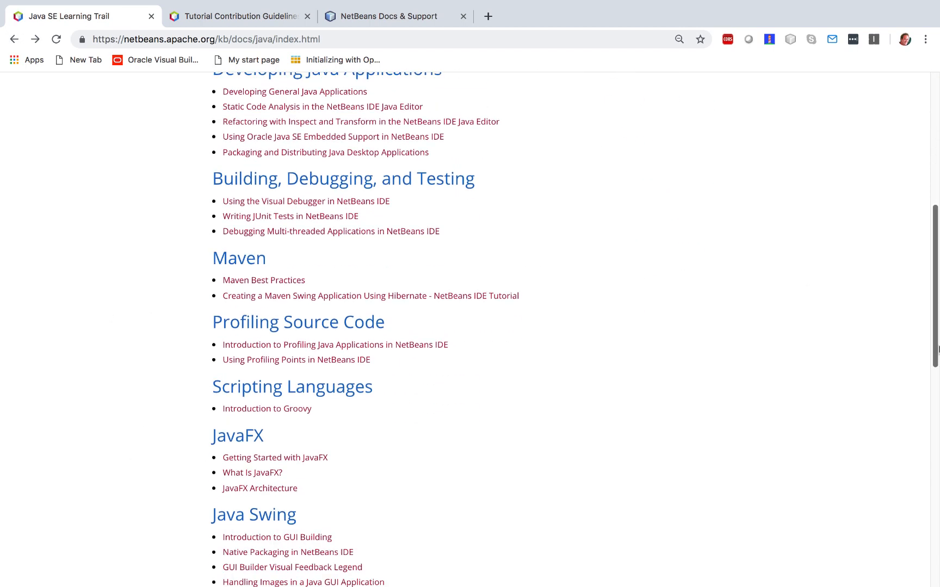
pyautogui.scroll(3)
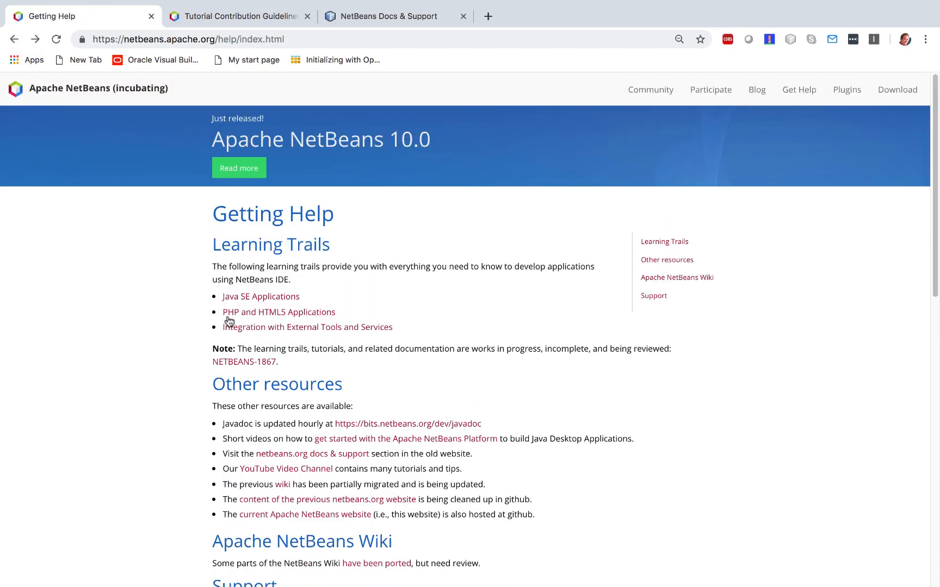
# - Skim the PHP and HTML5 trail, then open Connecting to Oracle Database via External Tools trail
pyautogui.click(278, 312)
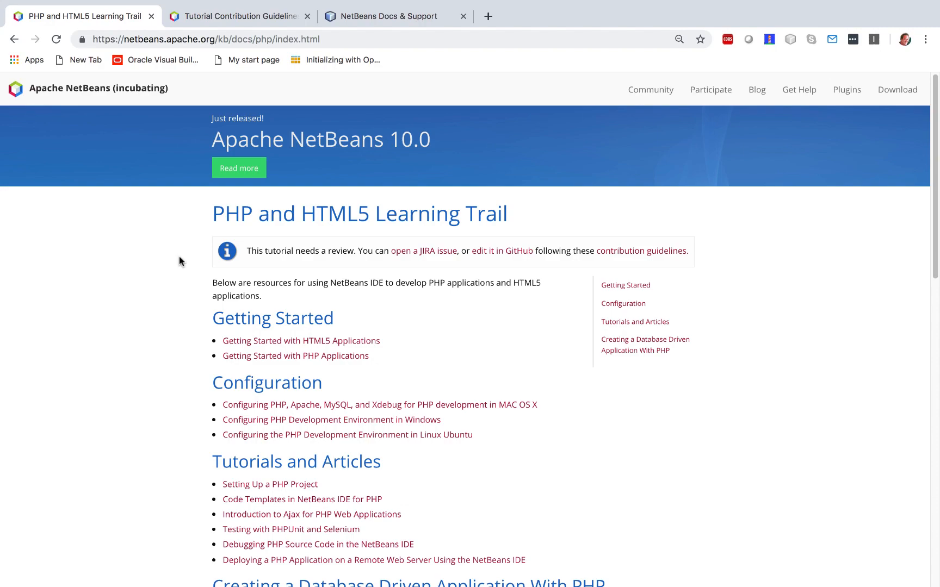
pyautogui.scroll(-3)
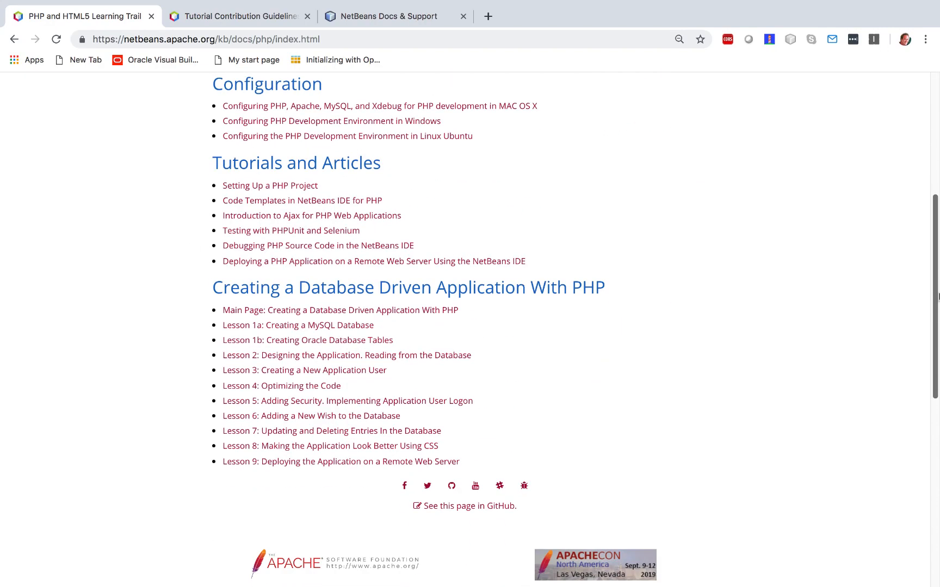
pyautogui.scroll(3)
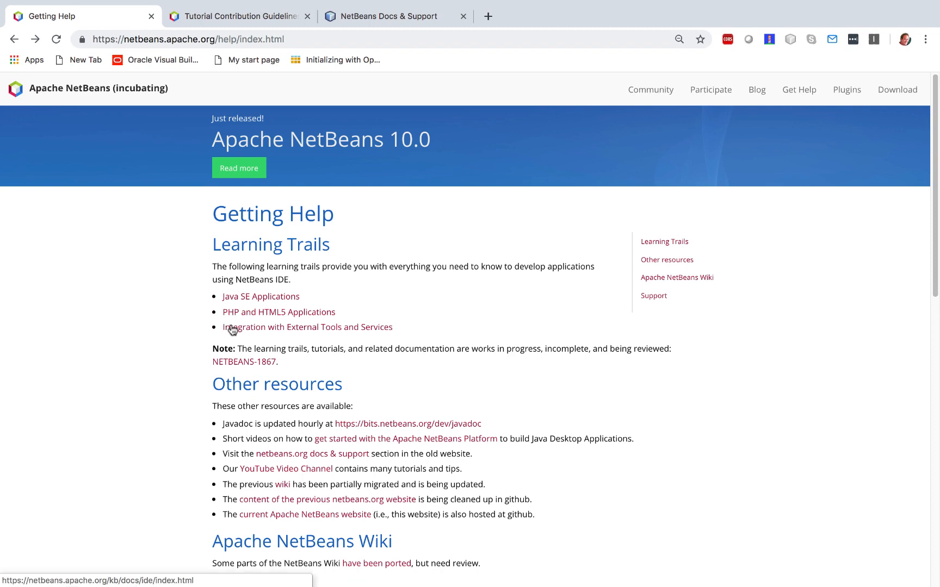
pyautogui.click(307, 327)
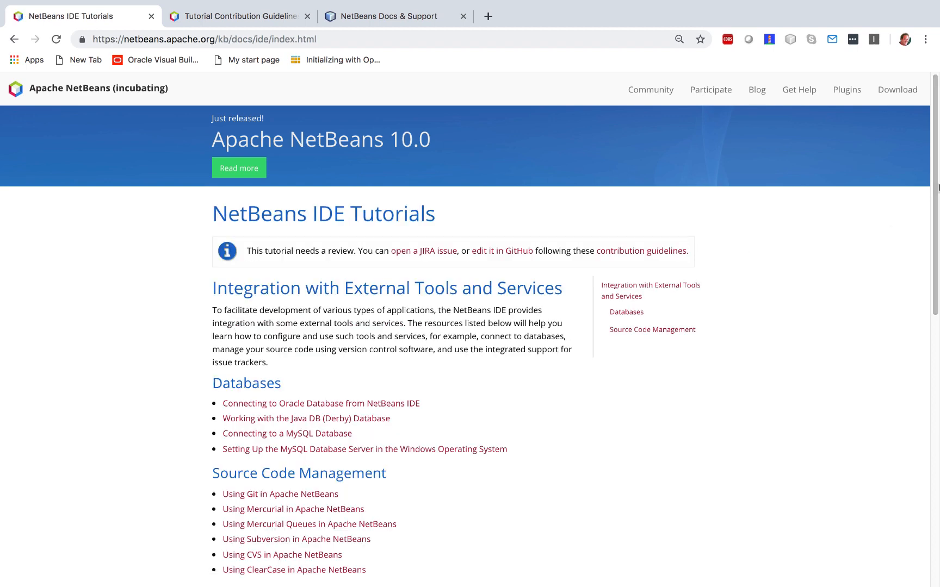
pyautogui.scroll(-3)
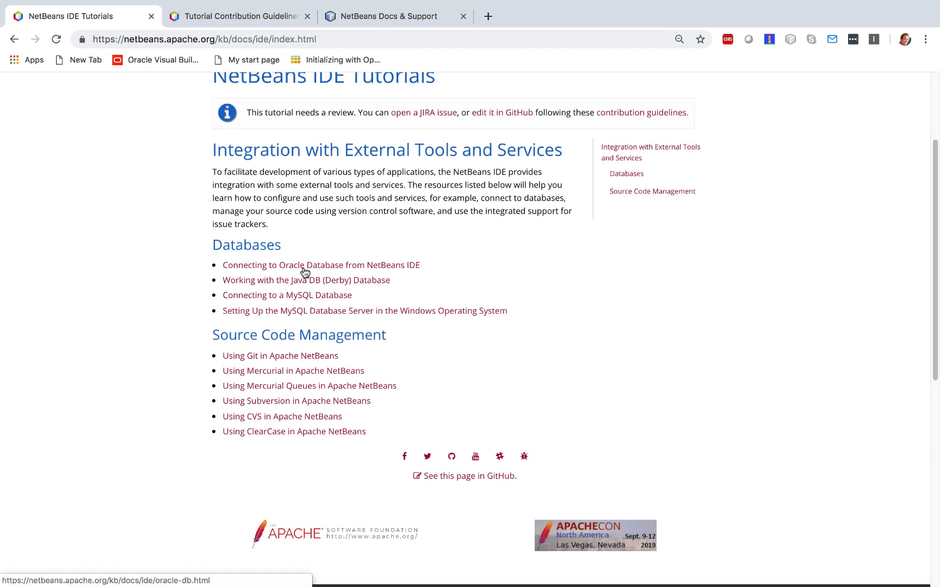
pyautogui.click(321, 265)
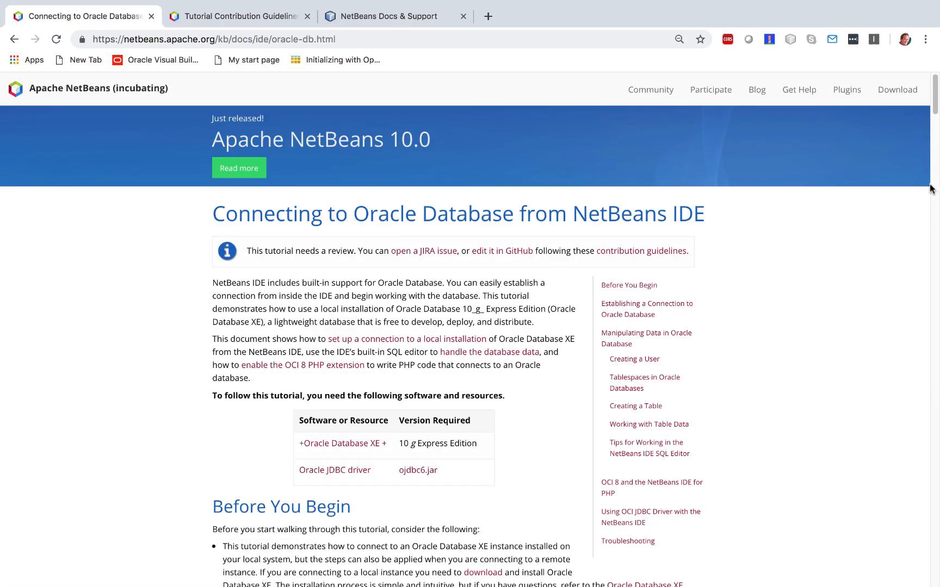
# - Skim the Oracle Database tutorial and its needs-review notice, then go back to the trail
pyautogui.scroll(-3)
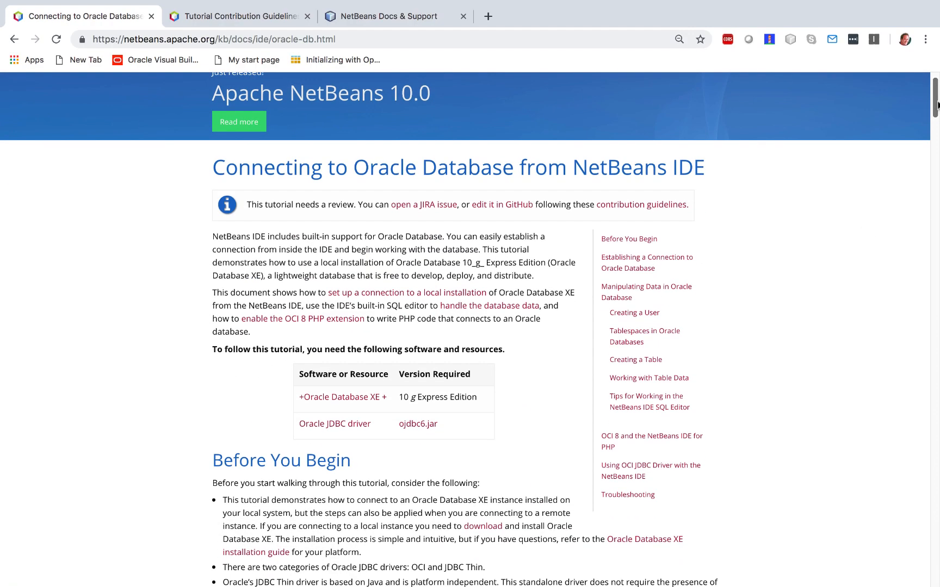
pyautogui.scroll(-3)
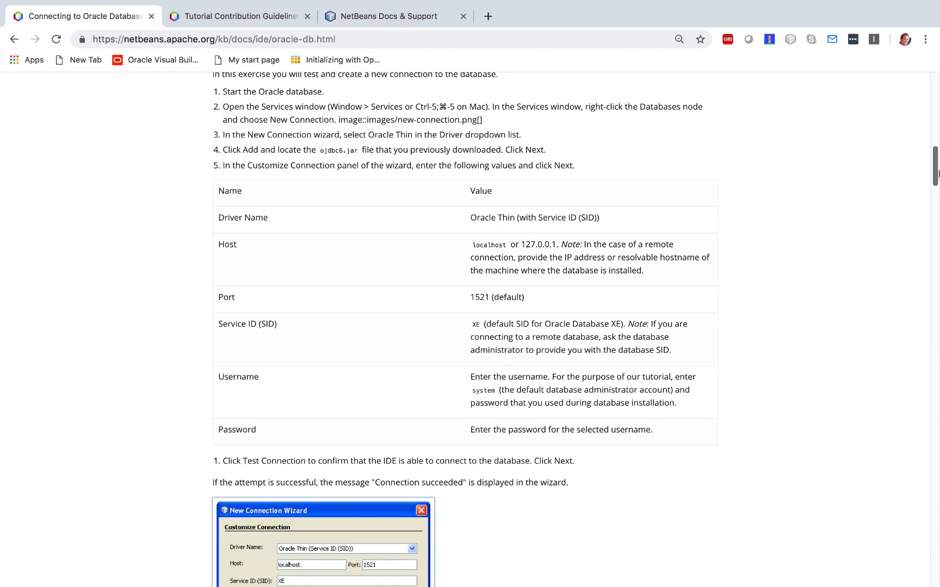
pyautogui.scroll(3)
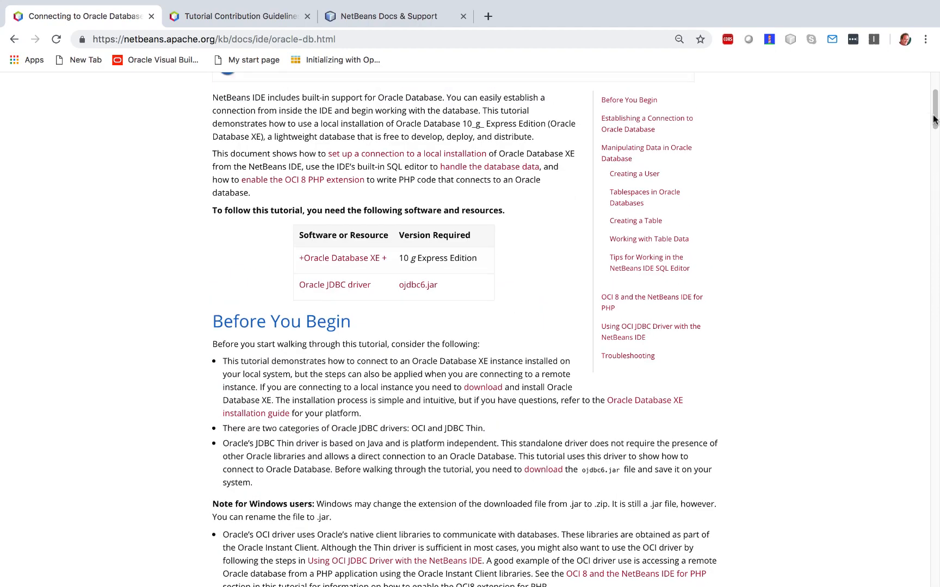
pyautogui.scroll(3)
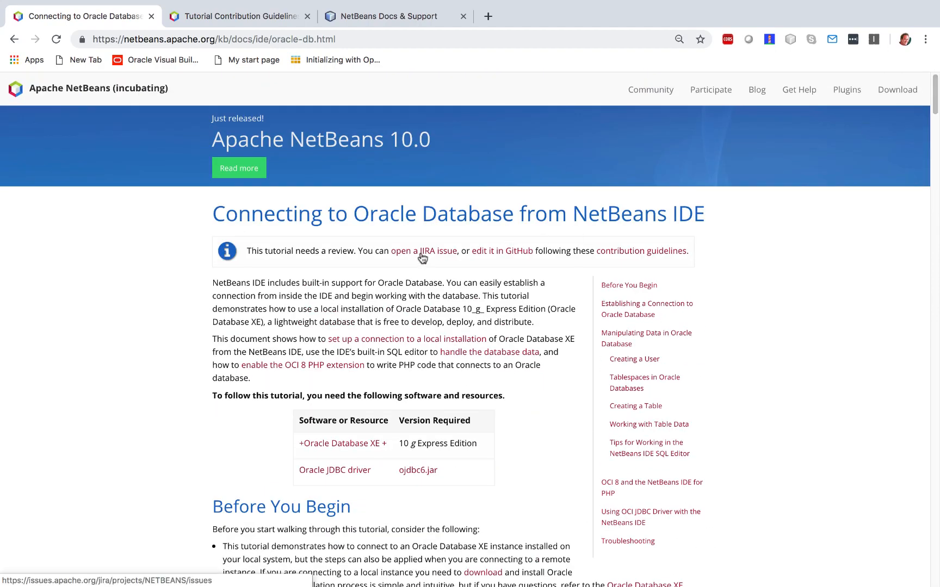
pyautogui.click(422, 251)
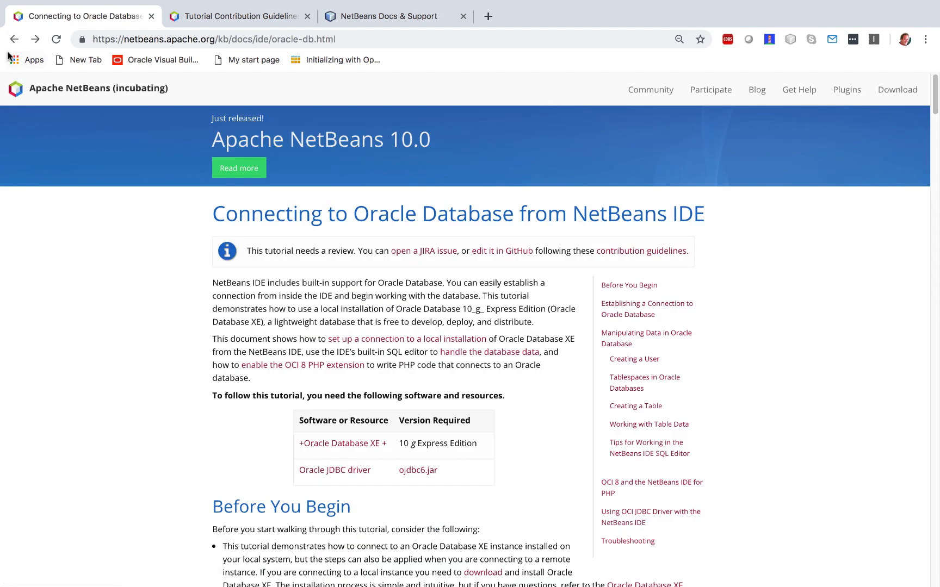
pyautogui.click(14, 39)
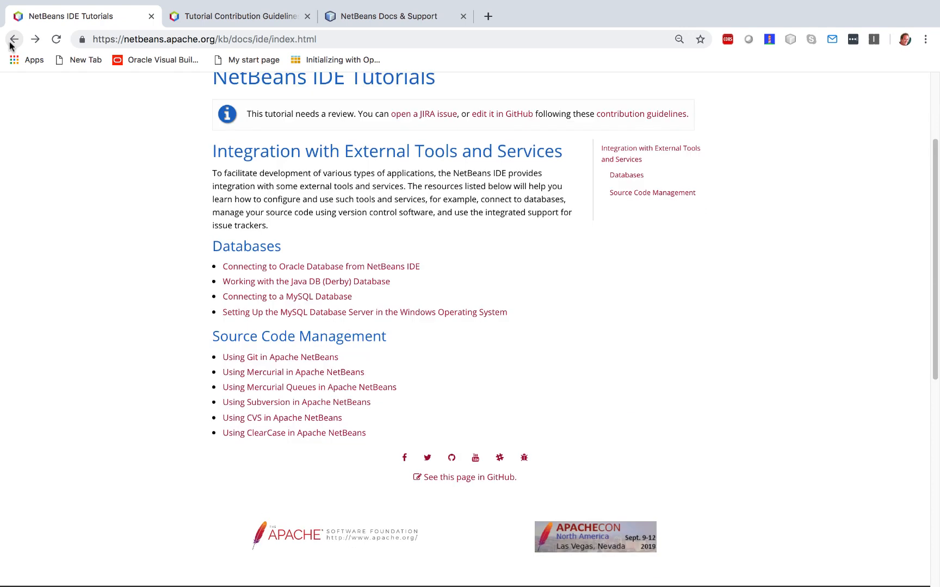
# - Go back to the home page, open Get Help, and read down to Support
pyautogui.click(13, 39)
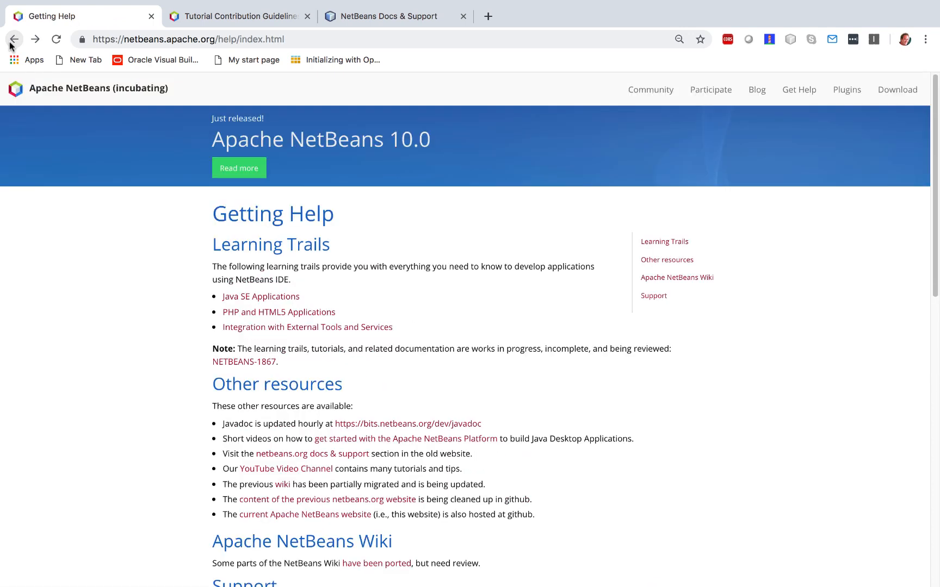
pyautogui.click(13, 39)
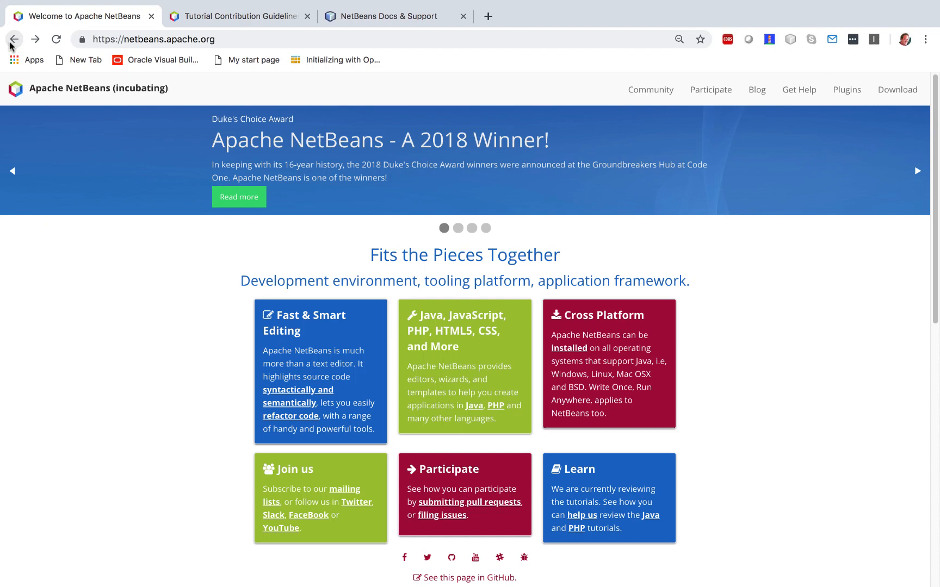
pyautogui.moveTo(798, 91)
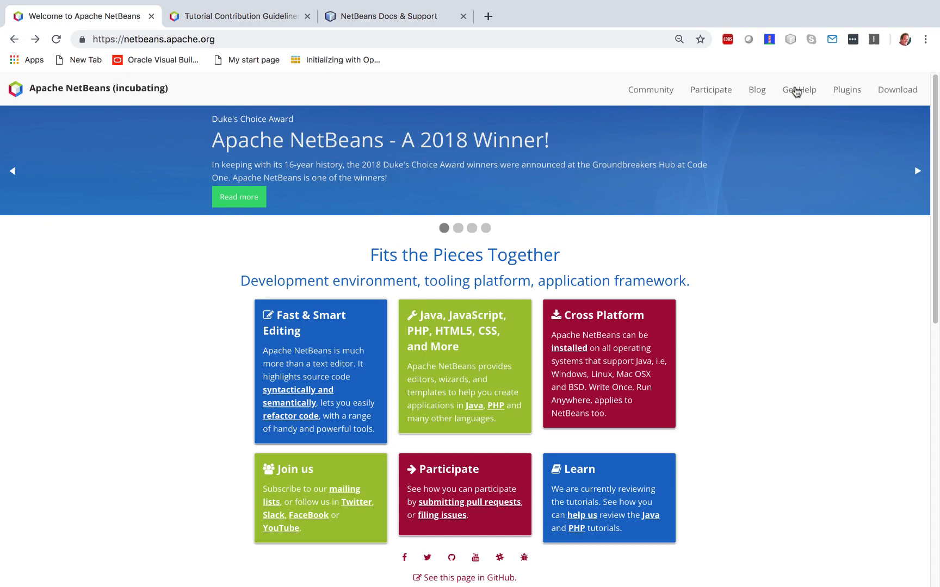
pyautogui.click(798, 89)
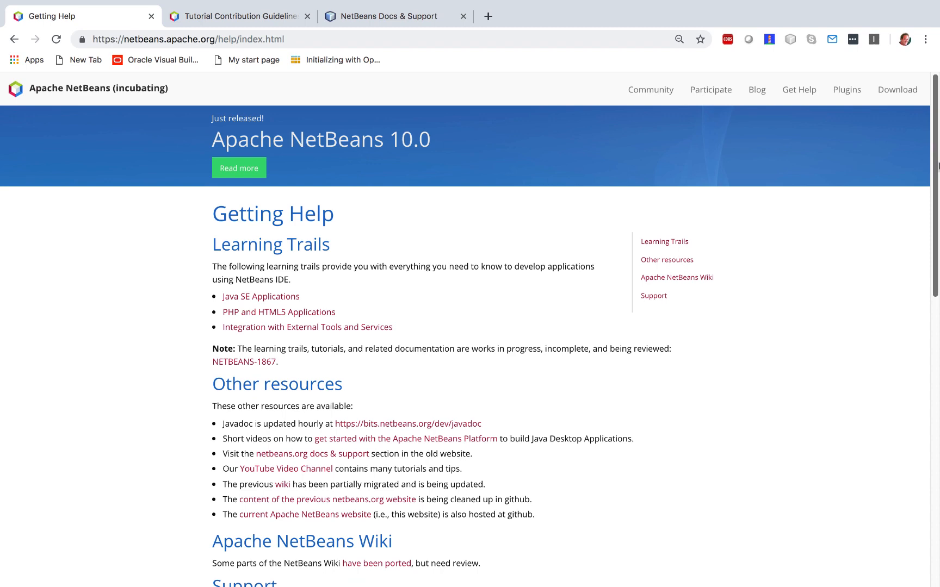
pyautogui.scroll(-3)
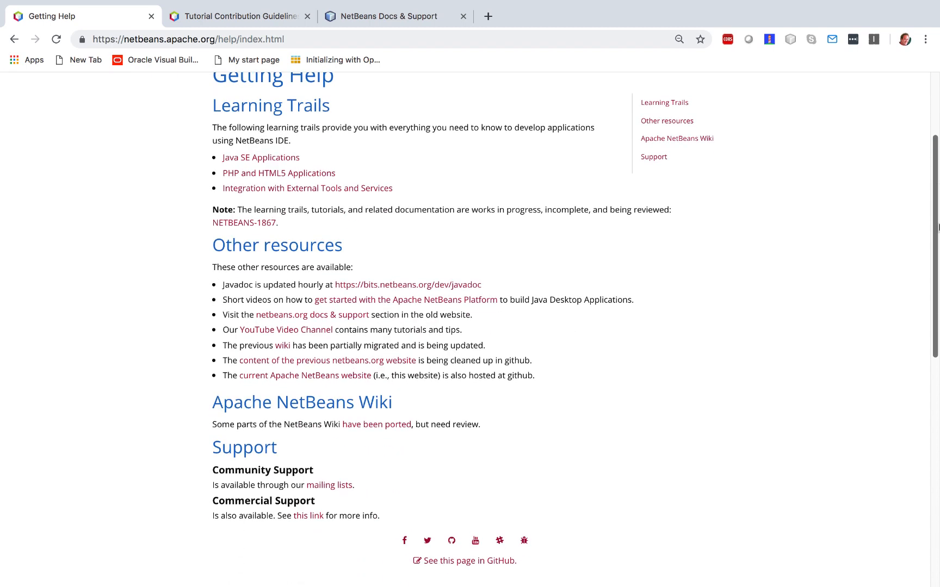